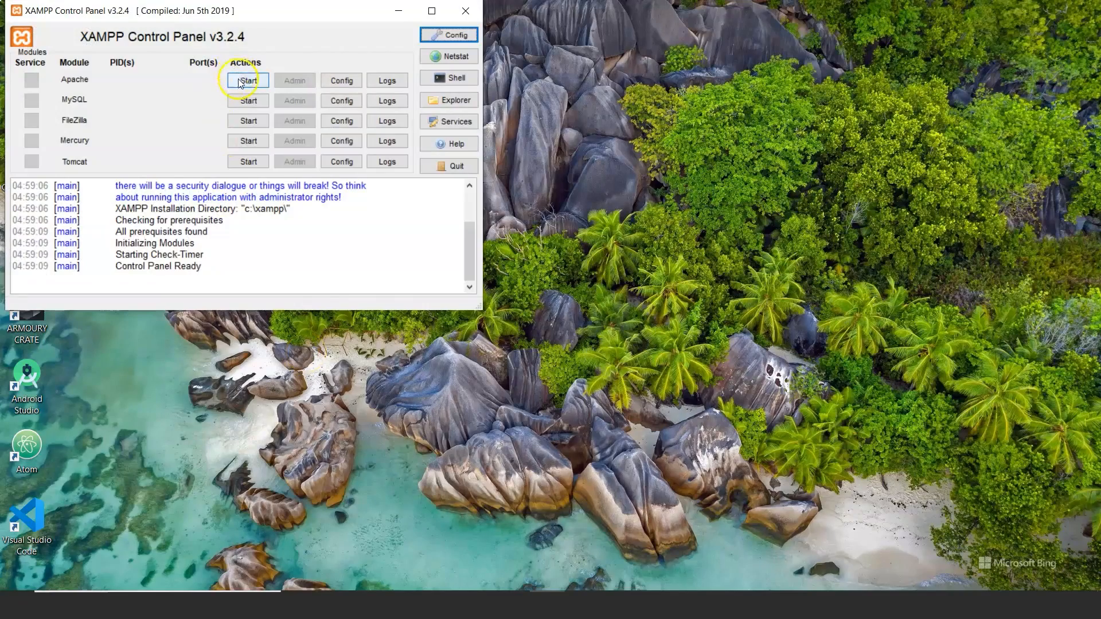
Start the Apache web server from the XAMPP Control Panel.
left_click(247, 81)
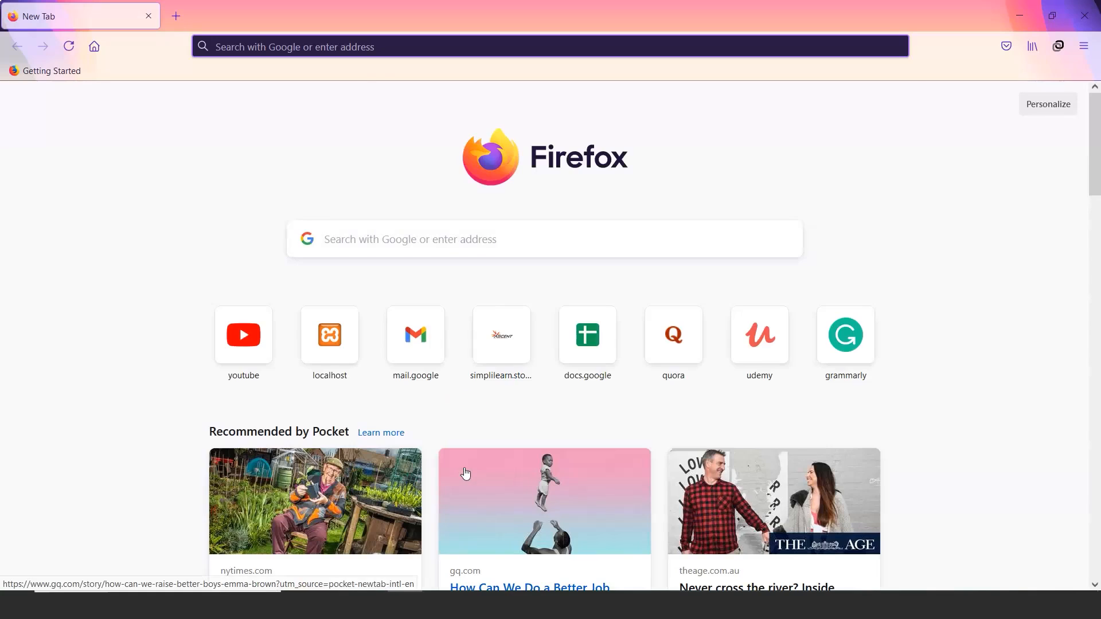
Go to localhost/ and reach phpMyAdmin from the XAMPP dashboard.
type("localhost/")
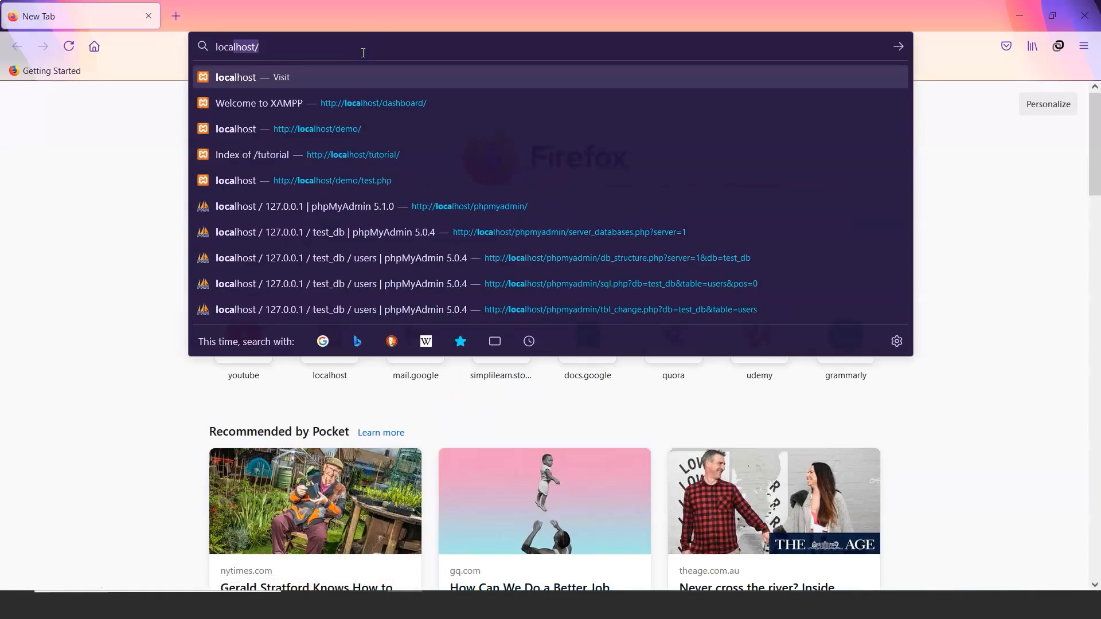
left_click(259, 103)
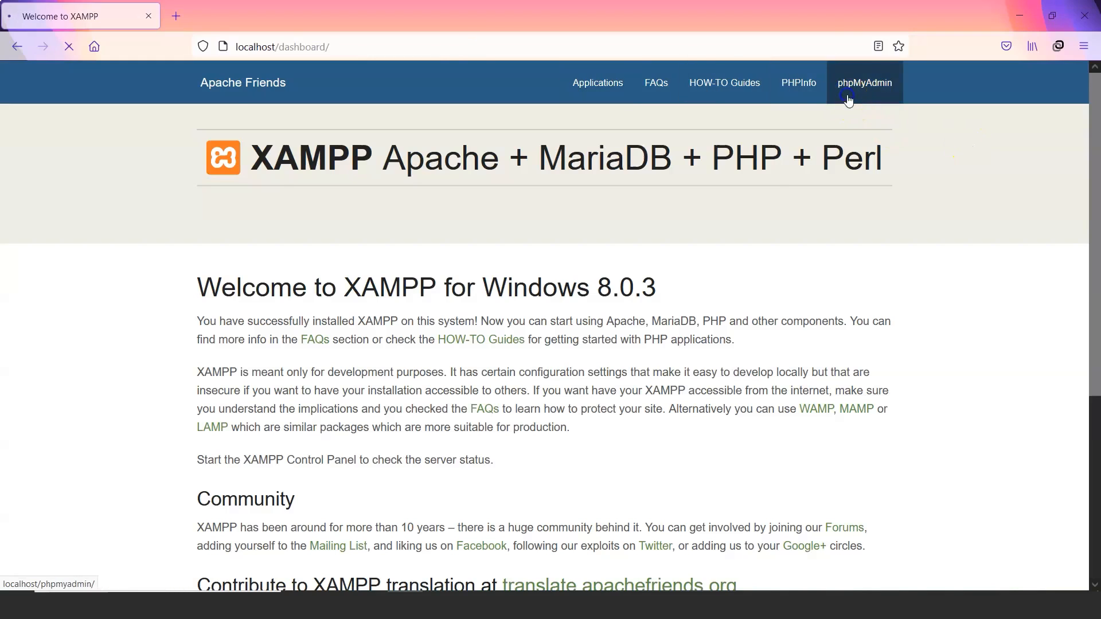
left_click(865, 92)
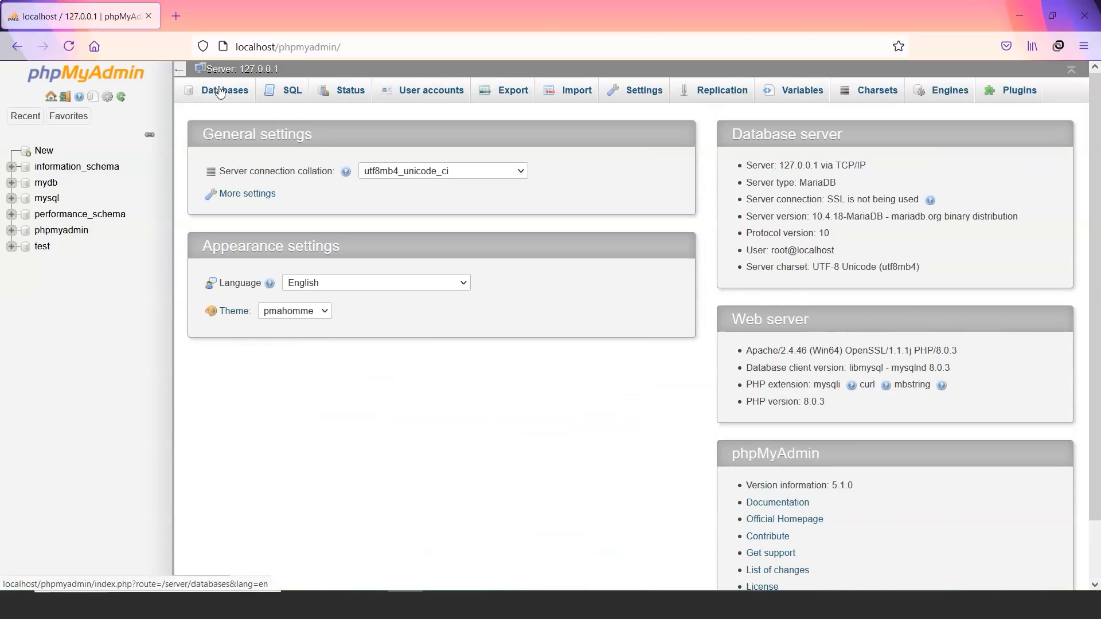
Create a database named api and begin a users table with 4 columns.
left_click(224, 91)
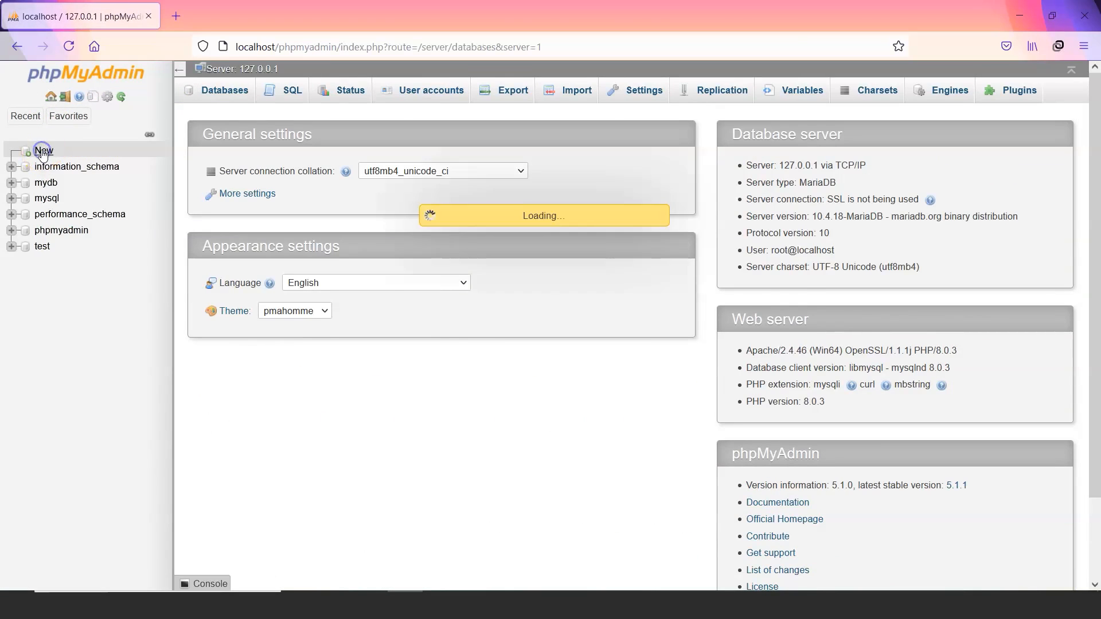
left_click(225, 89)
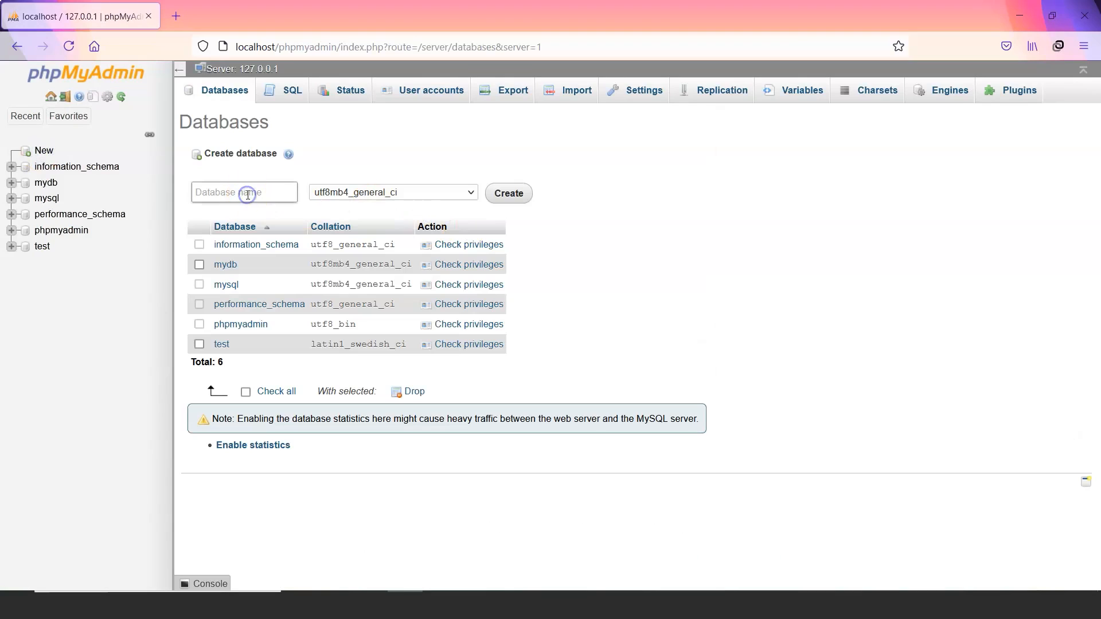
type("api")
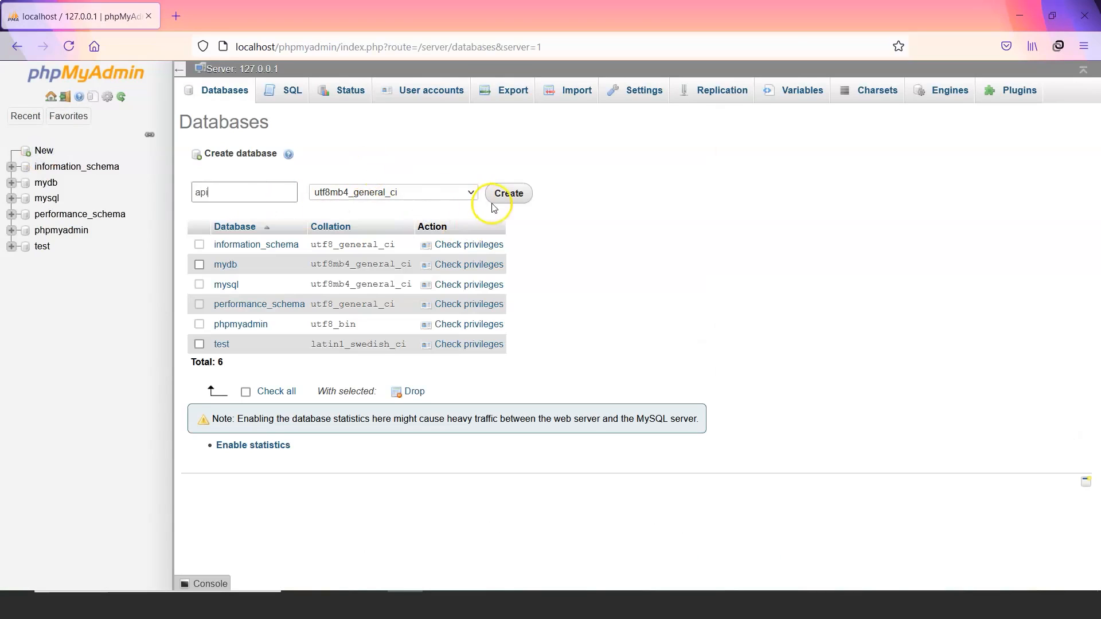
left_click(509, 192)
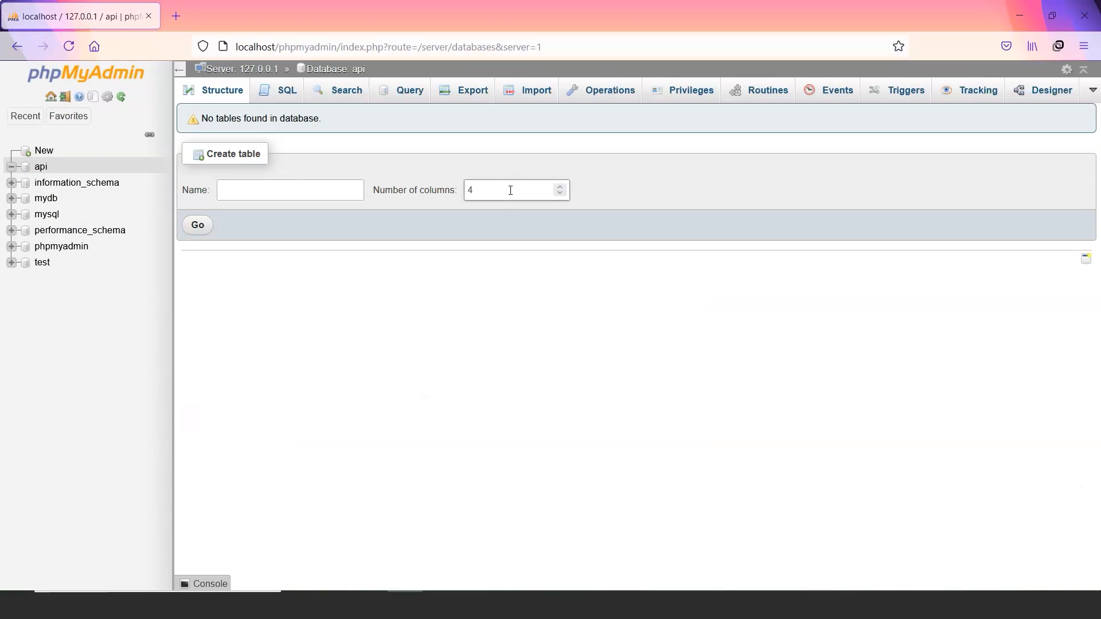
type("users")
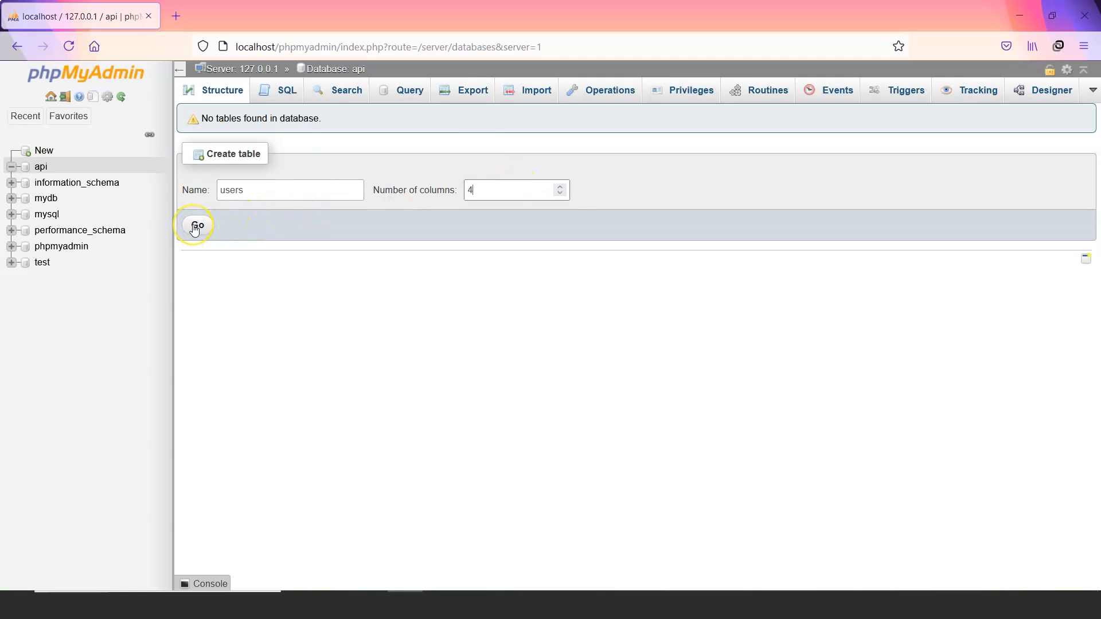
Name the four columns id (auto-increment primary key), name, age and email.
left_click(195, 225)
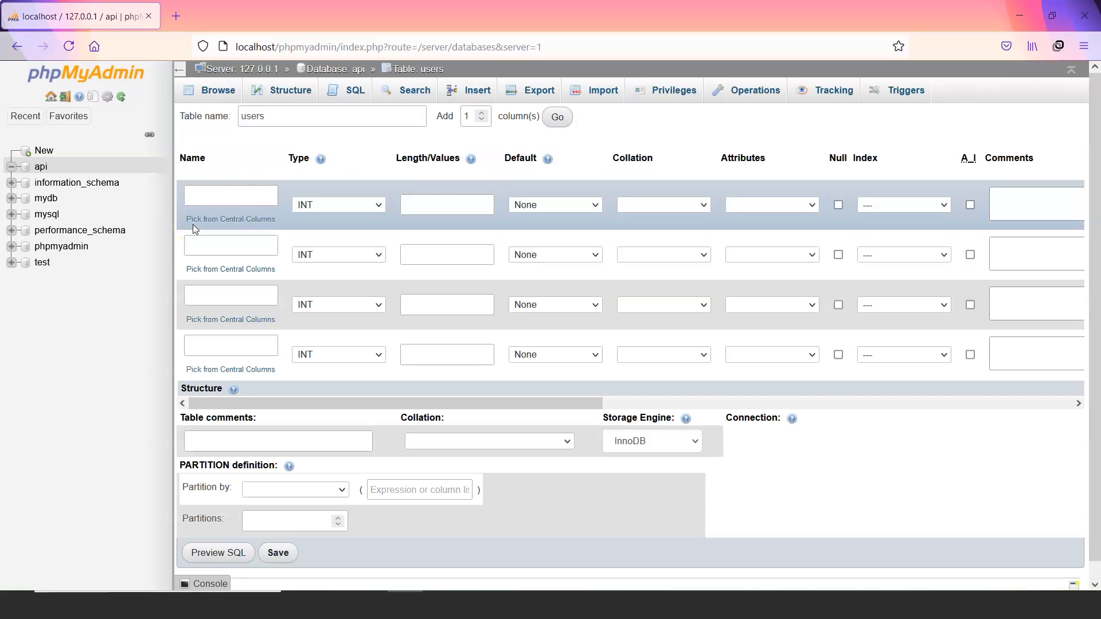
left_click(232, 195)
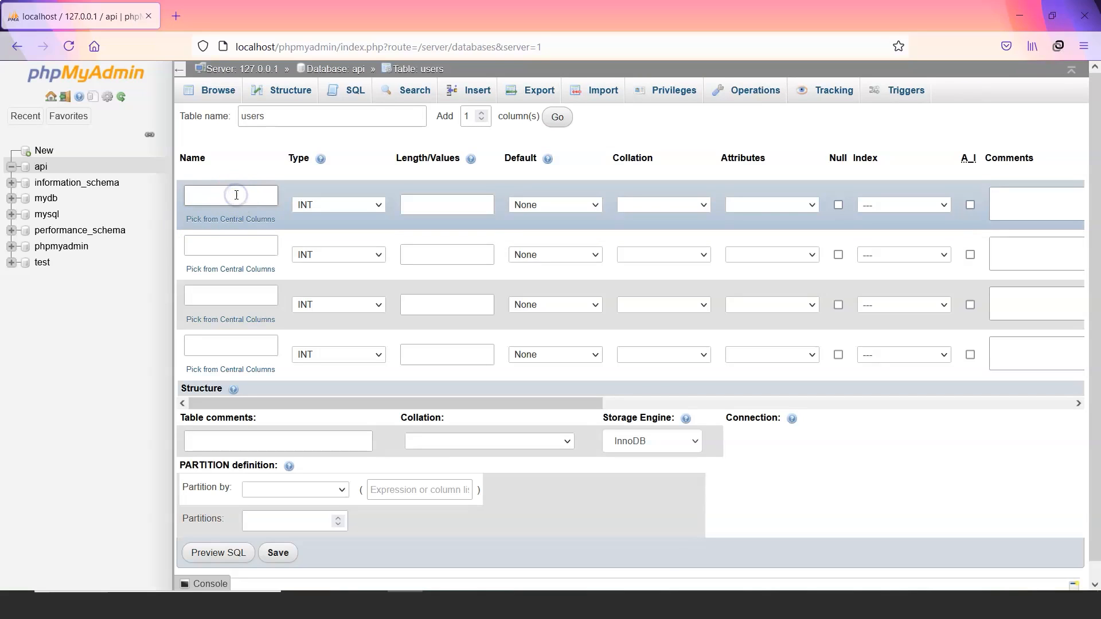
type("id")
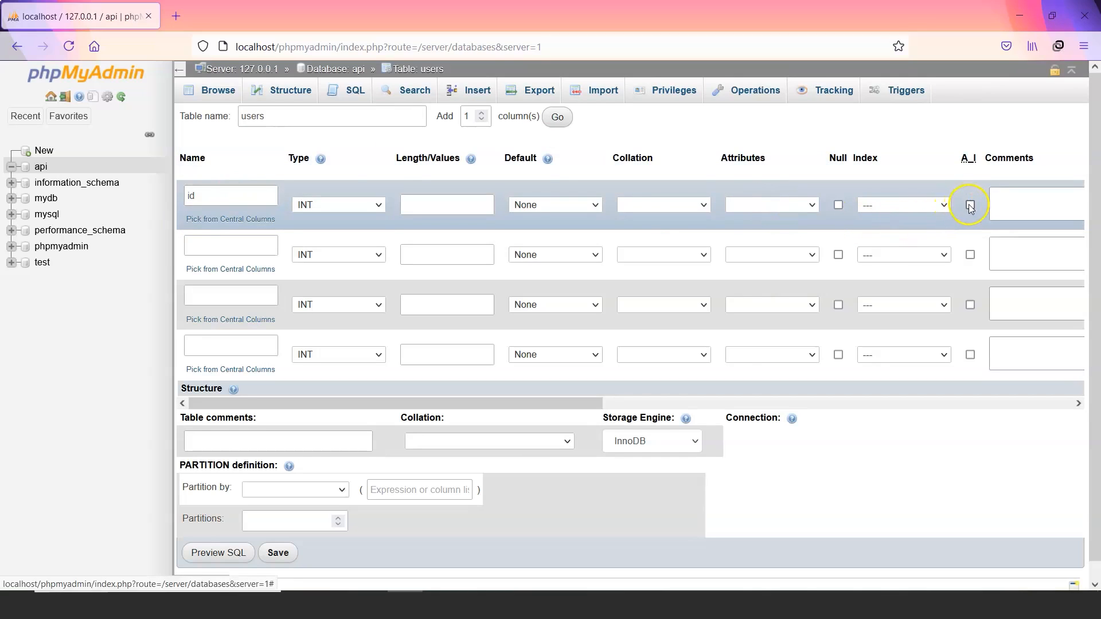
left_click(970, 204)
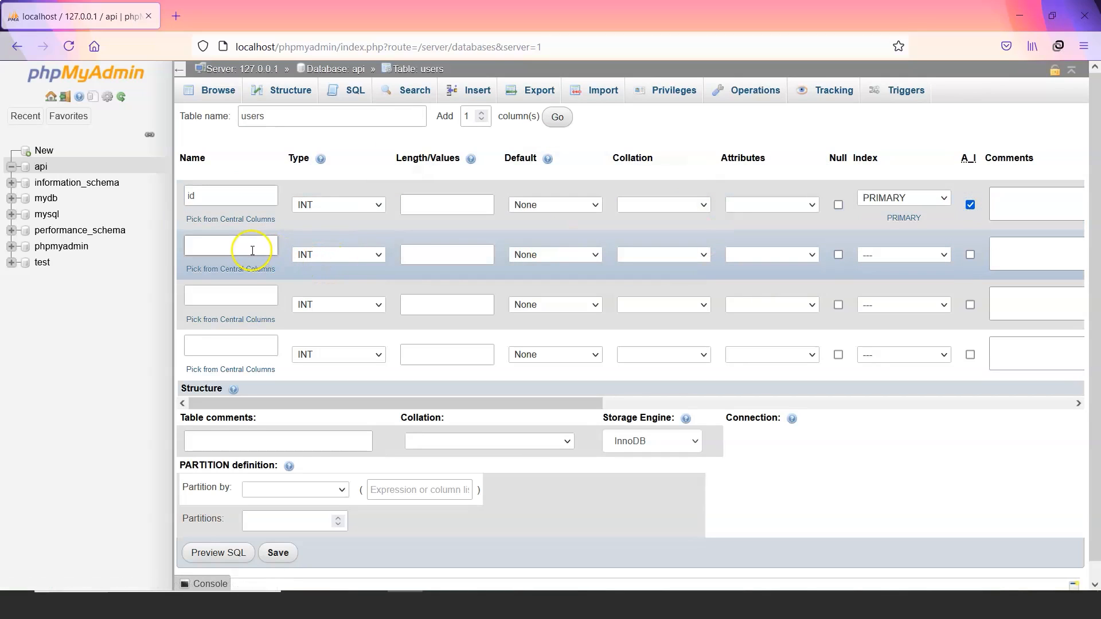
type("name")
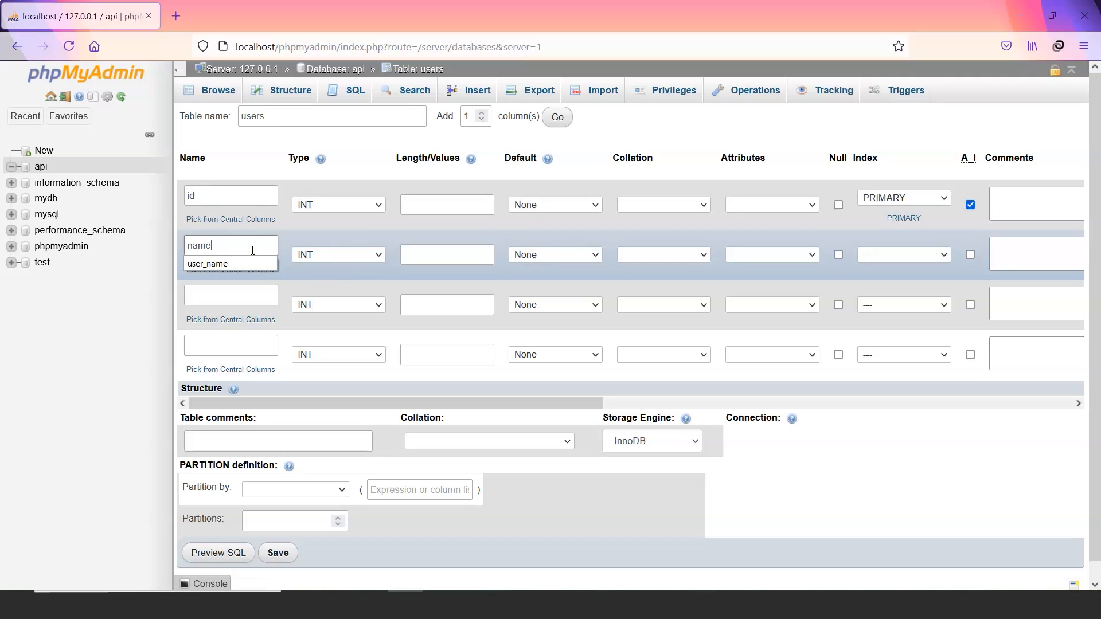
left_click(230, 295)
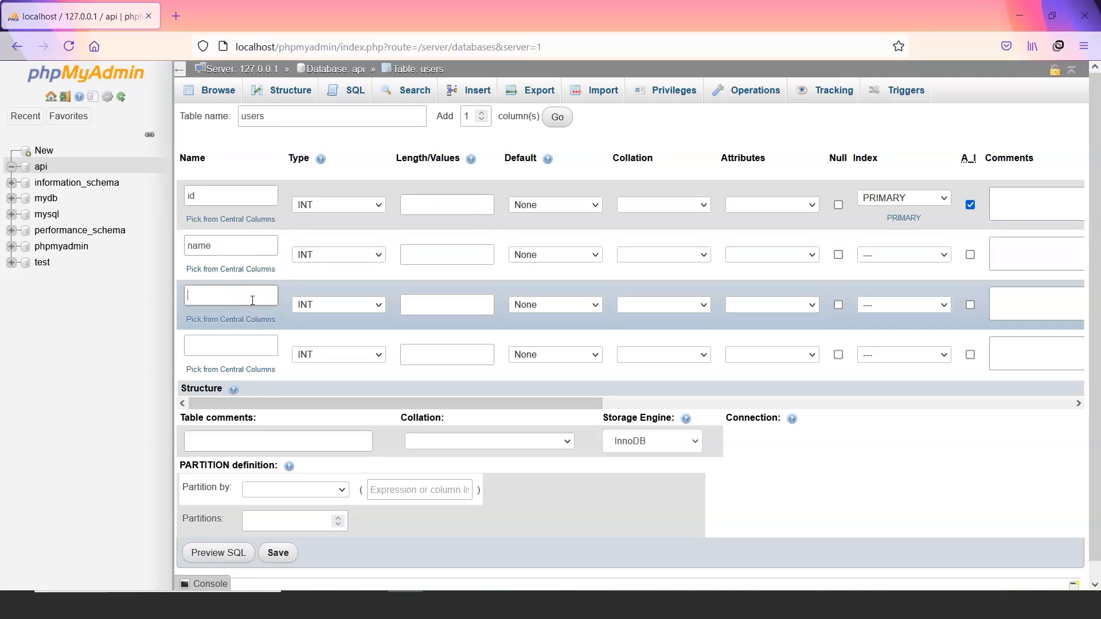
type("age")
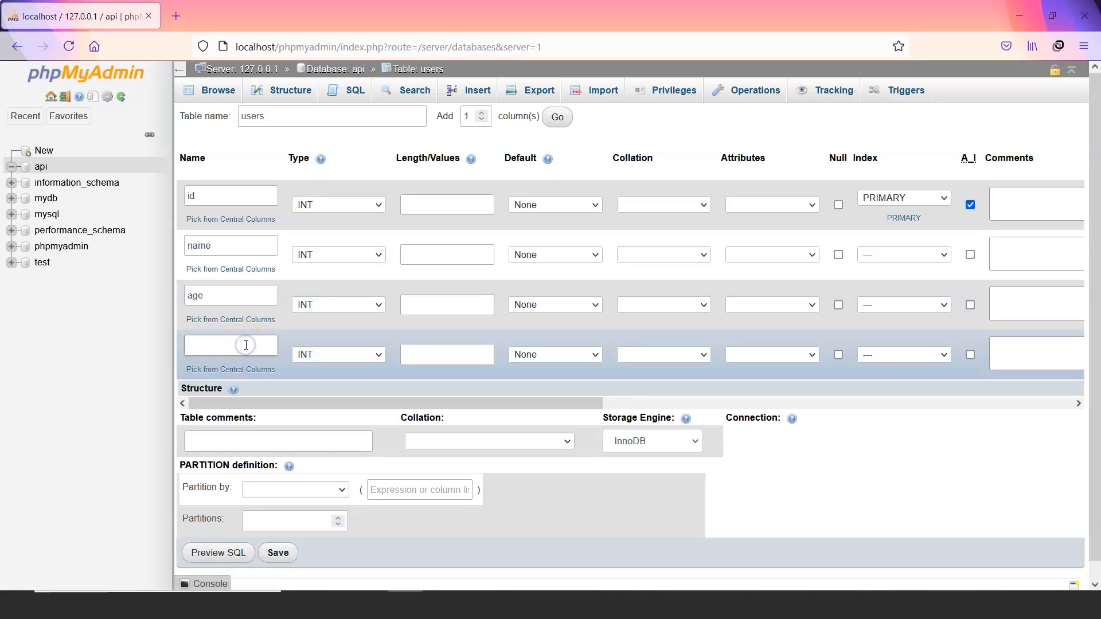
type("email")
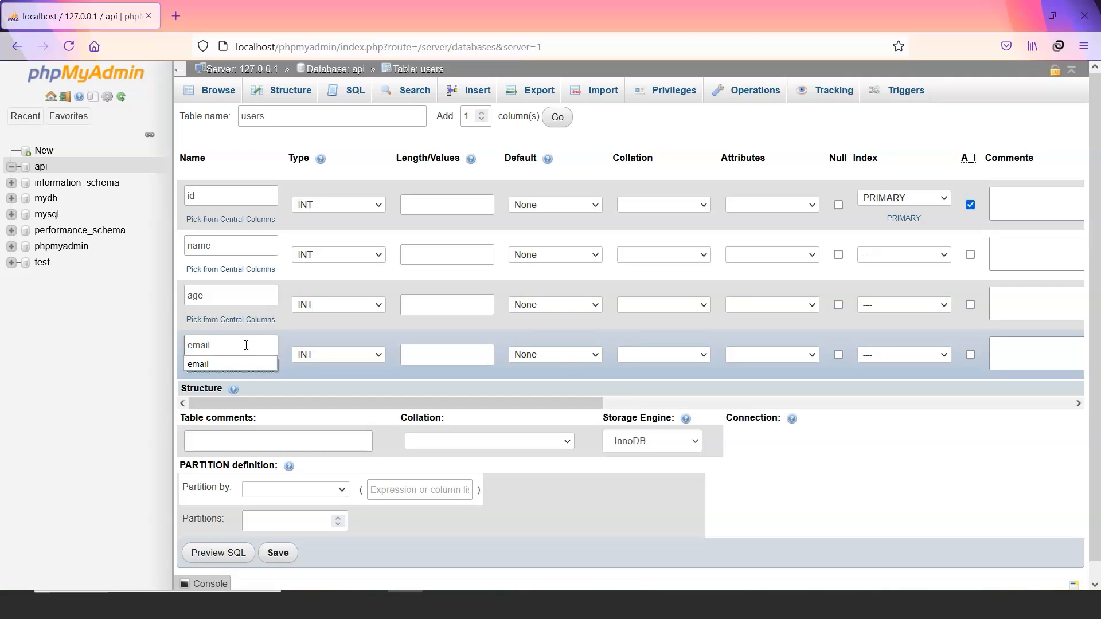
mouse_move(344, 255)
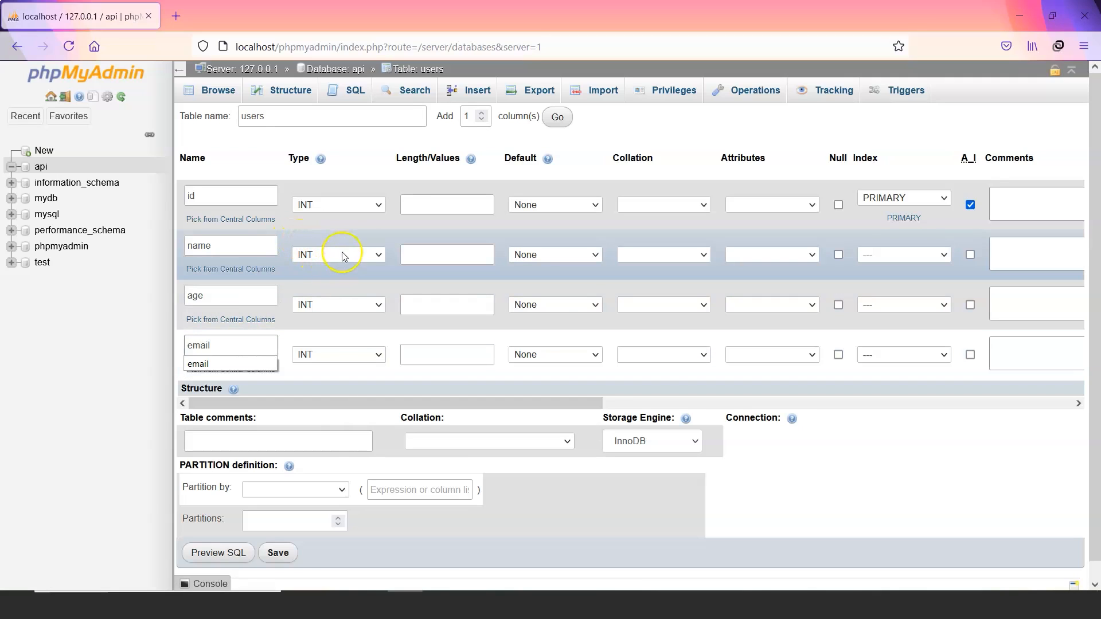
Set name and email columns to TEXT type and save the users table.
left_click(338, 254)
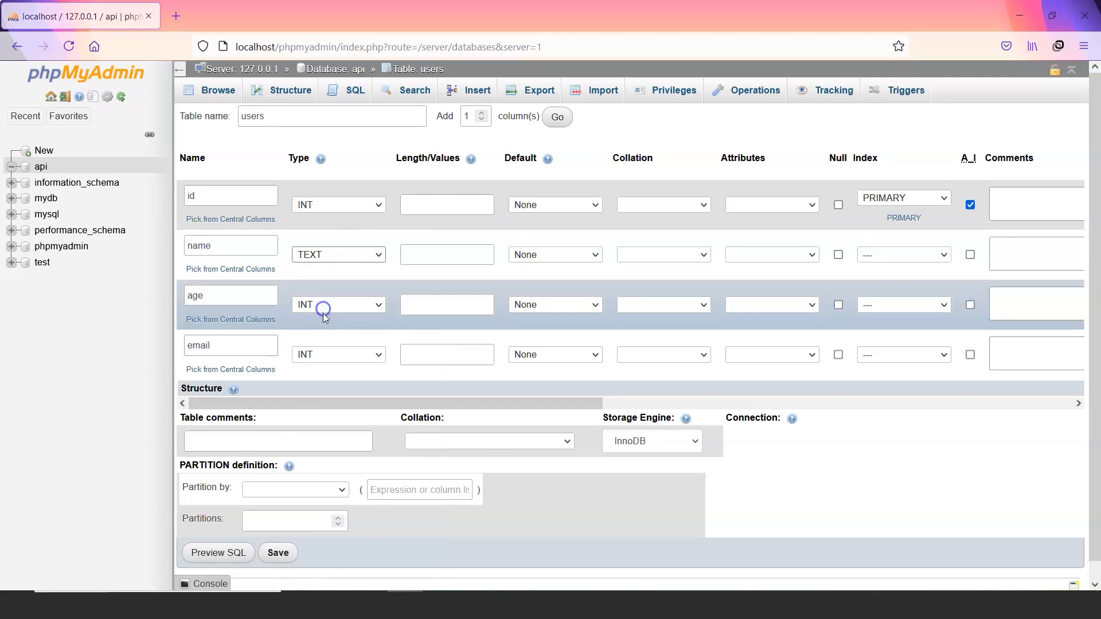
left_click(339, 305)
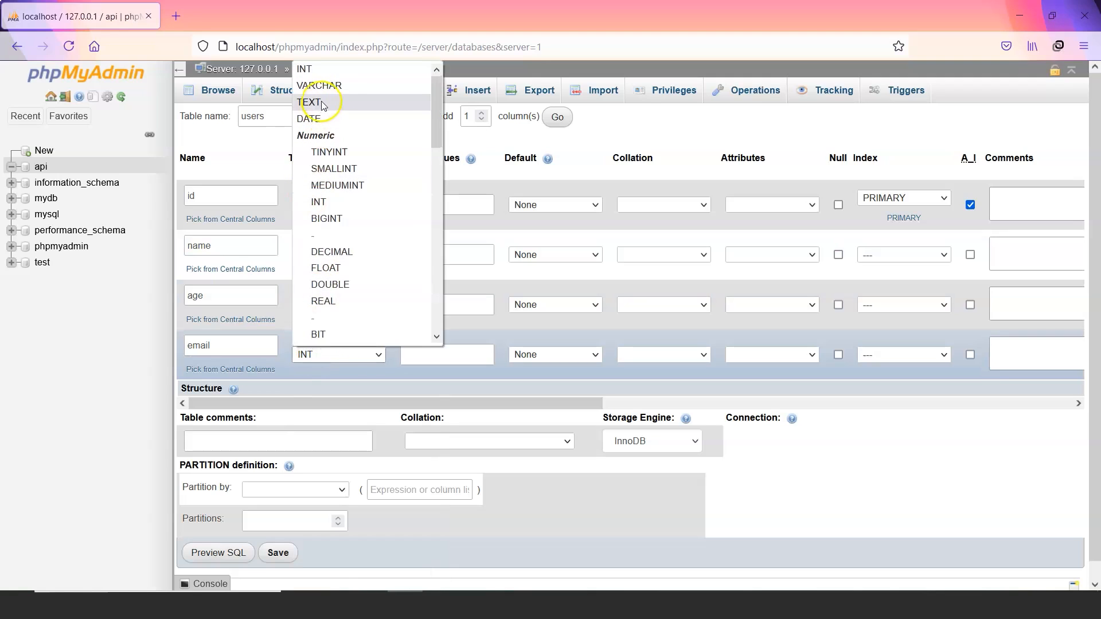
left_click(312, 102)
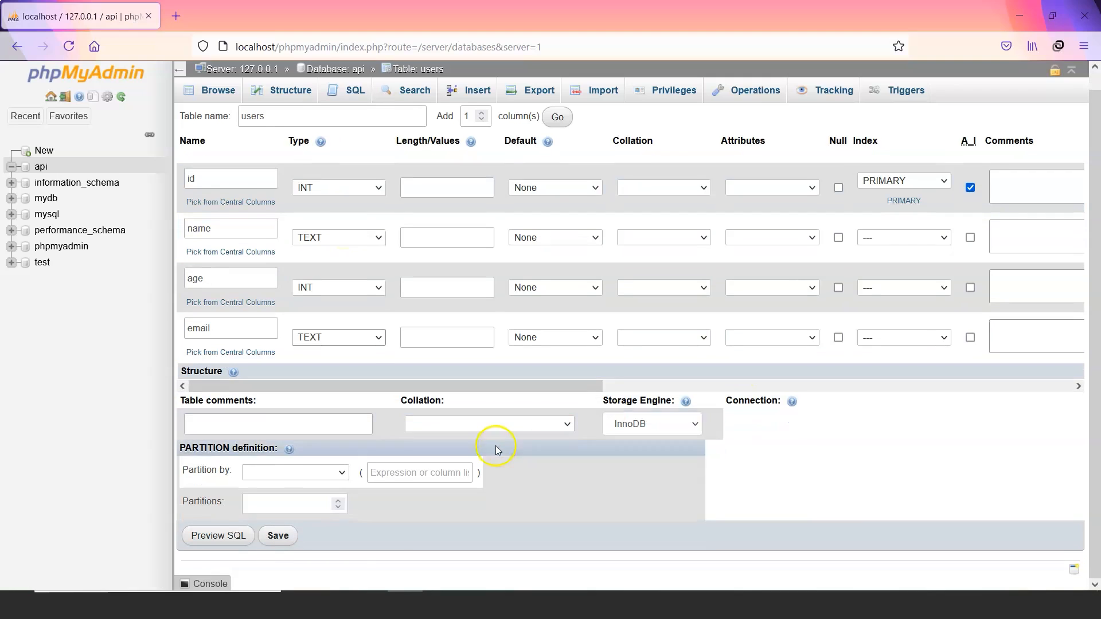
left_click(277, 552)
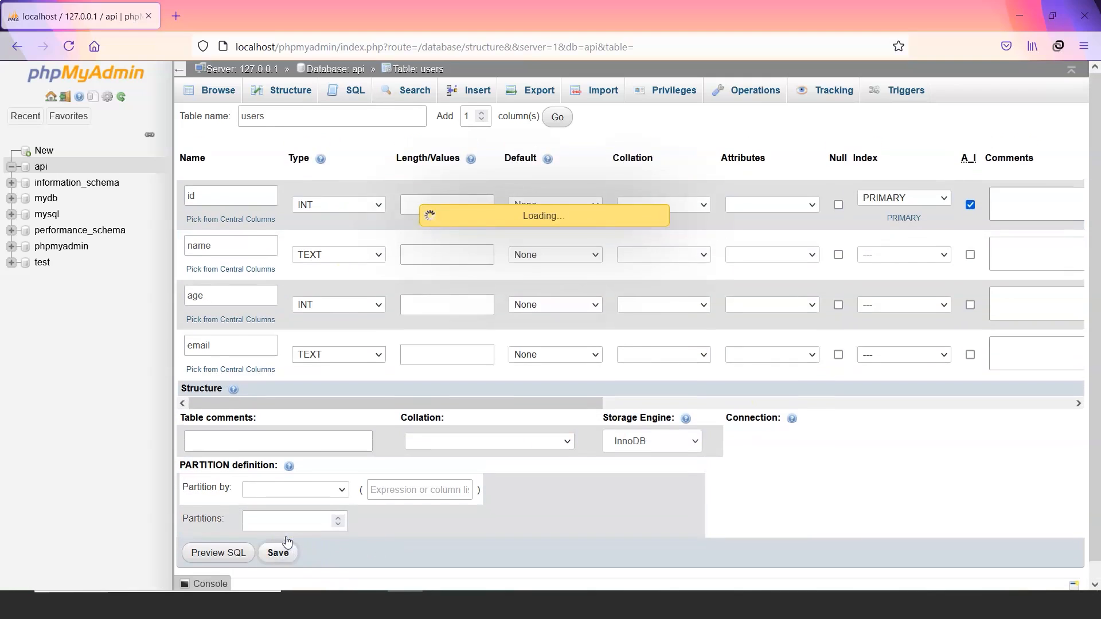
left_click(277, 553)
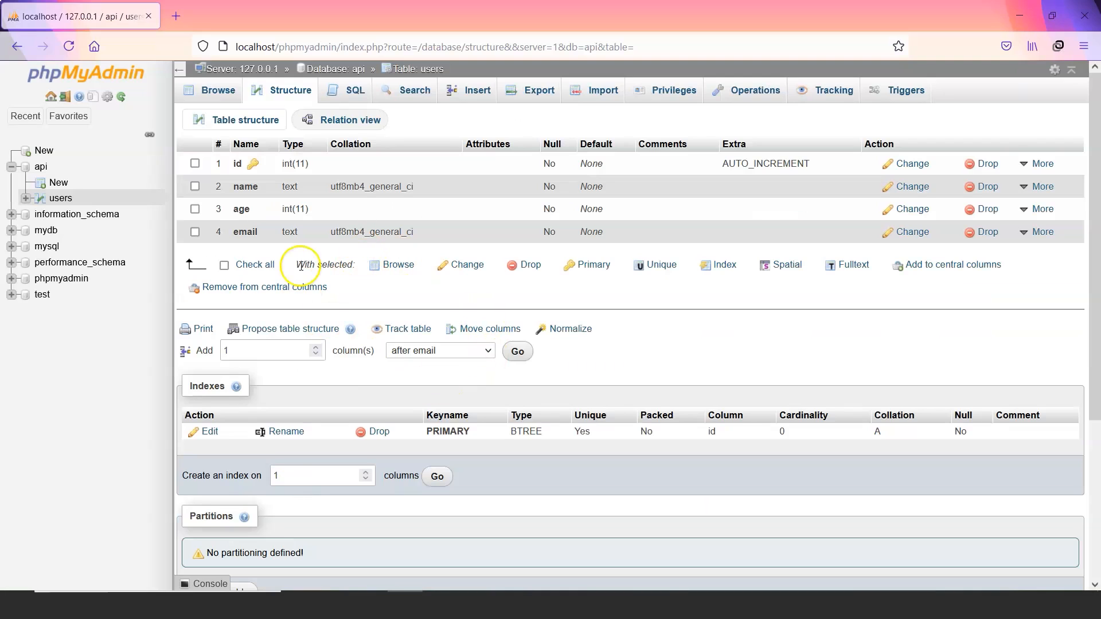
mouse_move(300, 142)
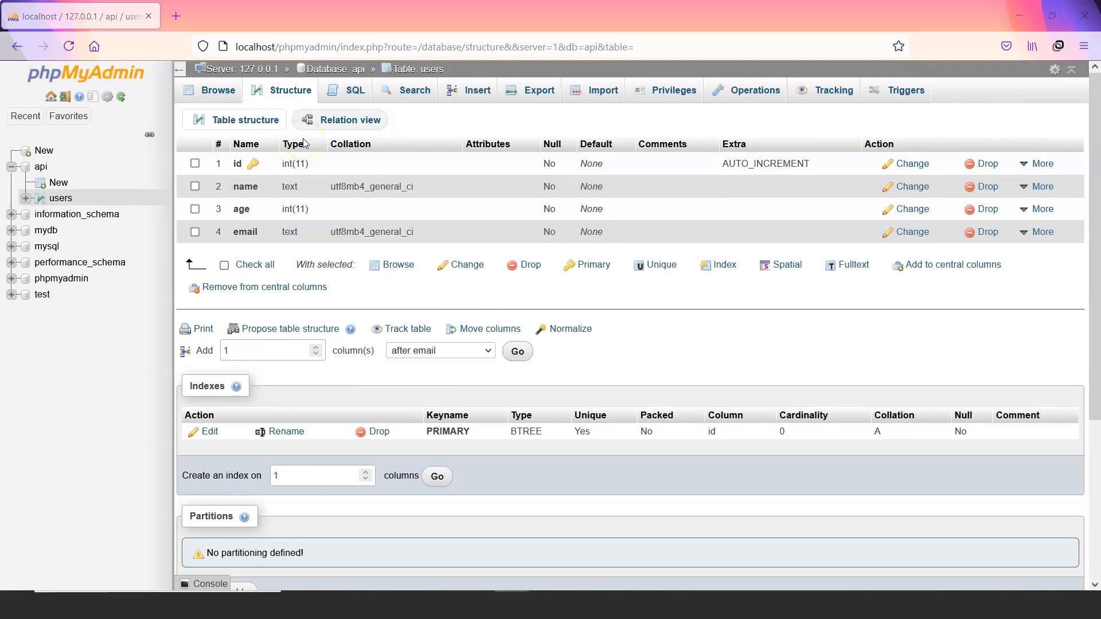
Bring up the Insert form for adding rows to the users table.
left_click(477, 90)
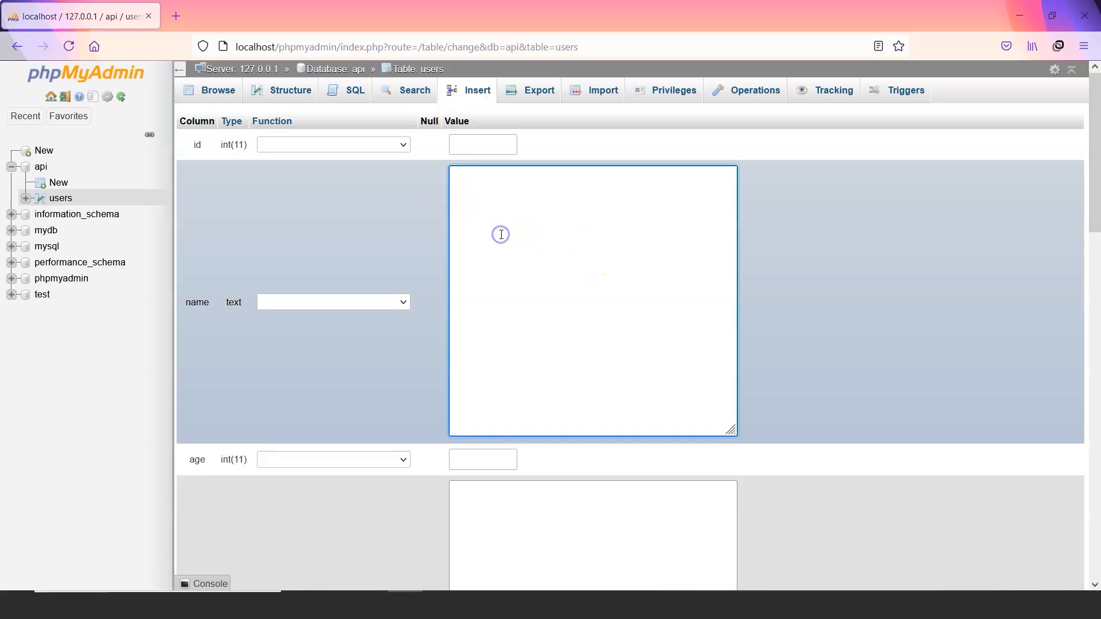
Fill the first row with name Mac and its mac@xy email.
type("Mac")
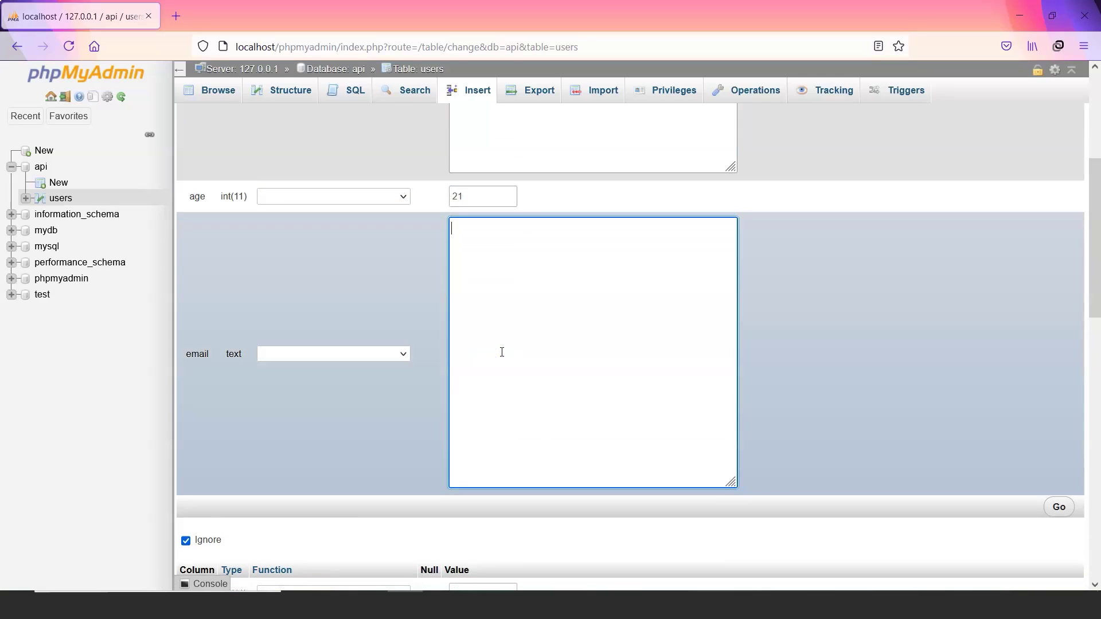
type("mac@xy")
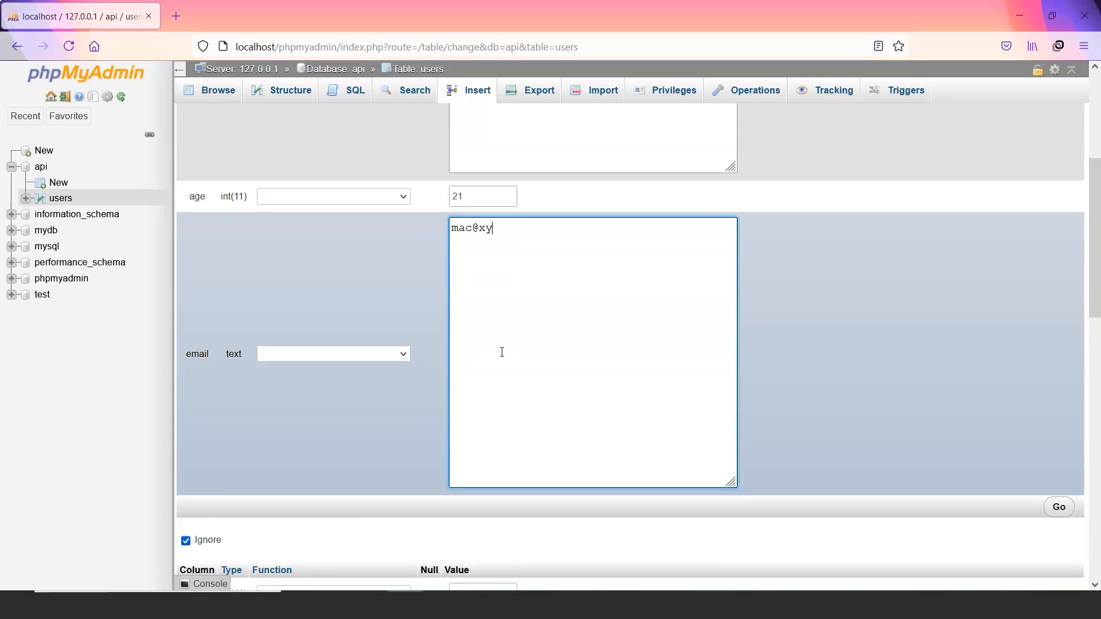
scroll("down", 3)
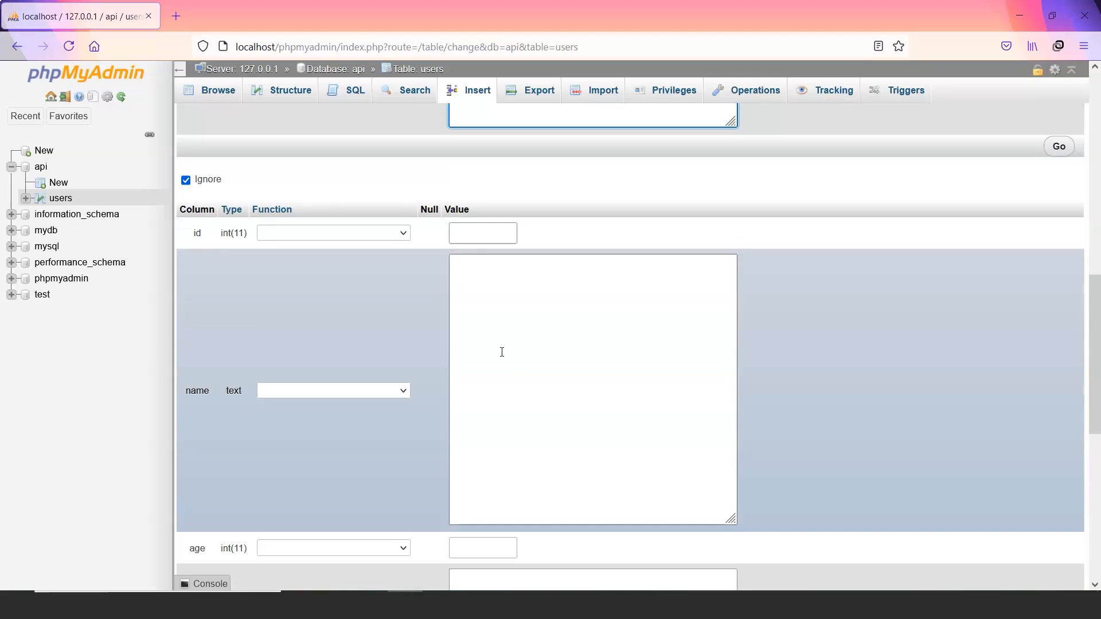
left_click(499, 346)
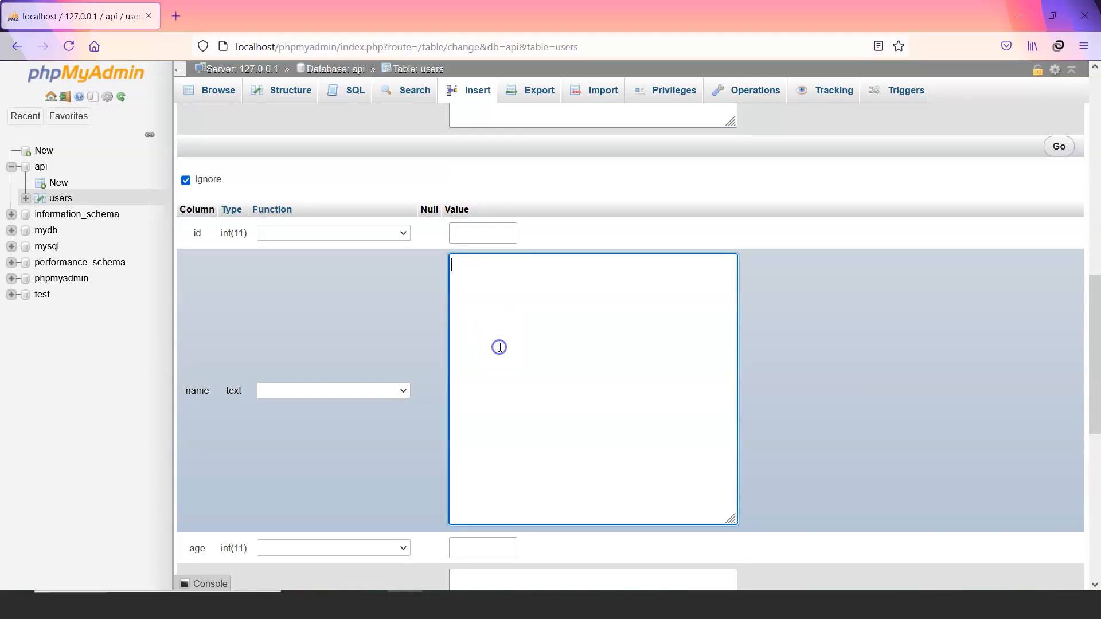
scroll("down", 3)
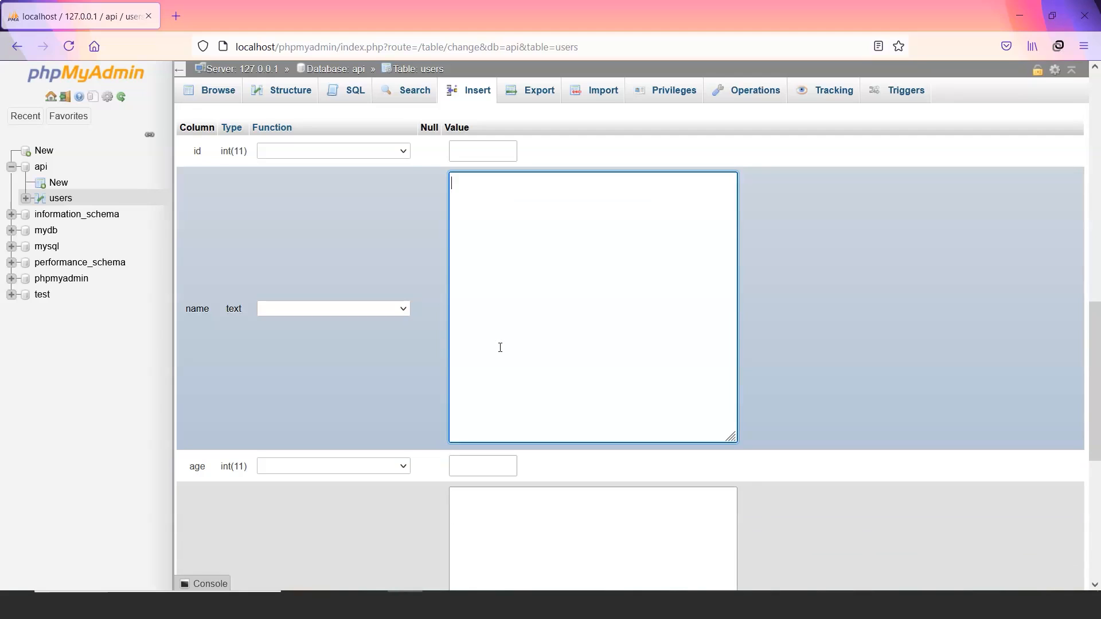
type("simpl")
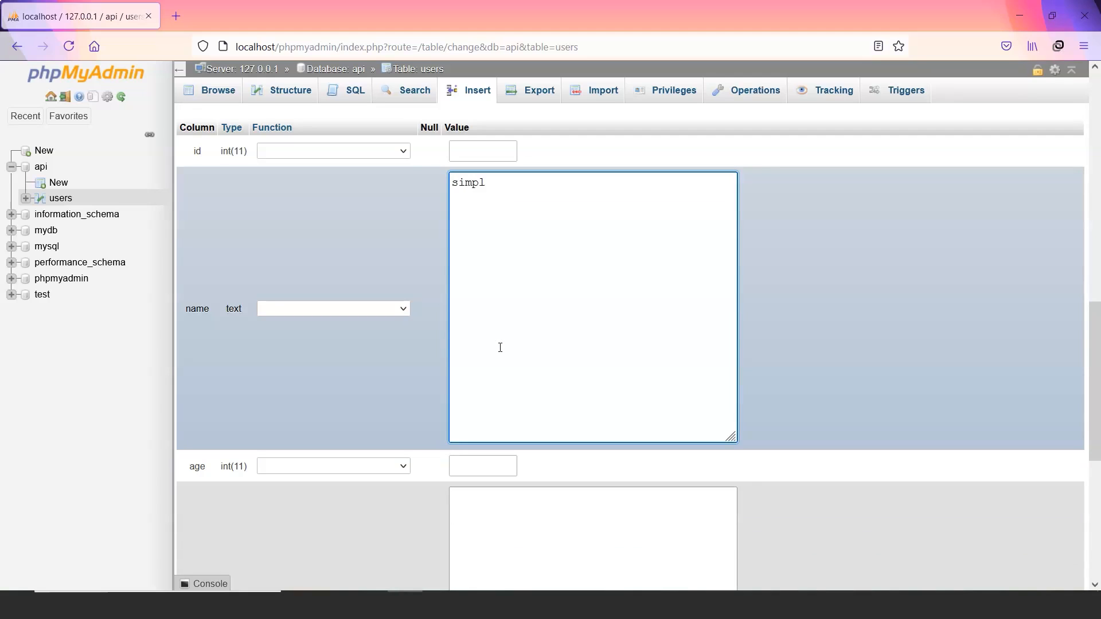
scroll("down", 3)
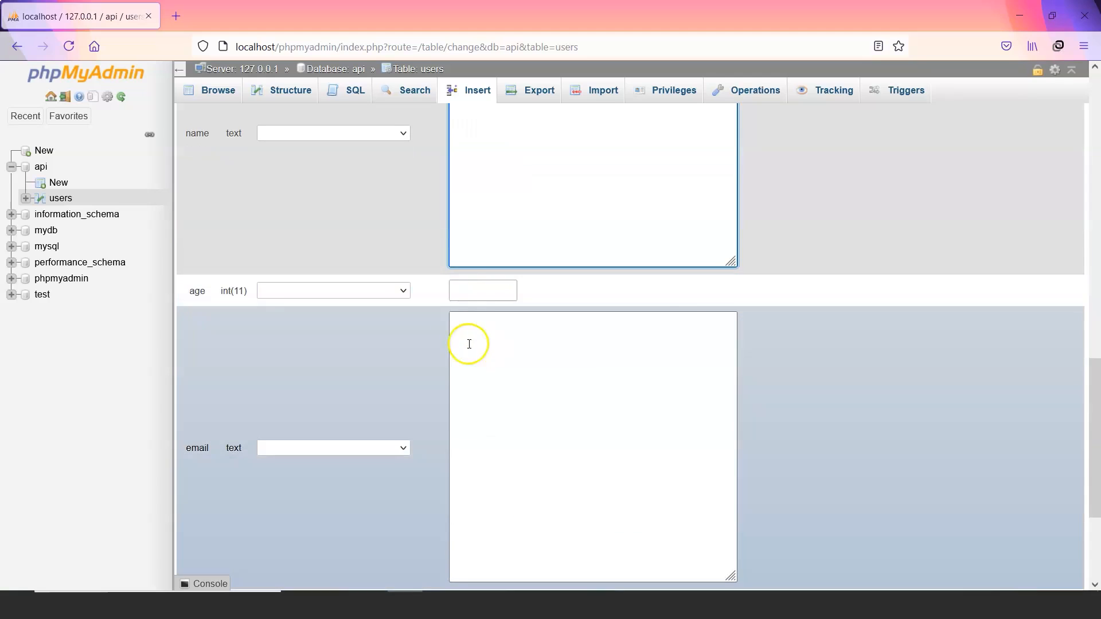
left_click(483, 289)
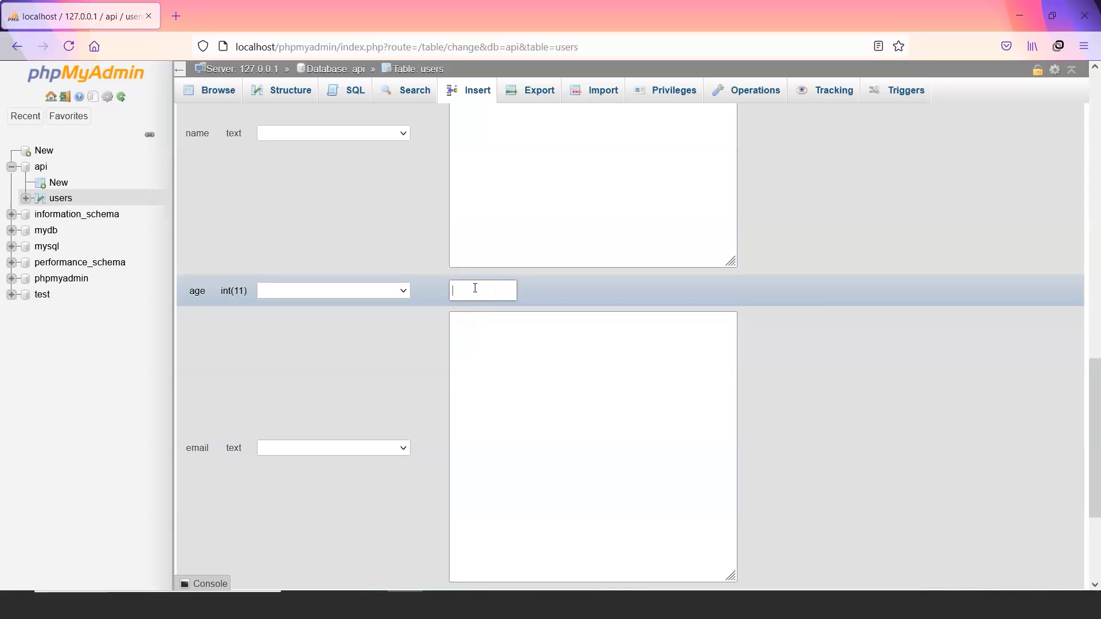
type("30")
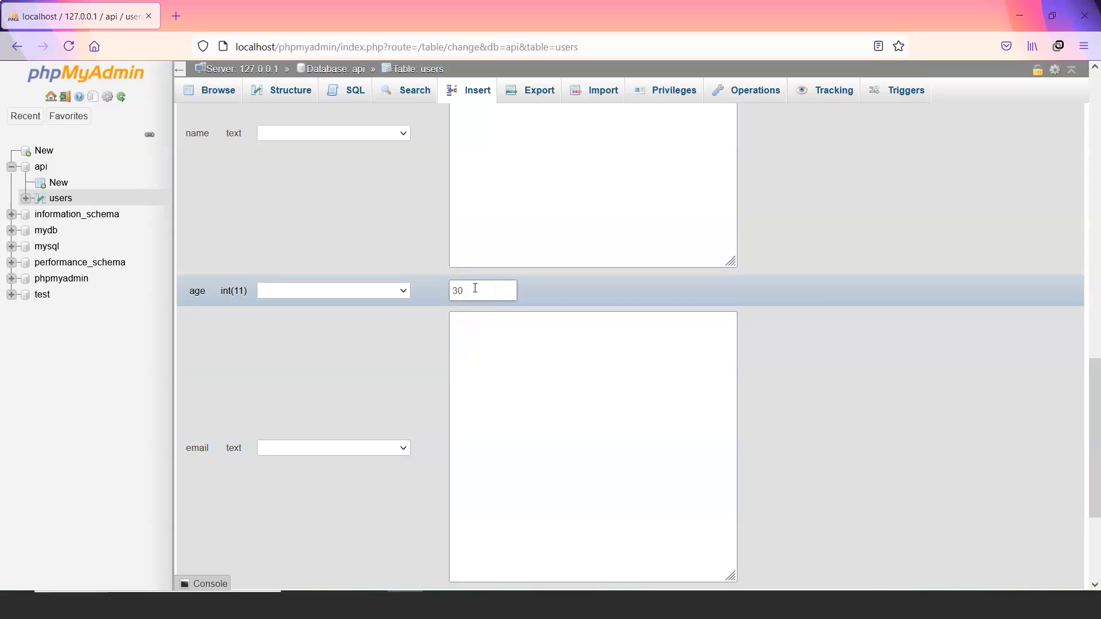
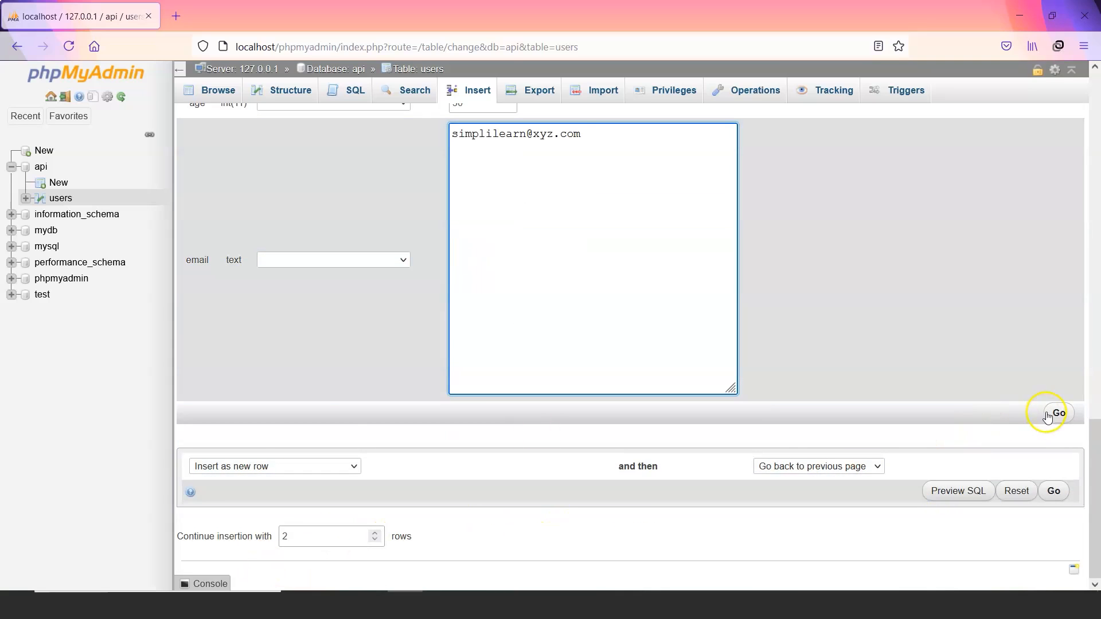
left_click(1057, 412)
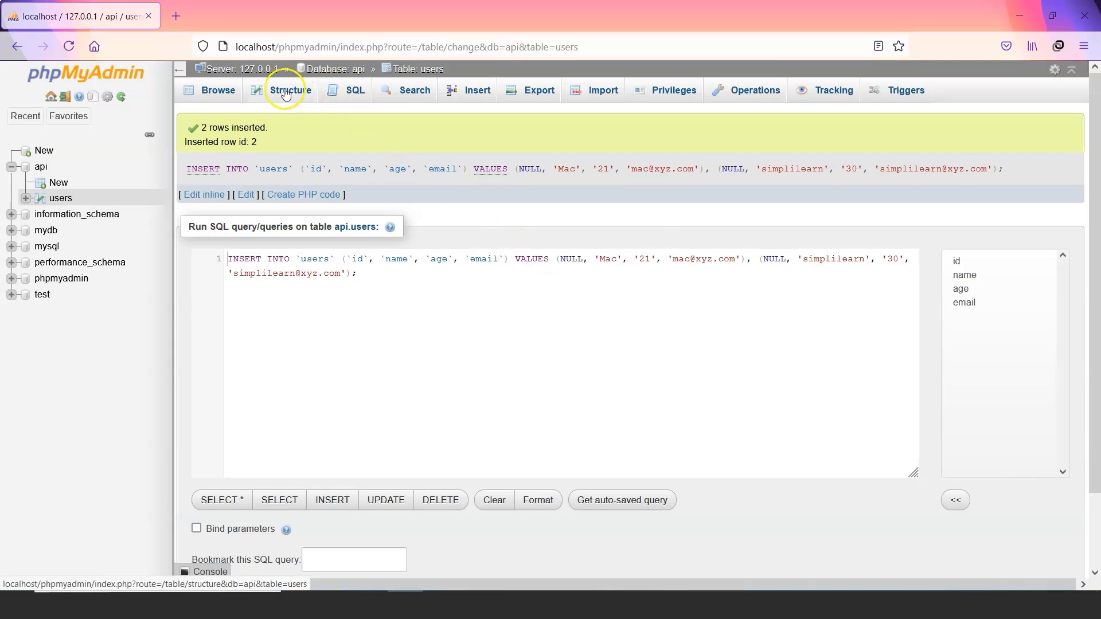
Review the users table's column structure, then browse its stored rows.
left_click(290, 90)
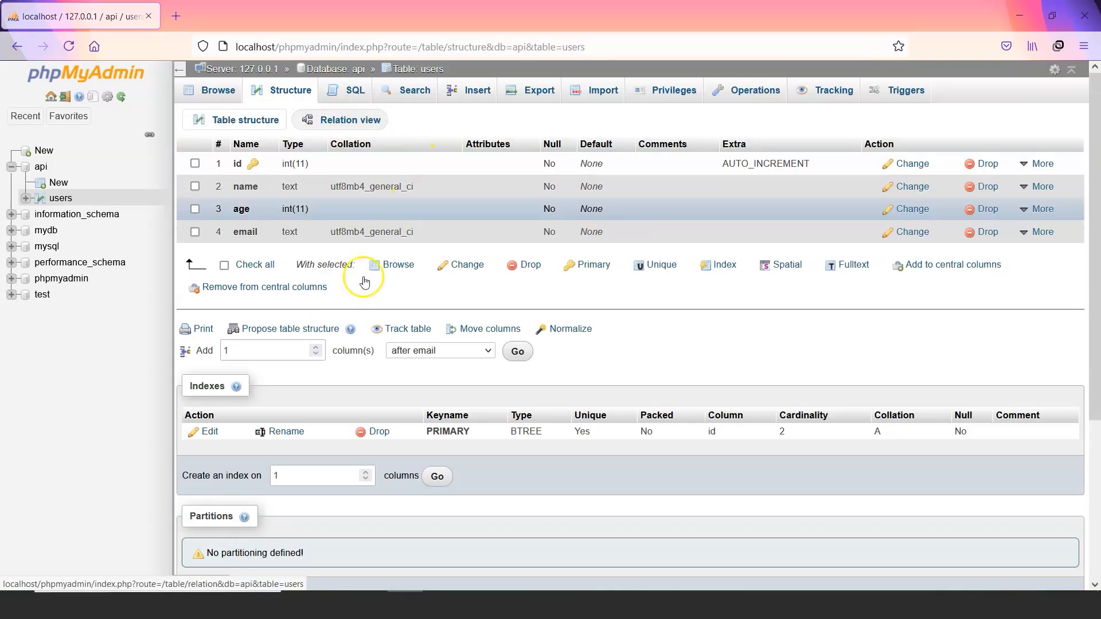
scroll("down", 3)
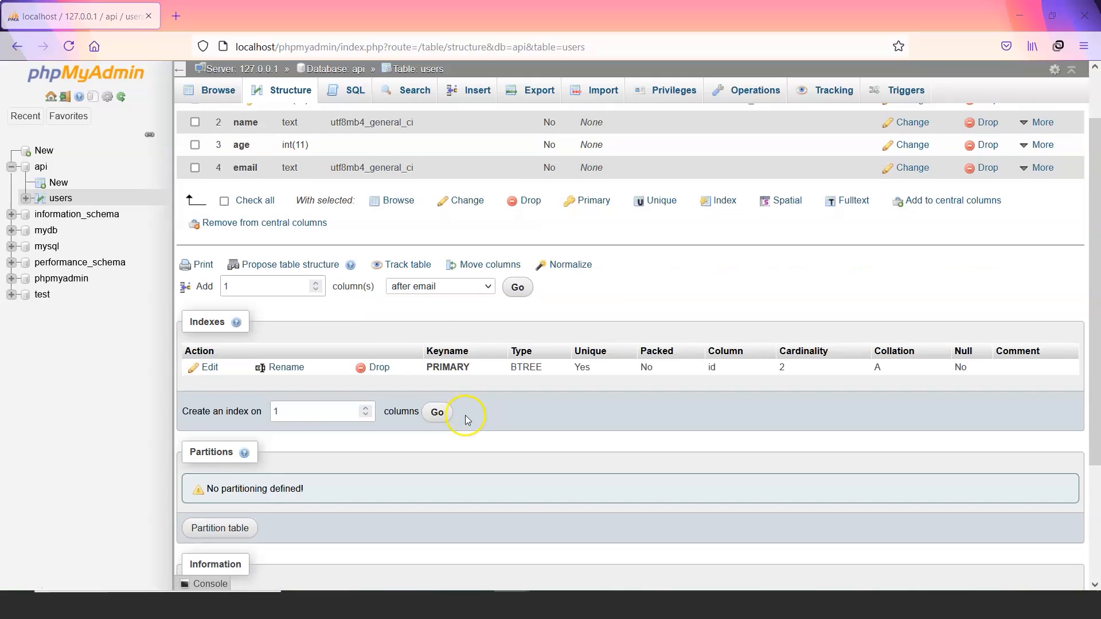
left_click(218, 90)
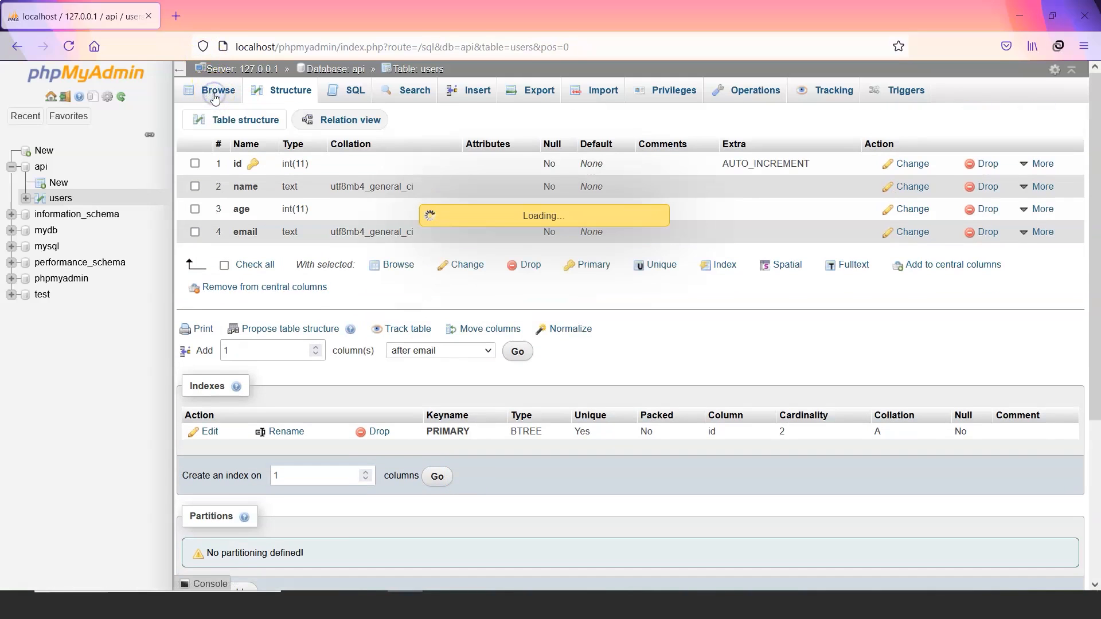
left_click(218, 91)
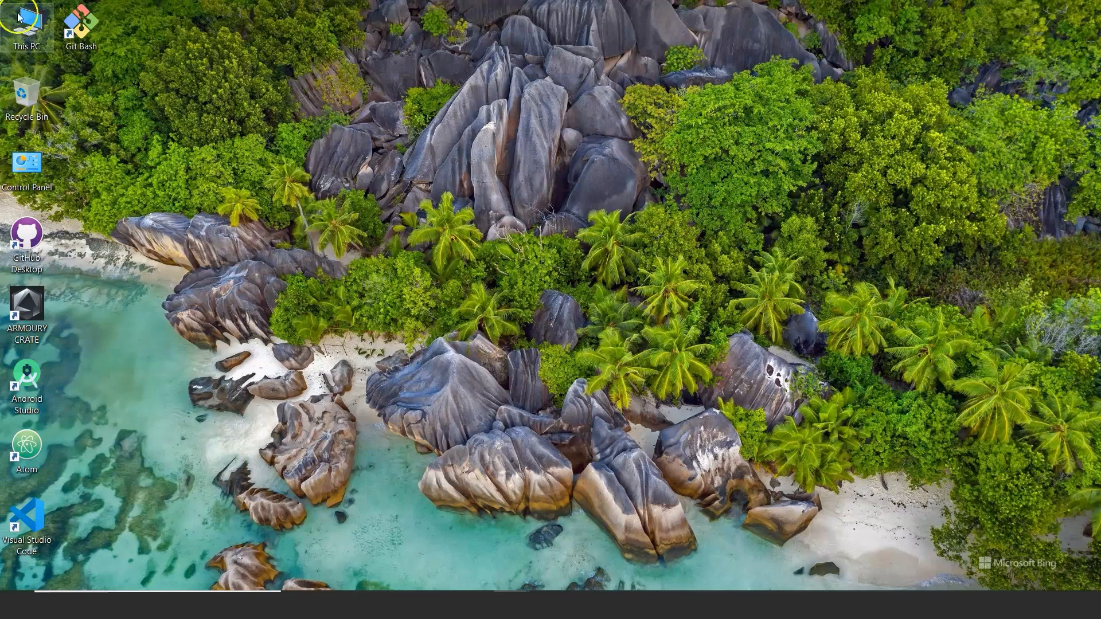
Create a new api folder under C:\xampp\htdocs and open it with Code.
double_click(28, 17)
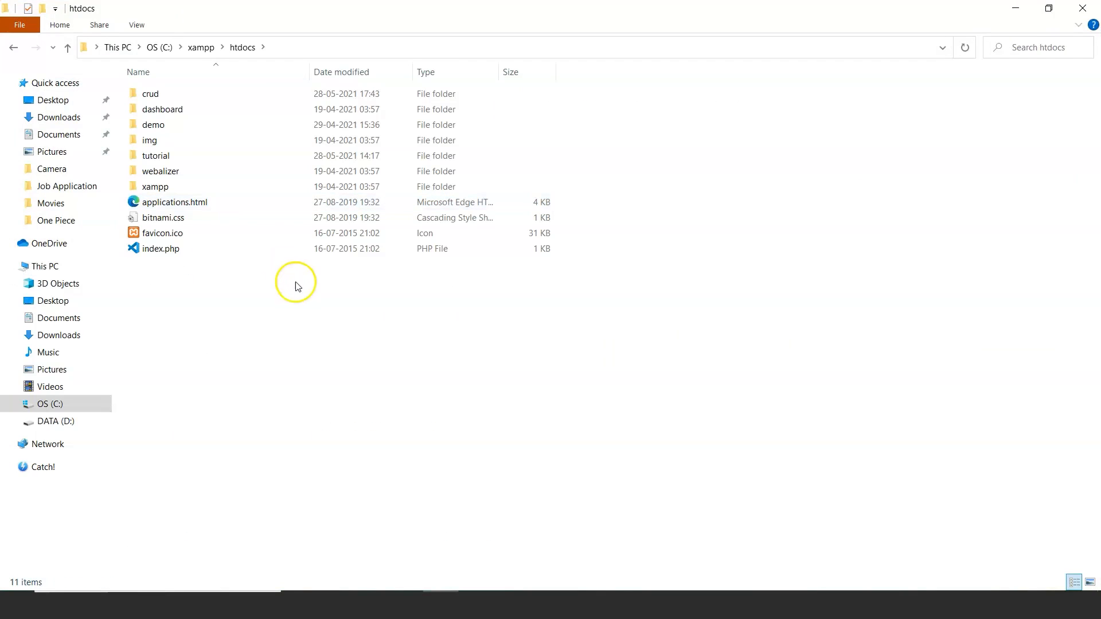
right_click(228, 299)
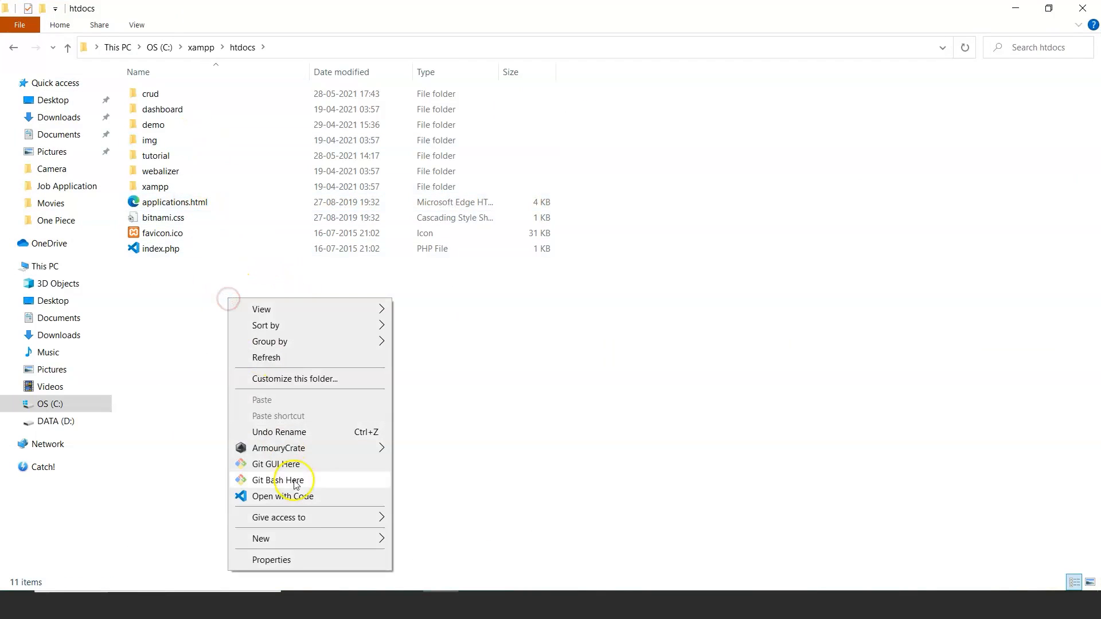
left_click(261, 539)
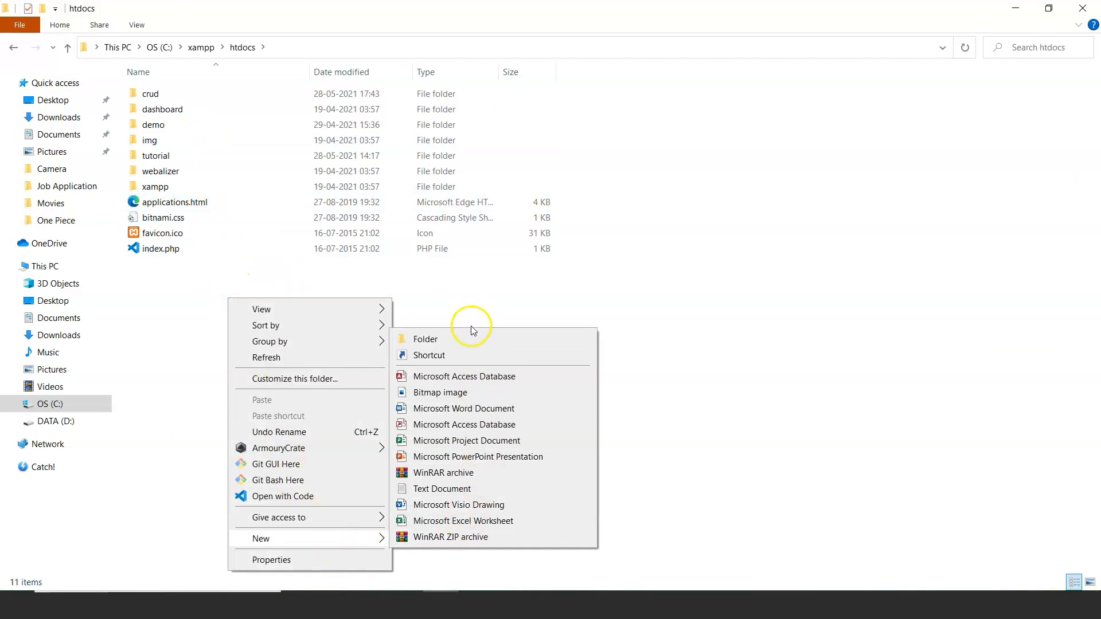
left_click(425, 339)
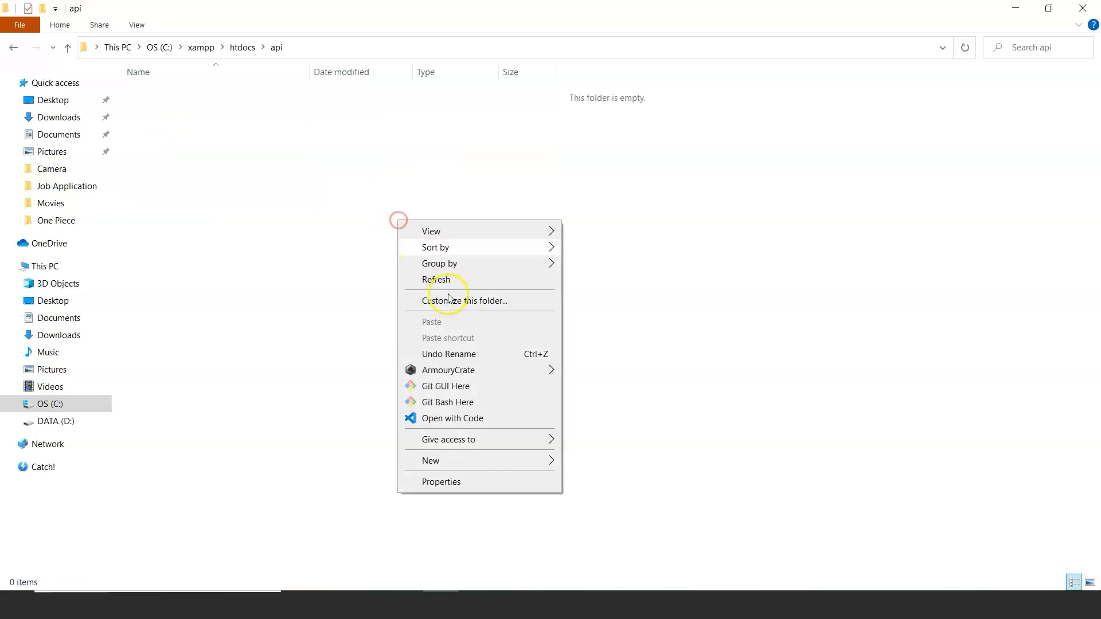
left_click(472, 427)
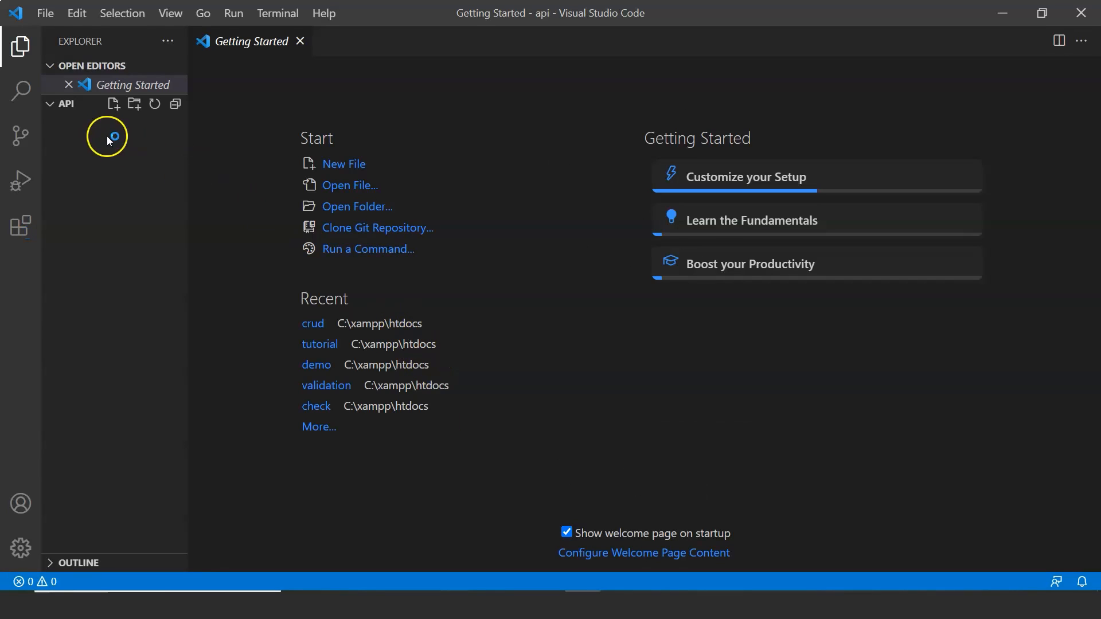
Create an empty tutorial.php file in the api folder.
left_click(112, 104)
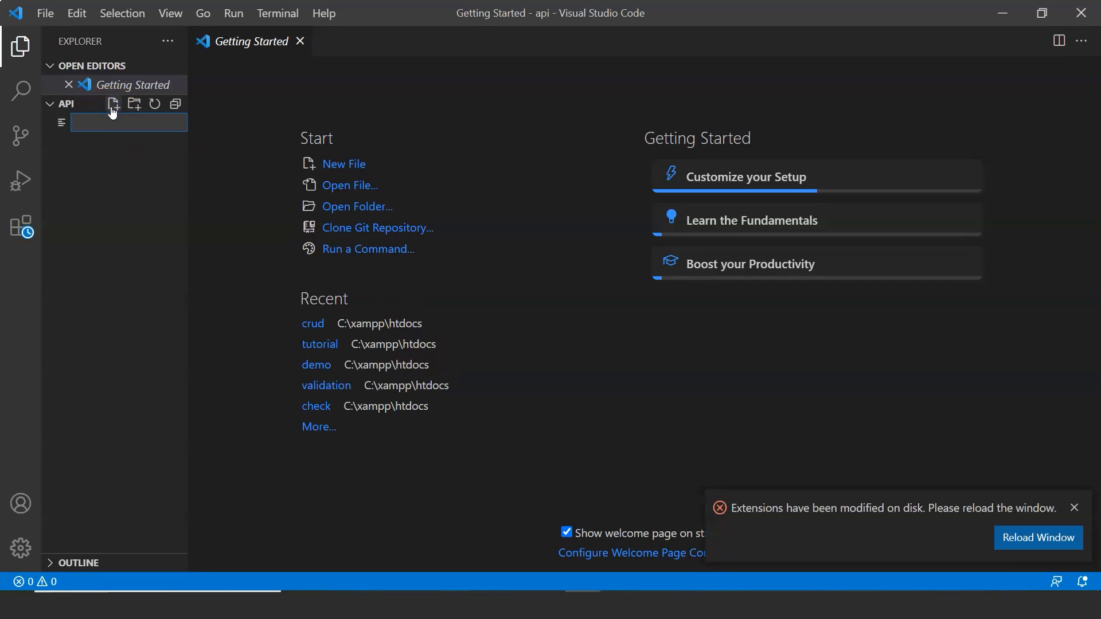
type("tutorial.php")
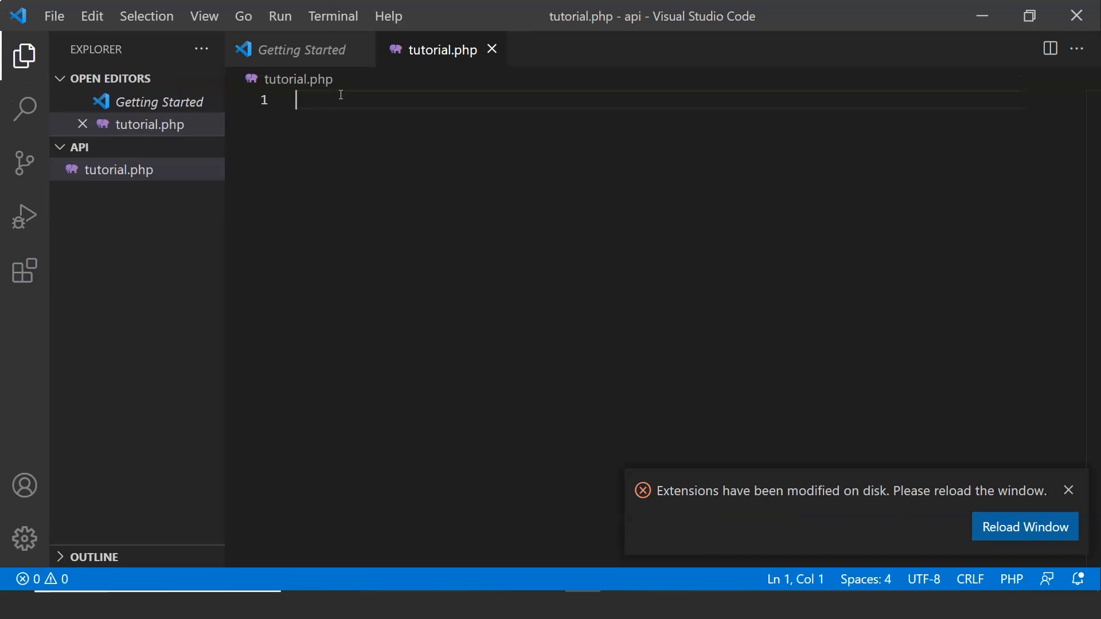
Open the PHP tag and begin $con = mysqli_connect("").
type("<?php")
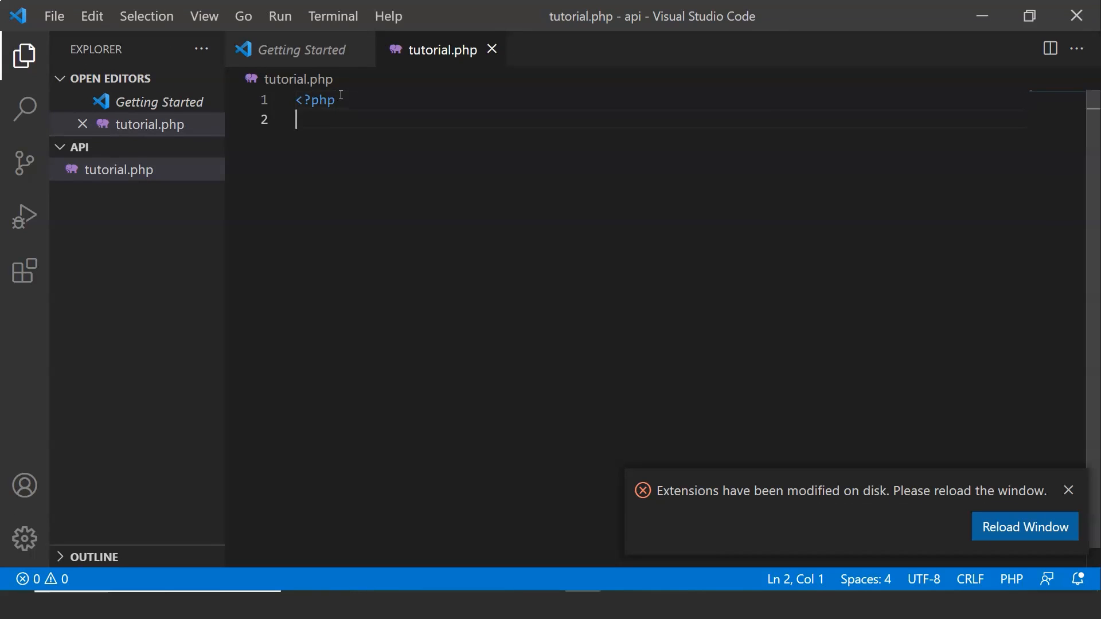
key("Tab")
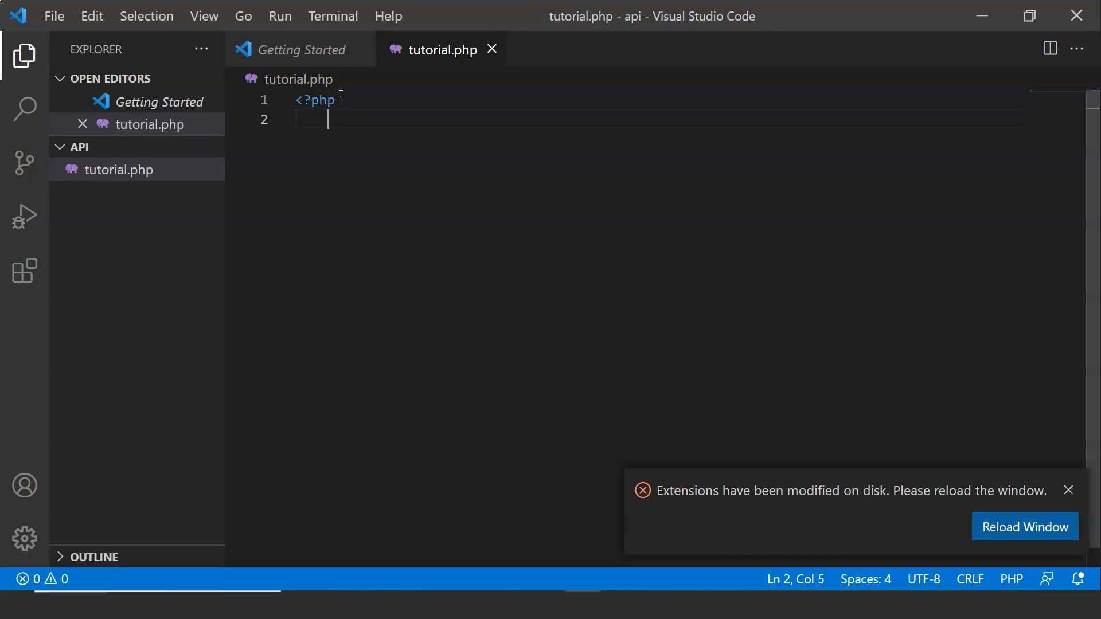
type("$co")
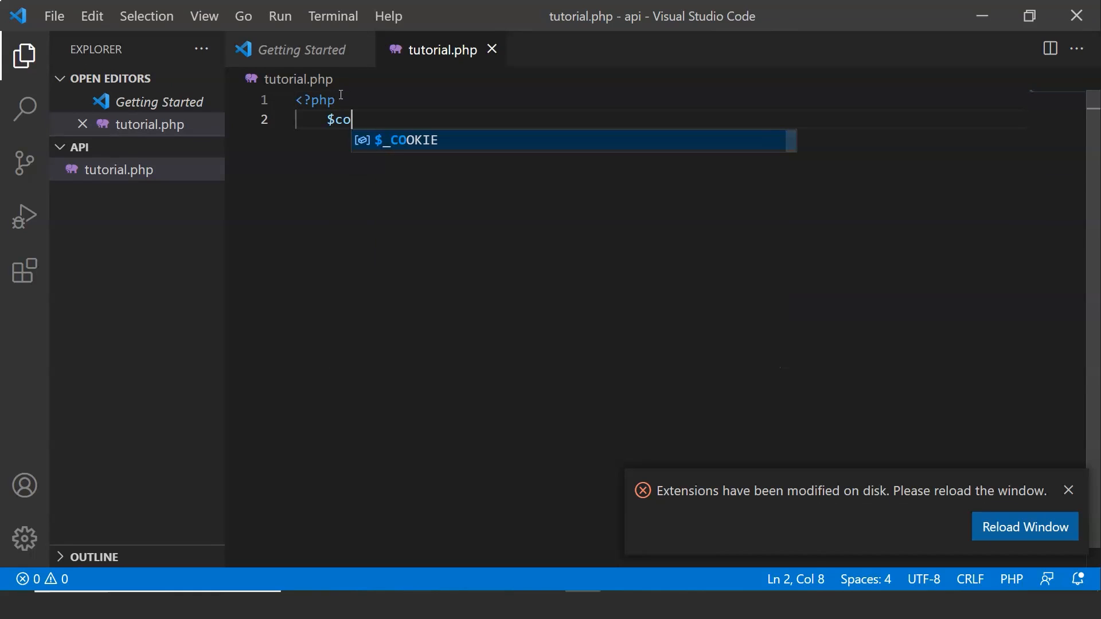
type("n = mysql")
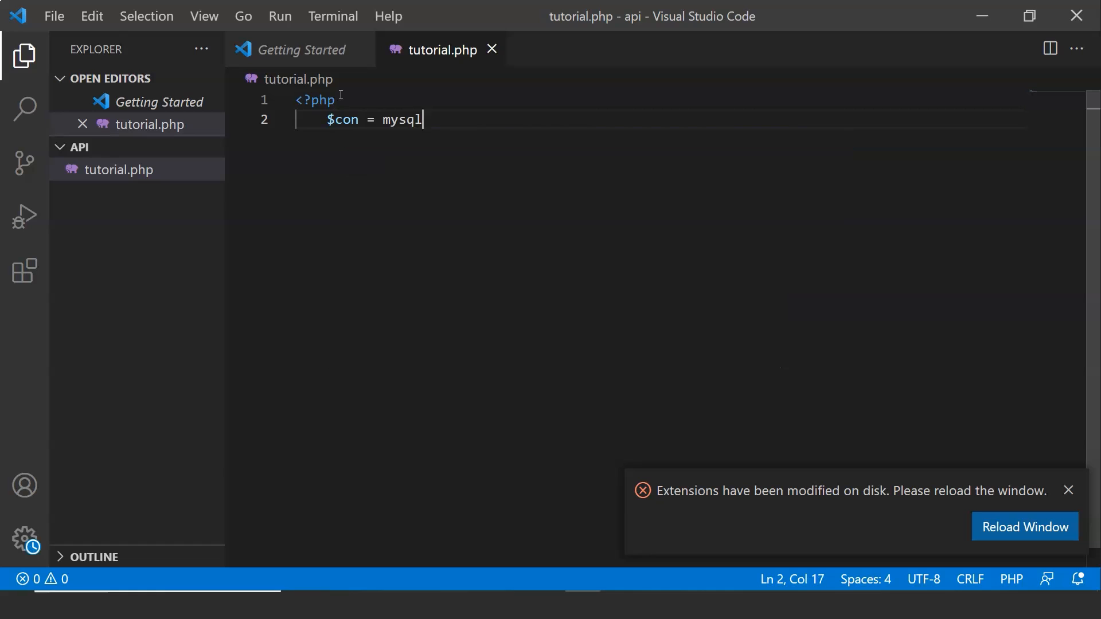
type("i")
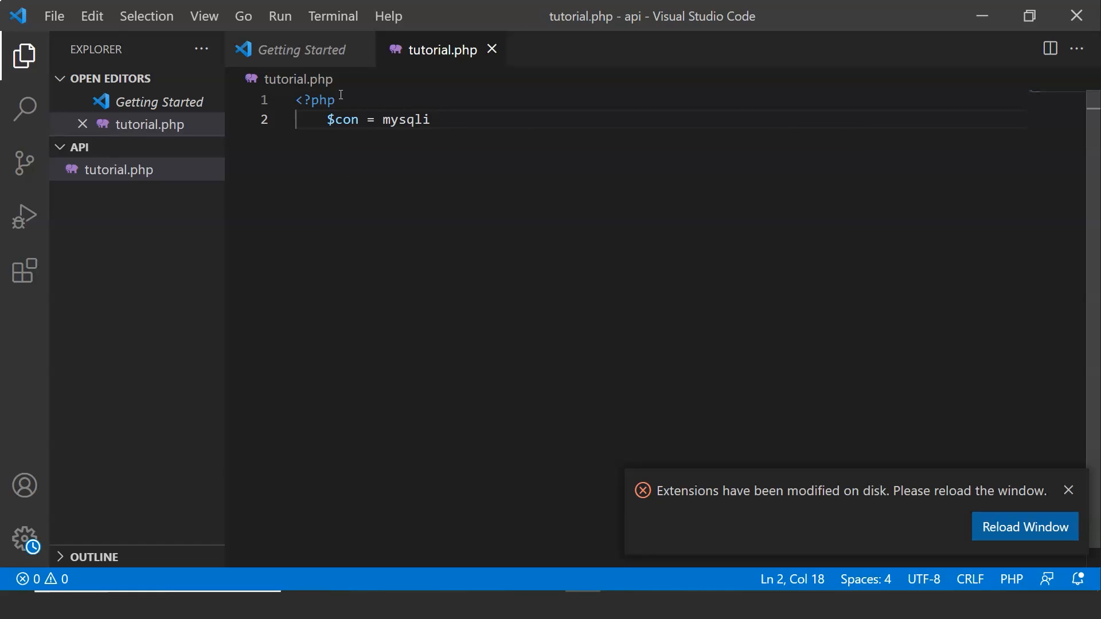
type("_")
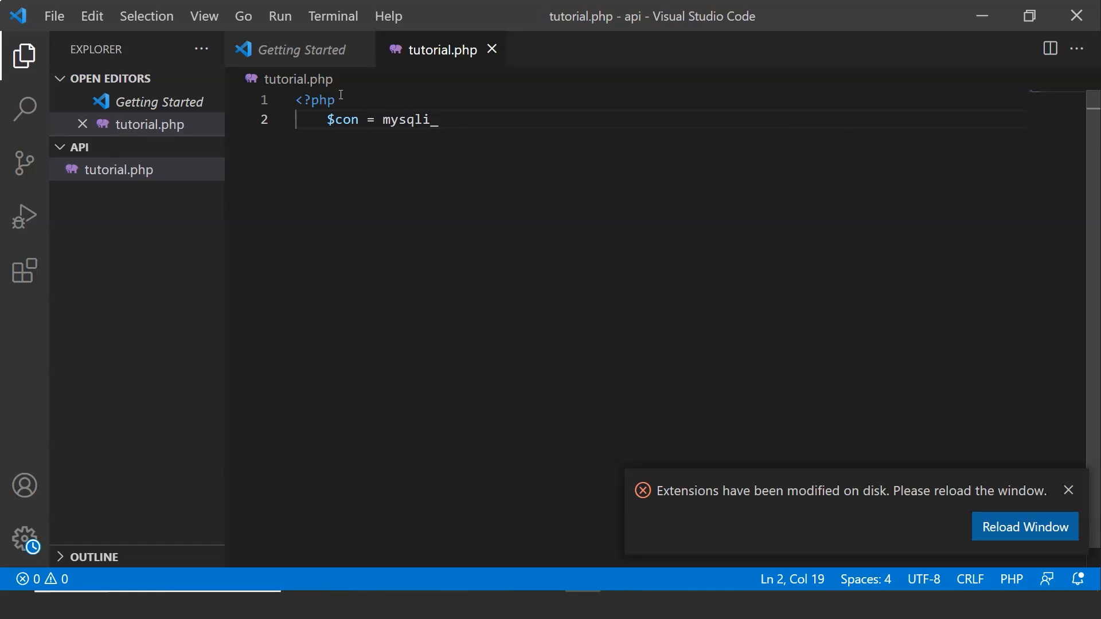
type("conn")
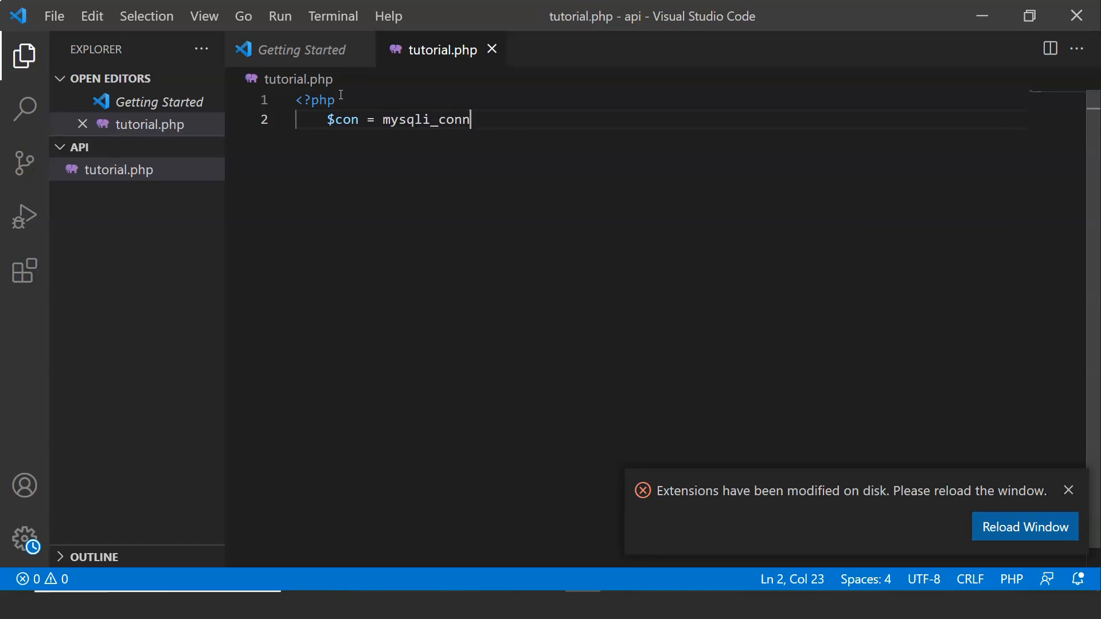
type("ect")
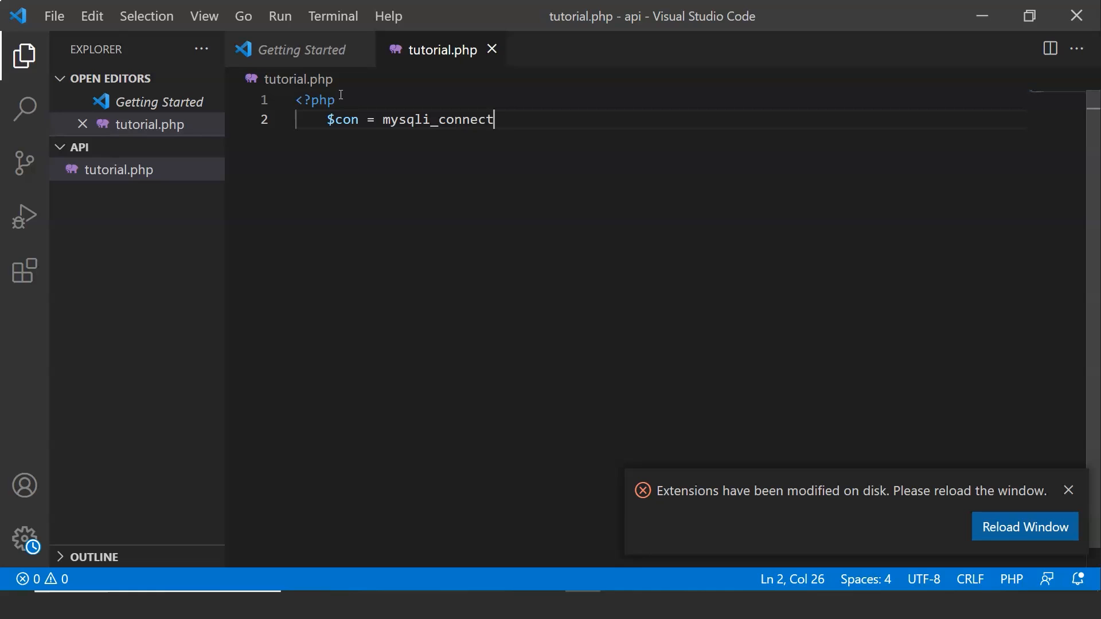
type("(\"\")")
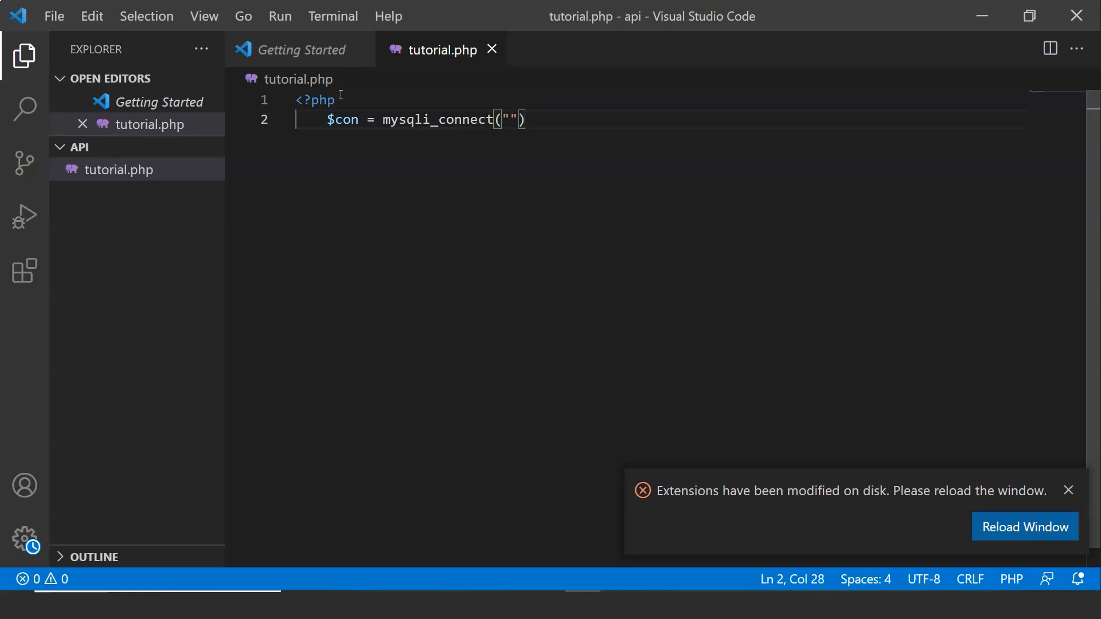
Complete the connection with "localhost", "root", "", "api" and end the line.
type("localhost")
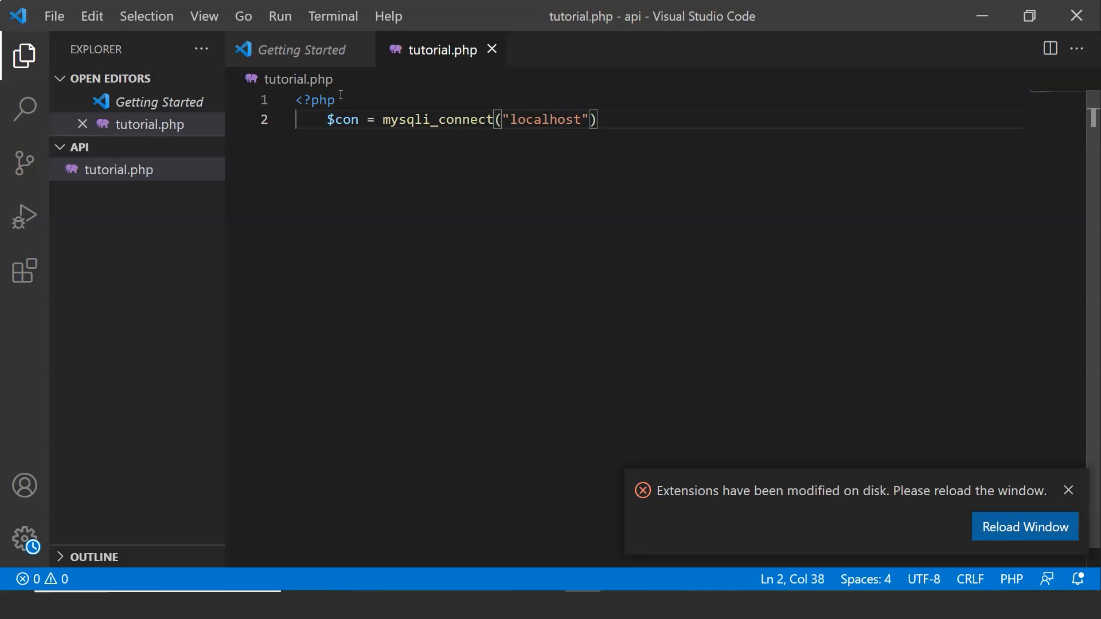
type(", \"\"")
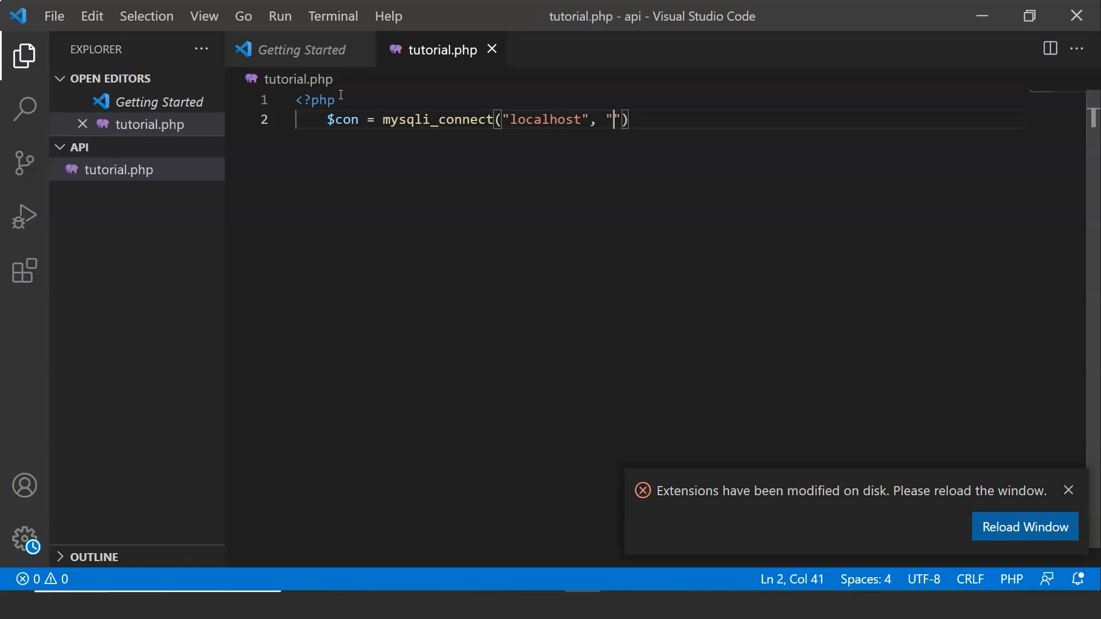
type("root")
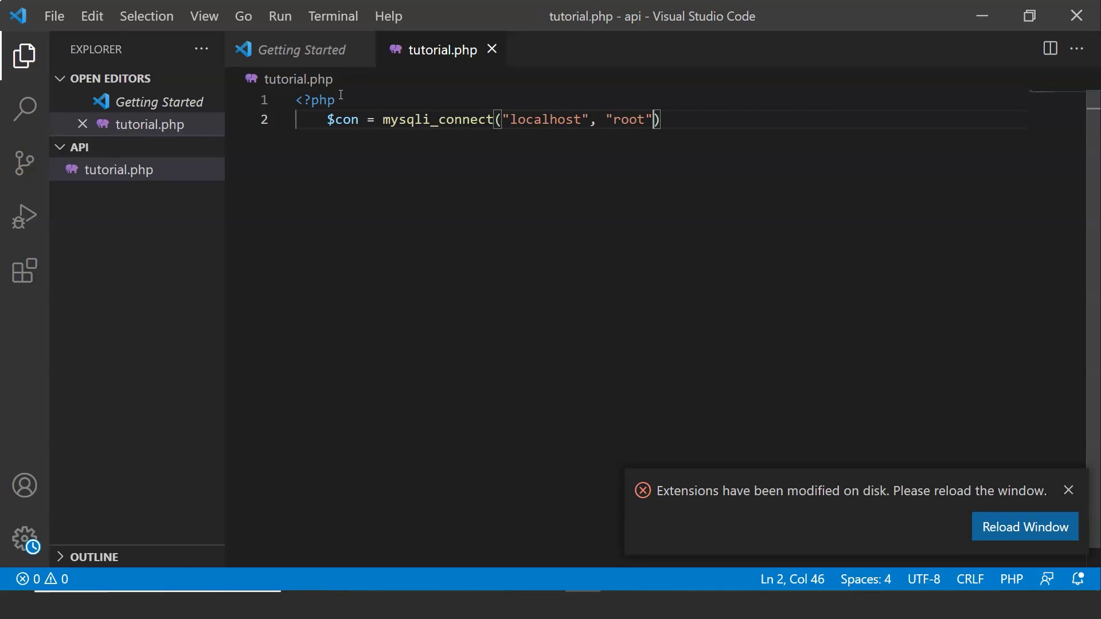
type("\", \"")
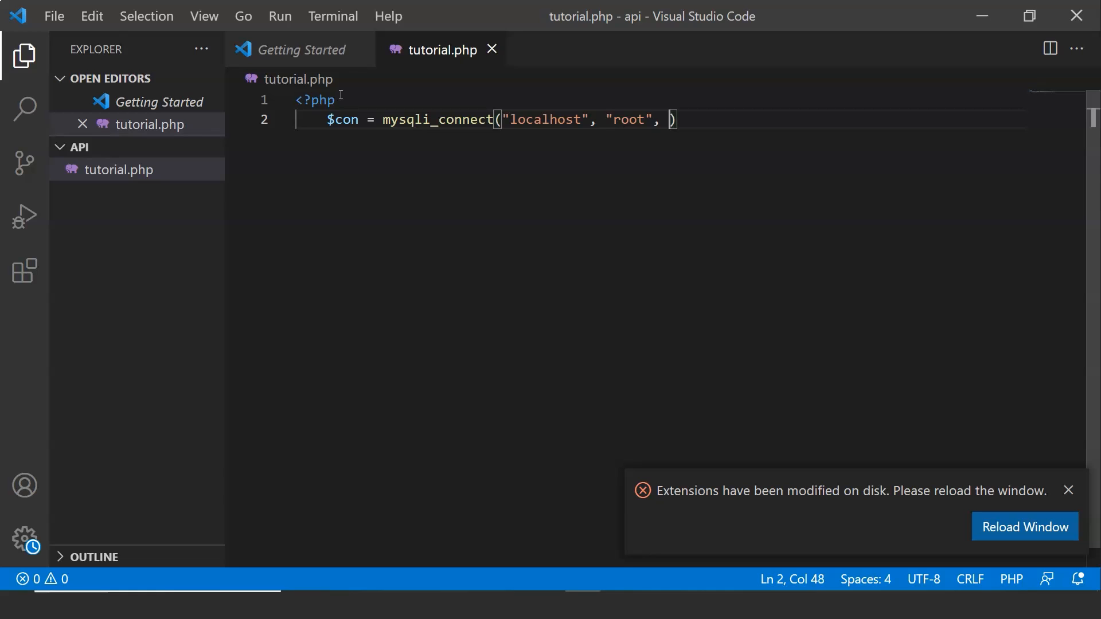
type("\"\"")
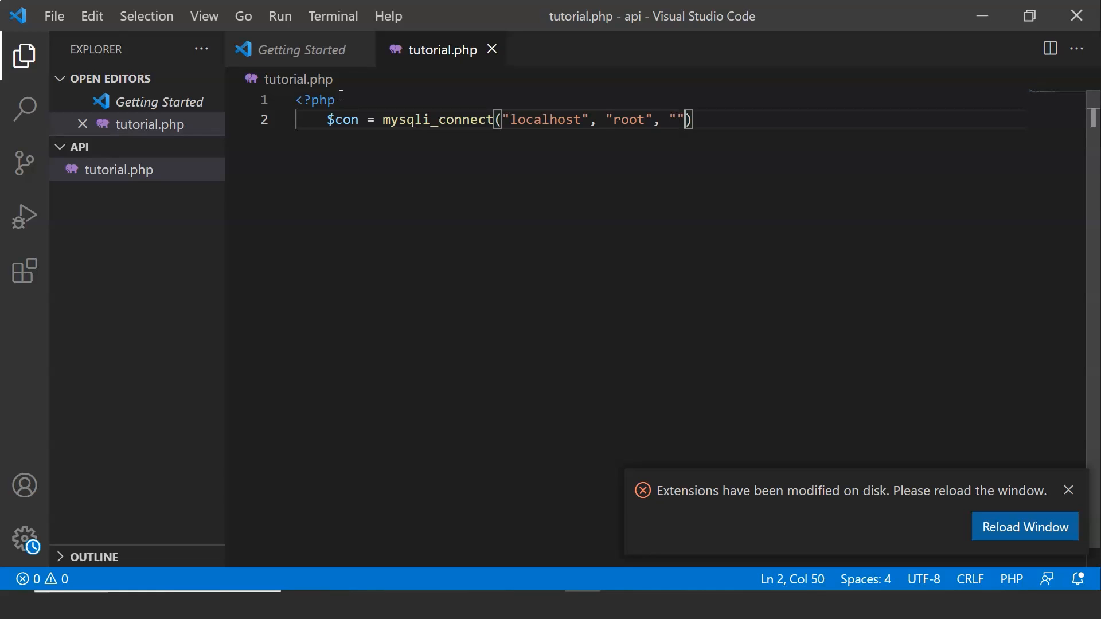
type(", \"\"")
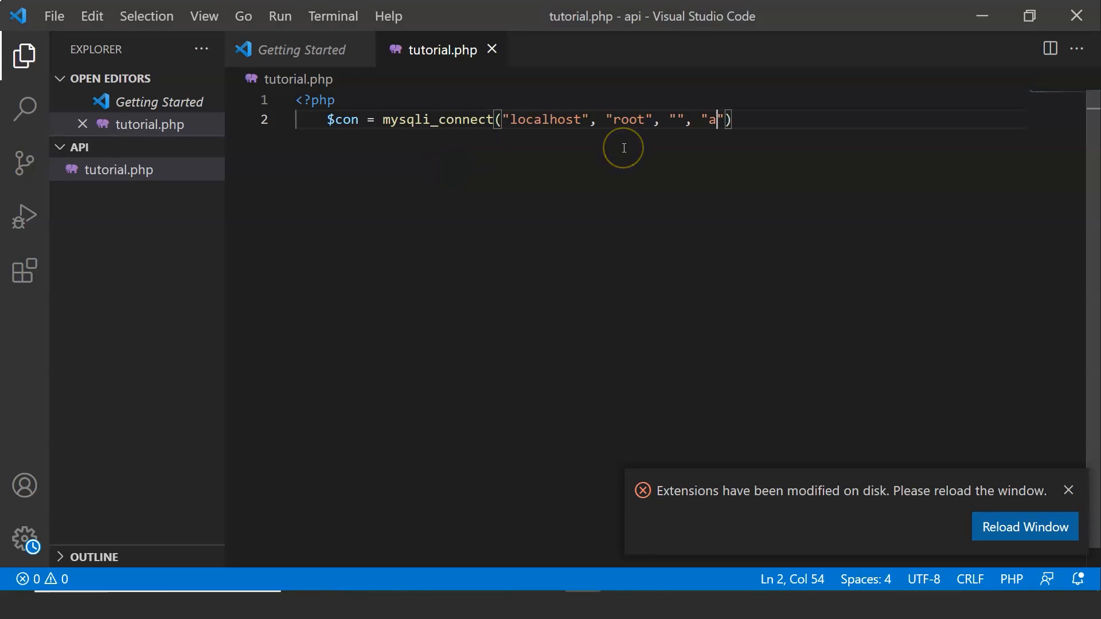
type("pi")
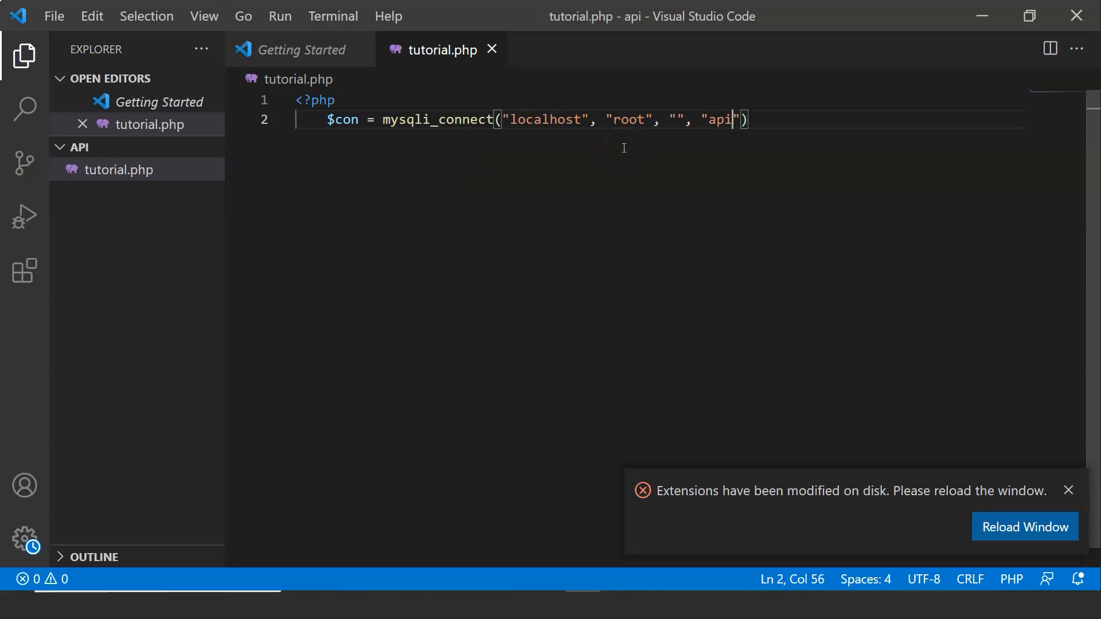
type(";")
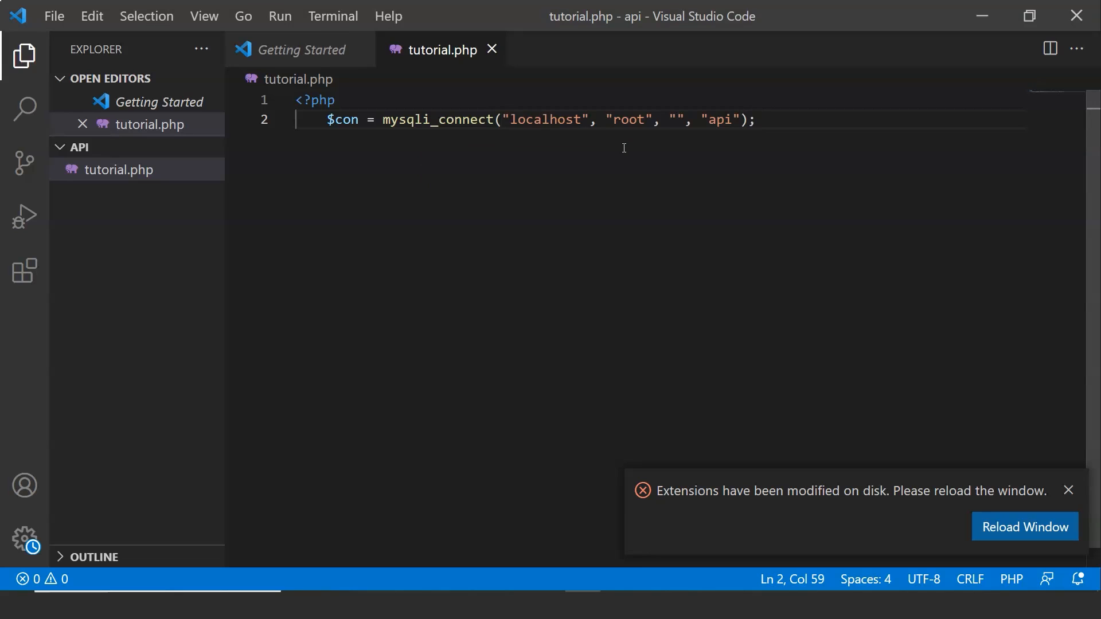
key("Enter")
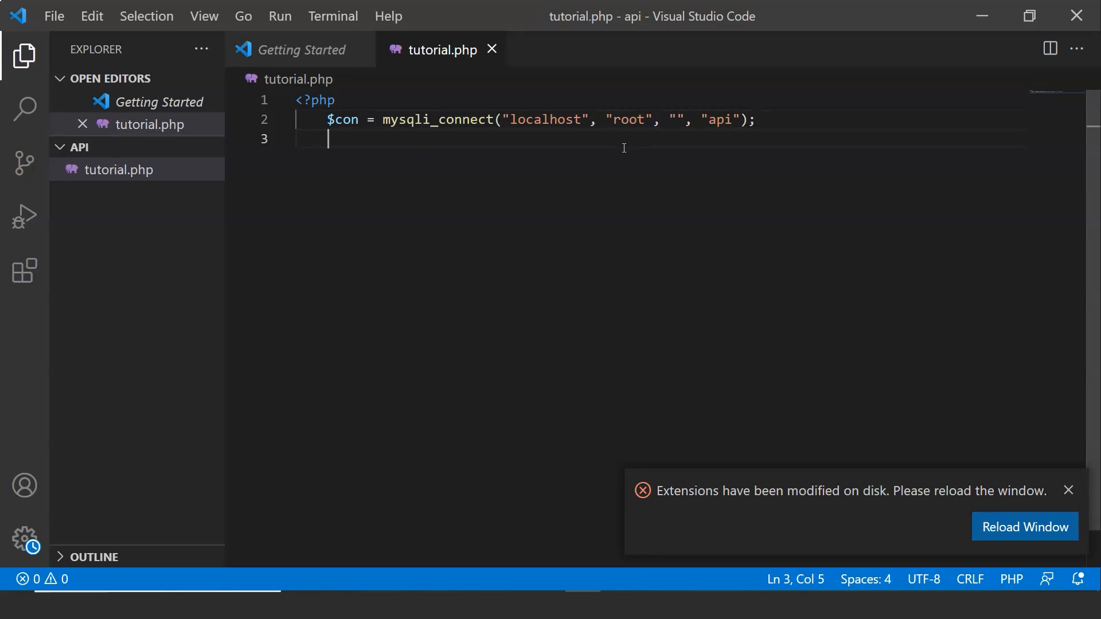
Declare an empty response array with $response = array();.
type("$respo")
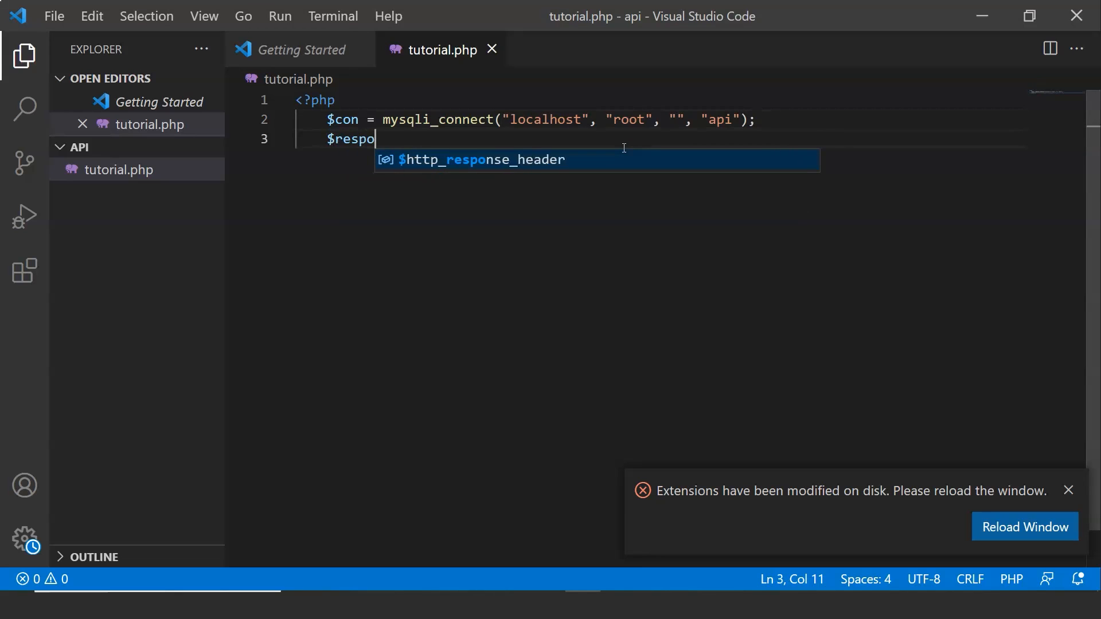
type("nse =")
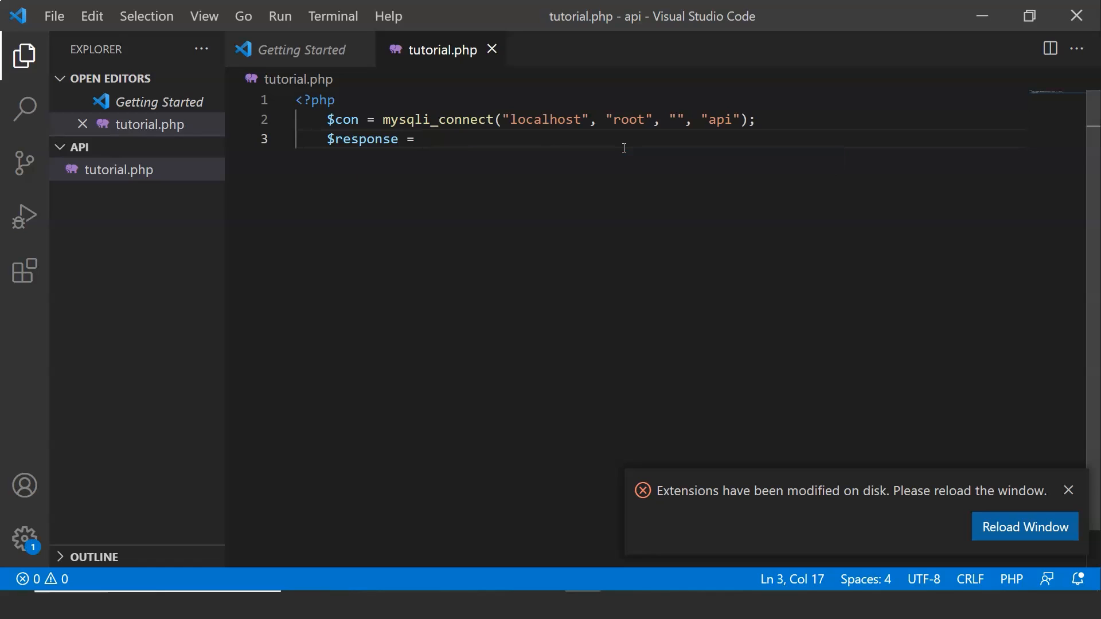
type("array")
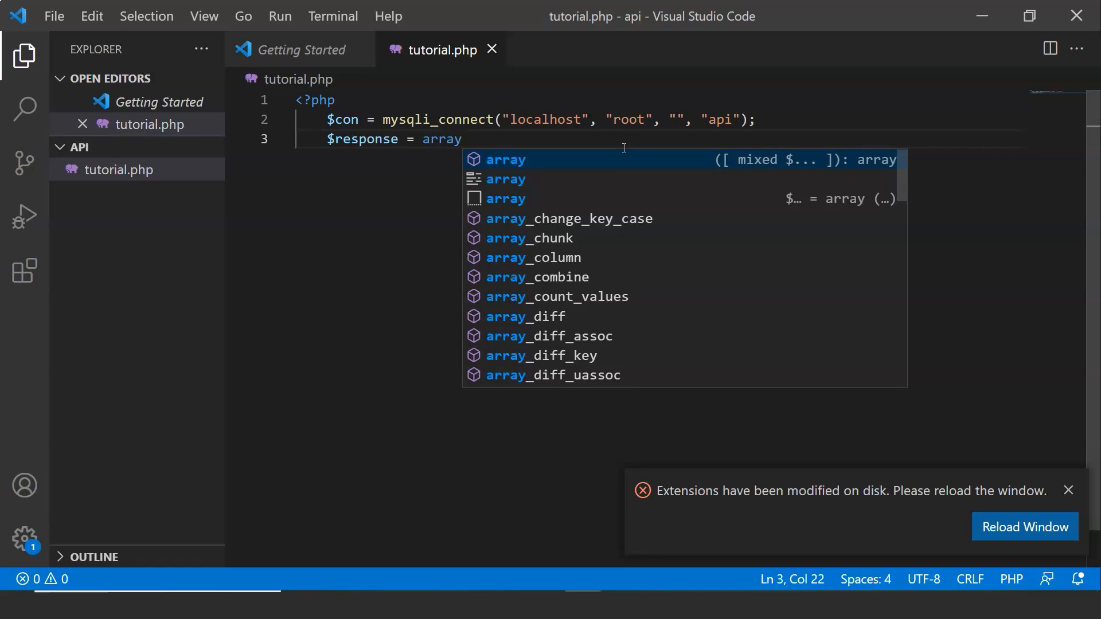
type("();")
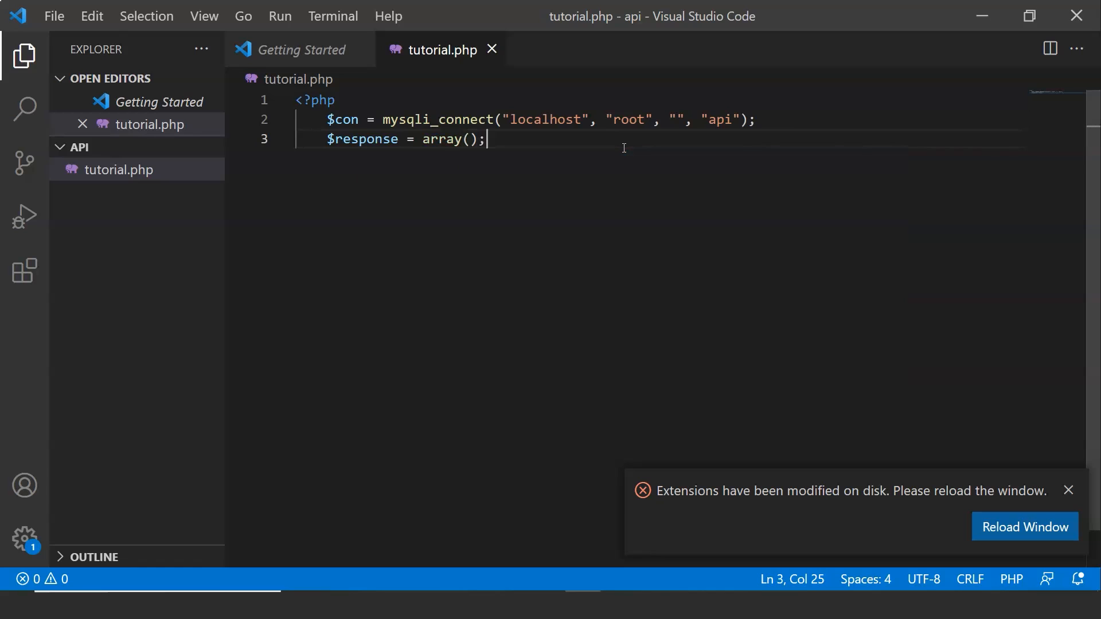
Begin an if($con) connection check, clearing the stray blank line and mistyped brace.
type("if")
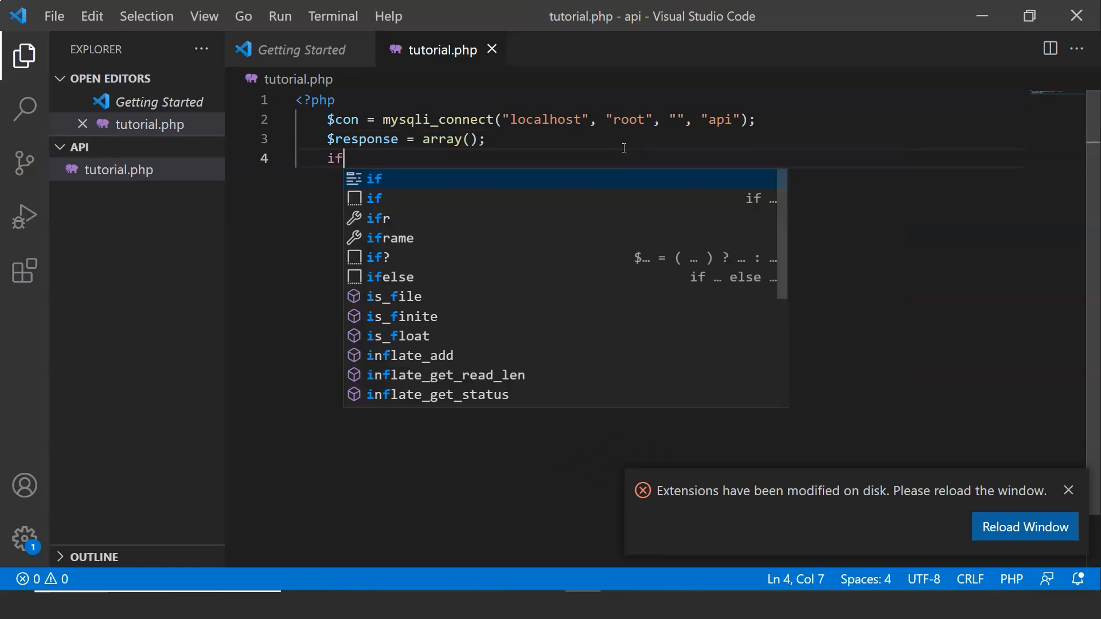
type("(")
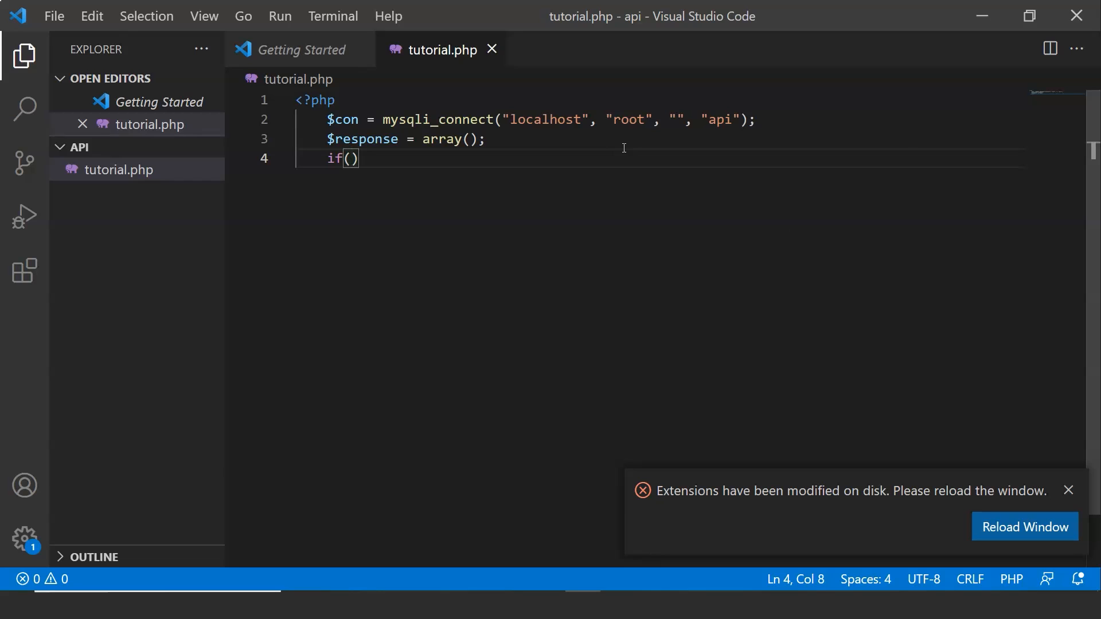
type("$con")
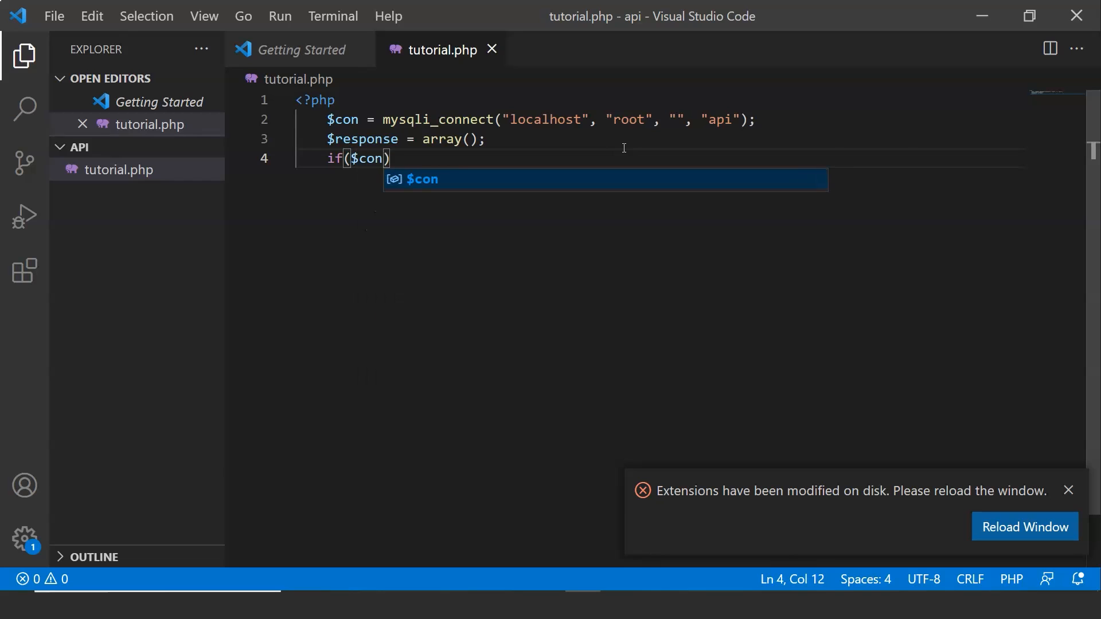
key("Enter")
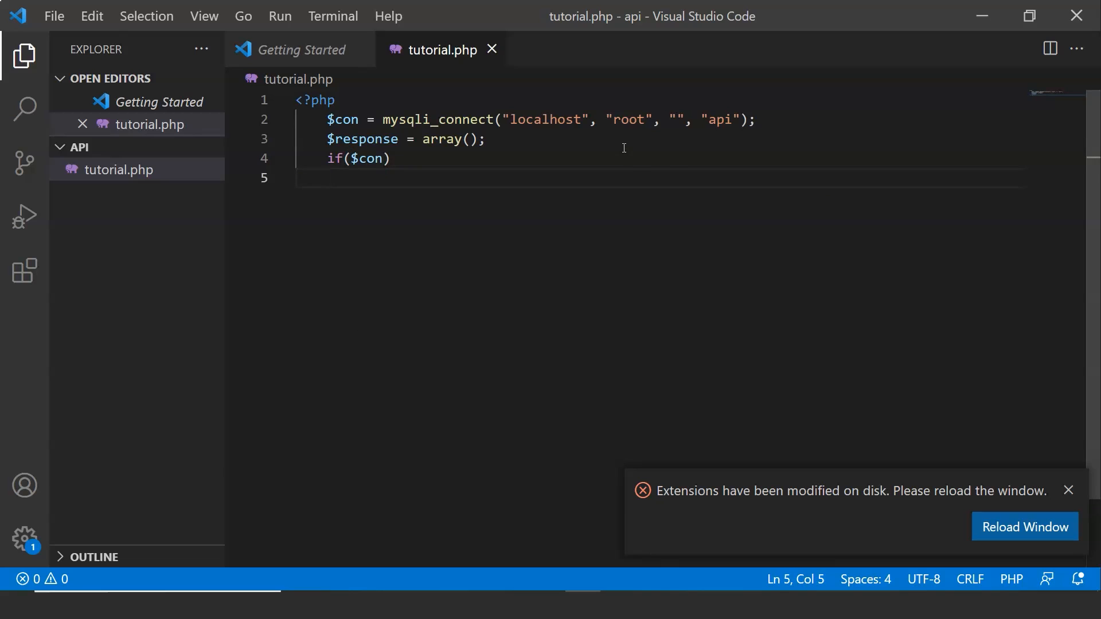
key("Backspace")
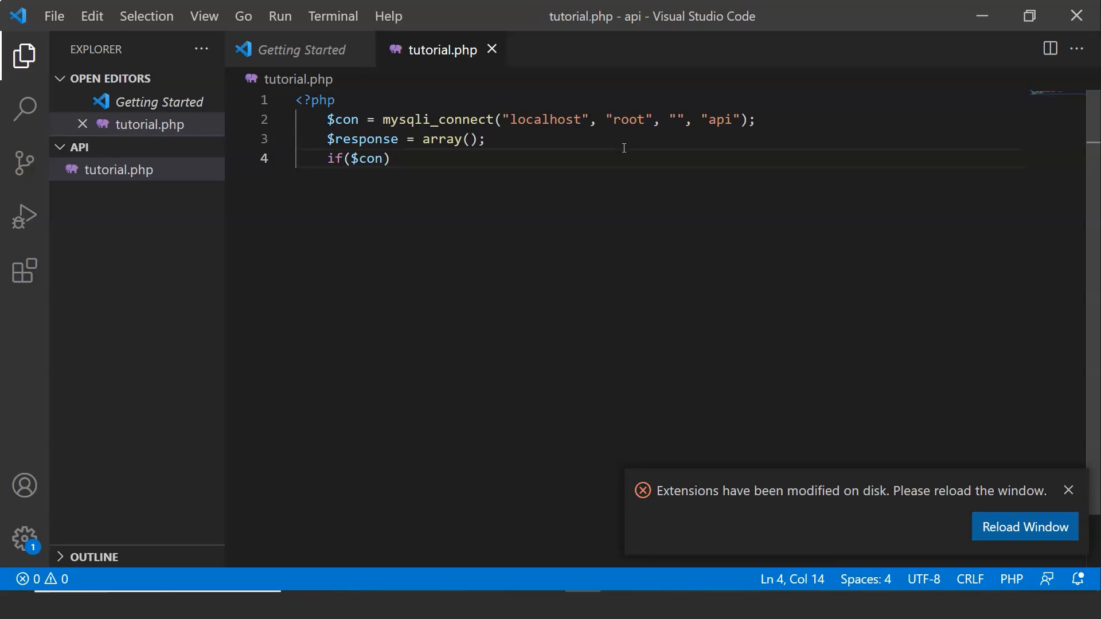
mouse_move(1070, 447)
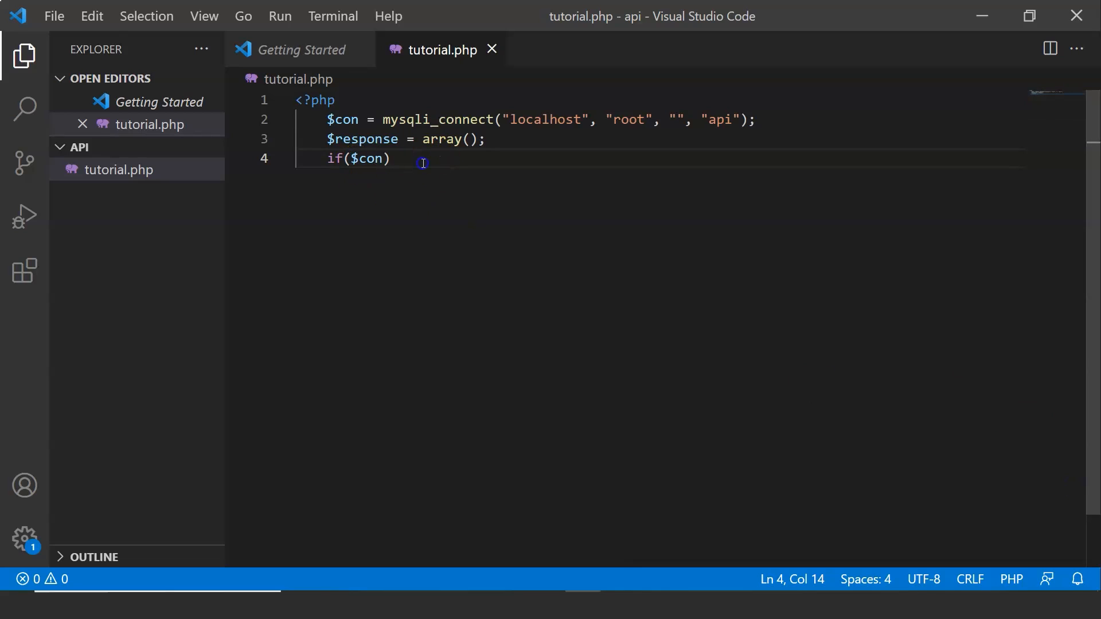
type("}")
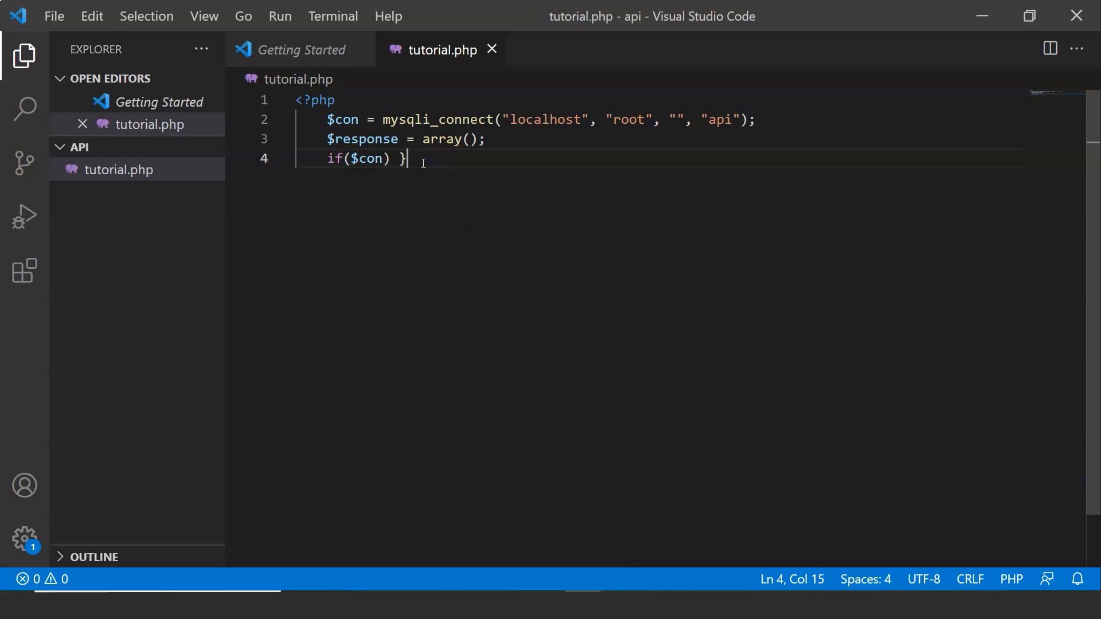
key("Backspace")
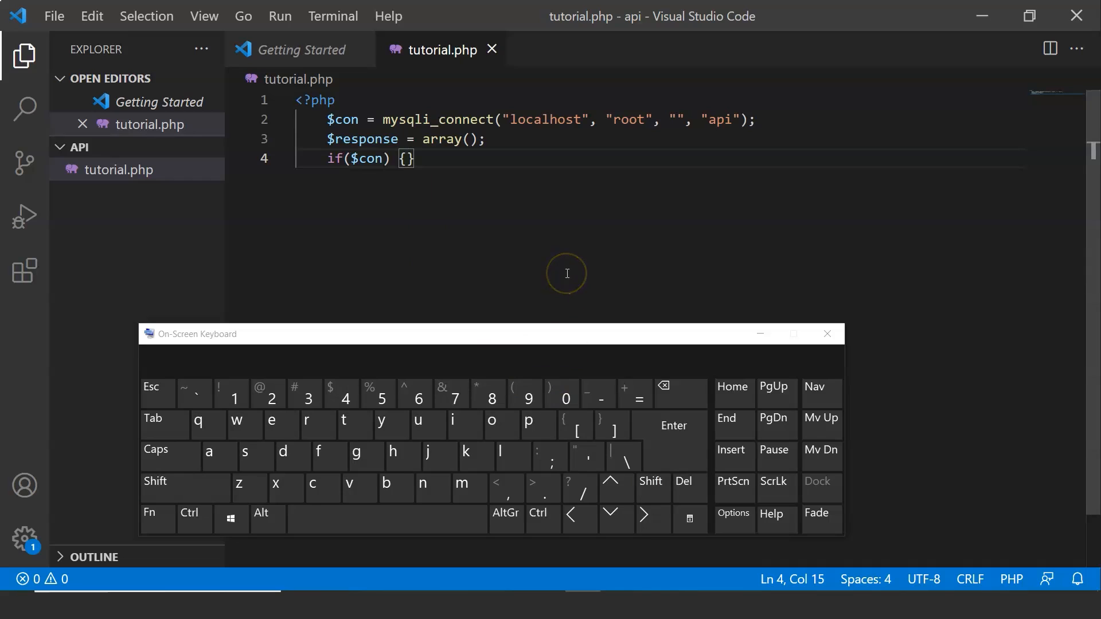
Split the if($con) braces so the block has an empty indented body line.
key("Enter")
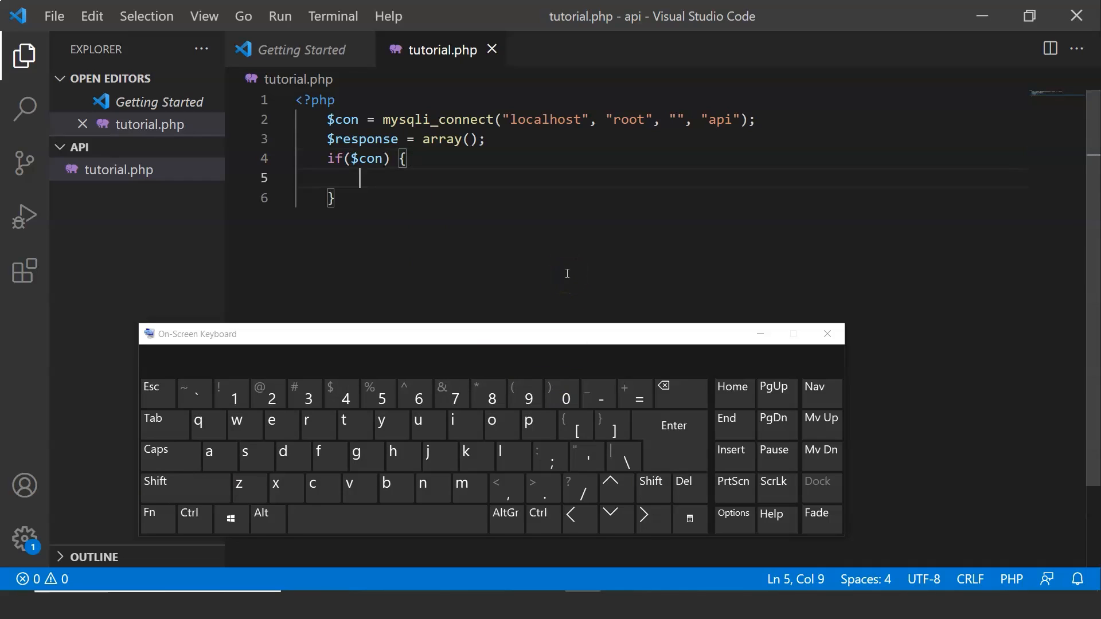
mouse_move(754, 334)
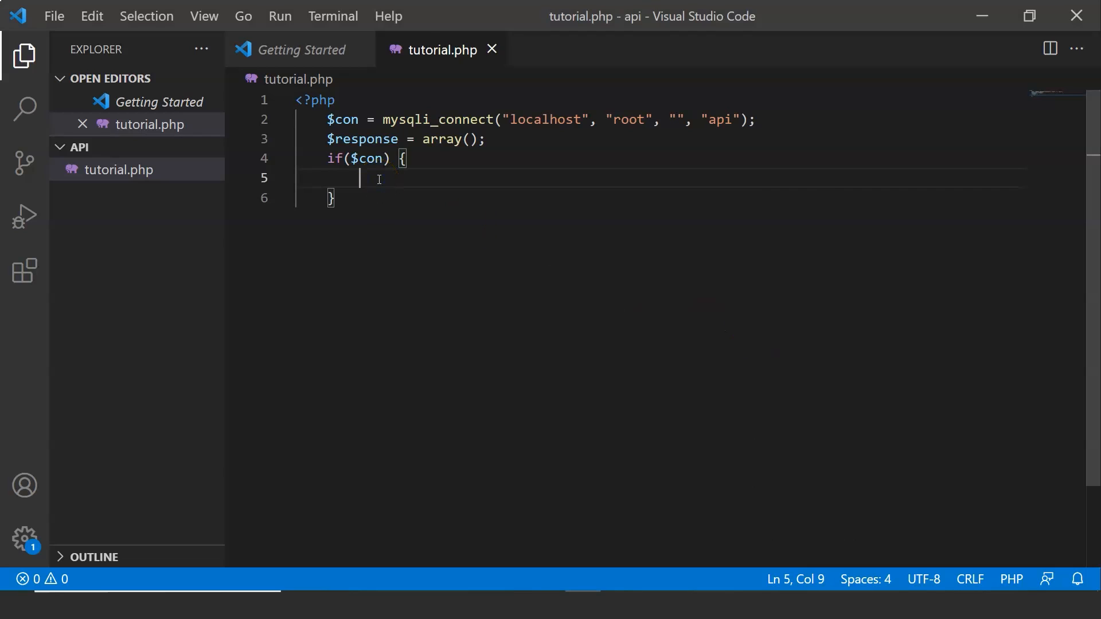
Set $sql = "select * from users"; inside the block and check the users table in phpMyAdmin.
type("$sql")
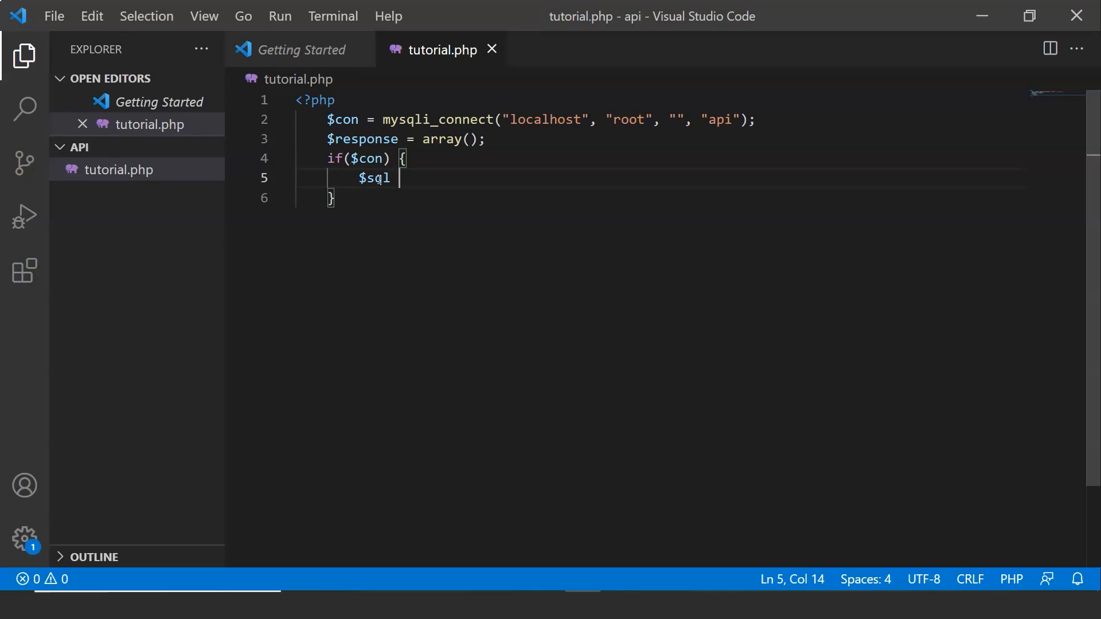
type("=")
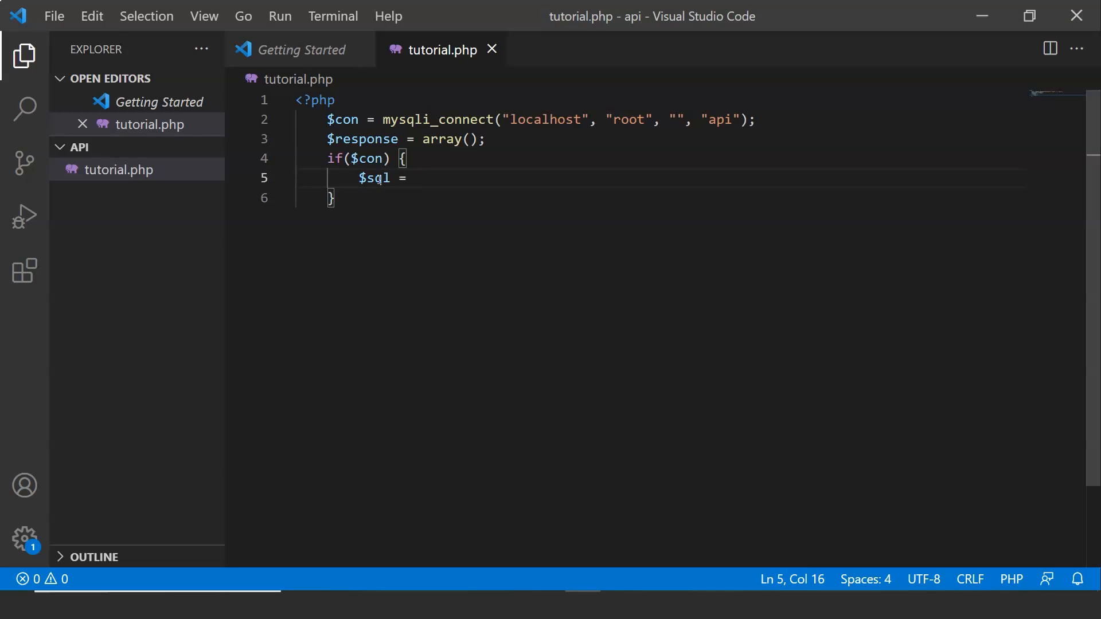
type("\"sele\"")
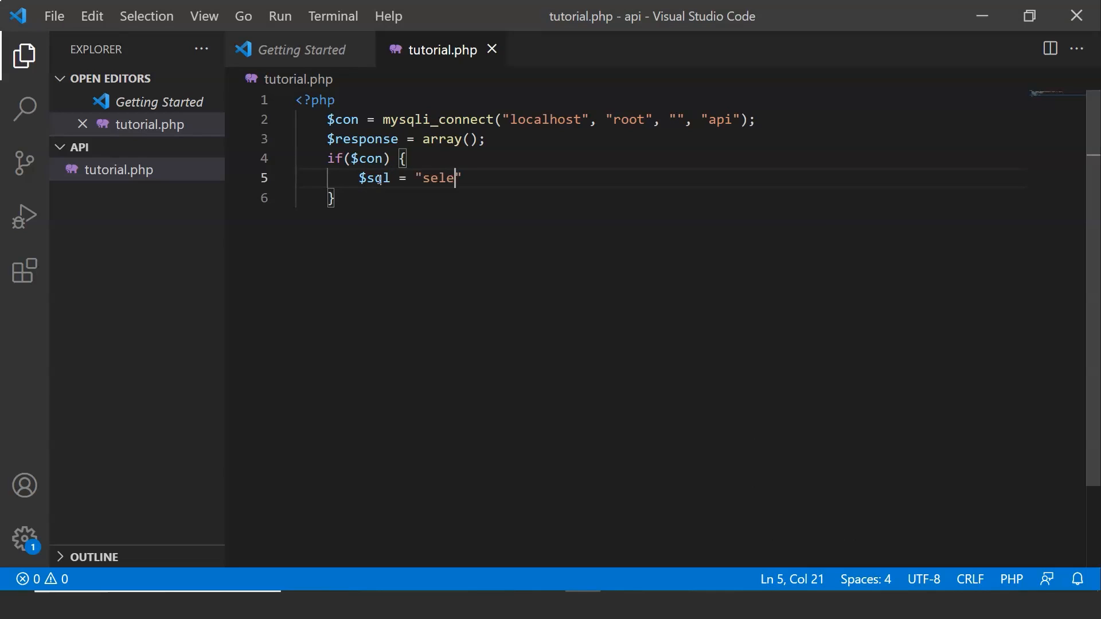
type("ct * f")
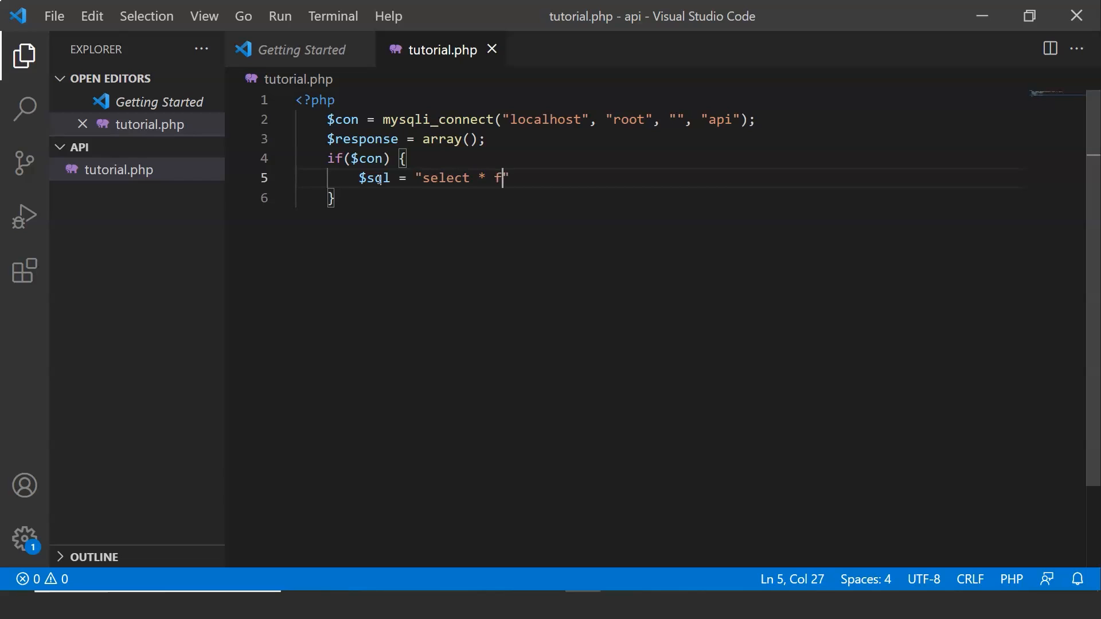
type("rom")
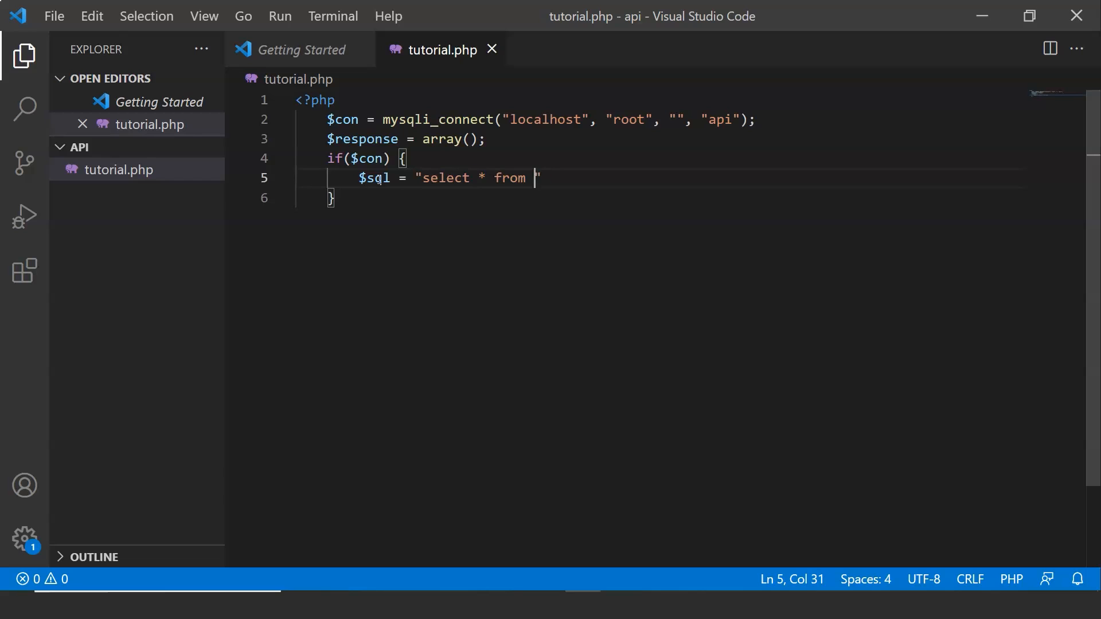
type("users")
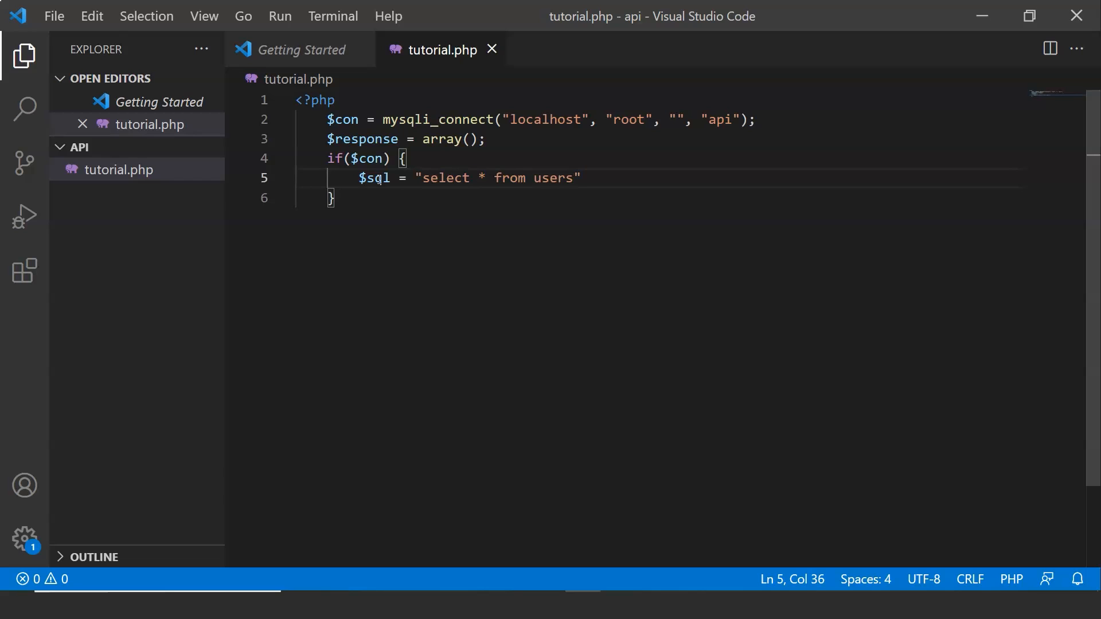
type(";")
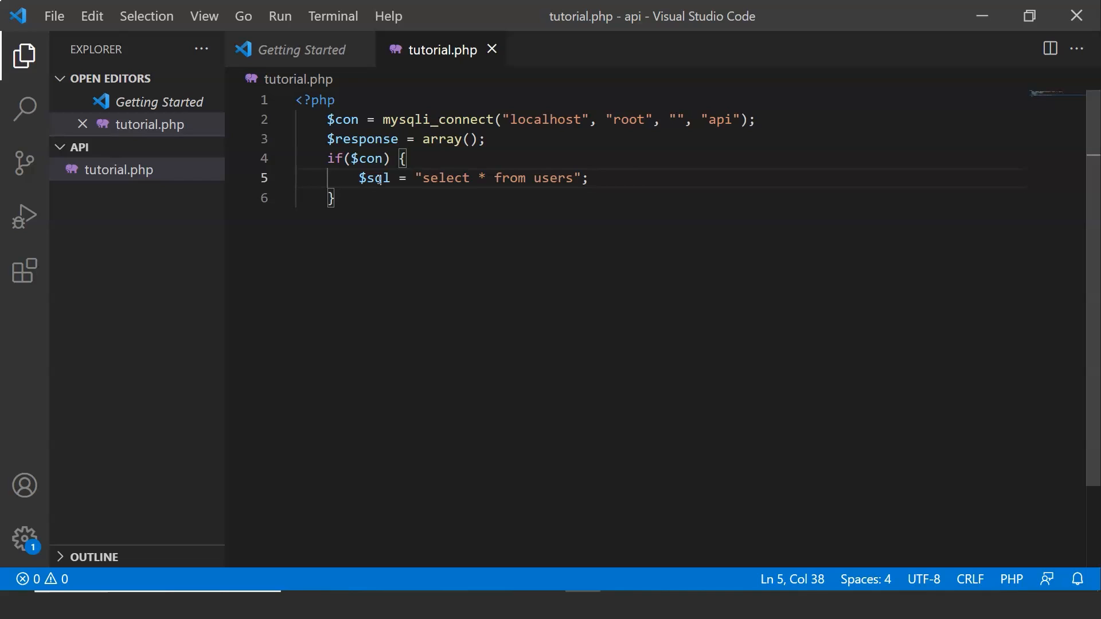
key("Enter")
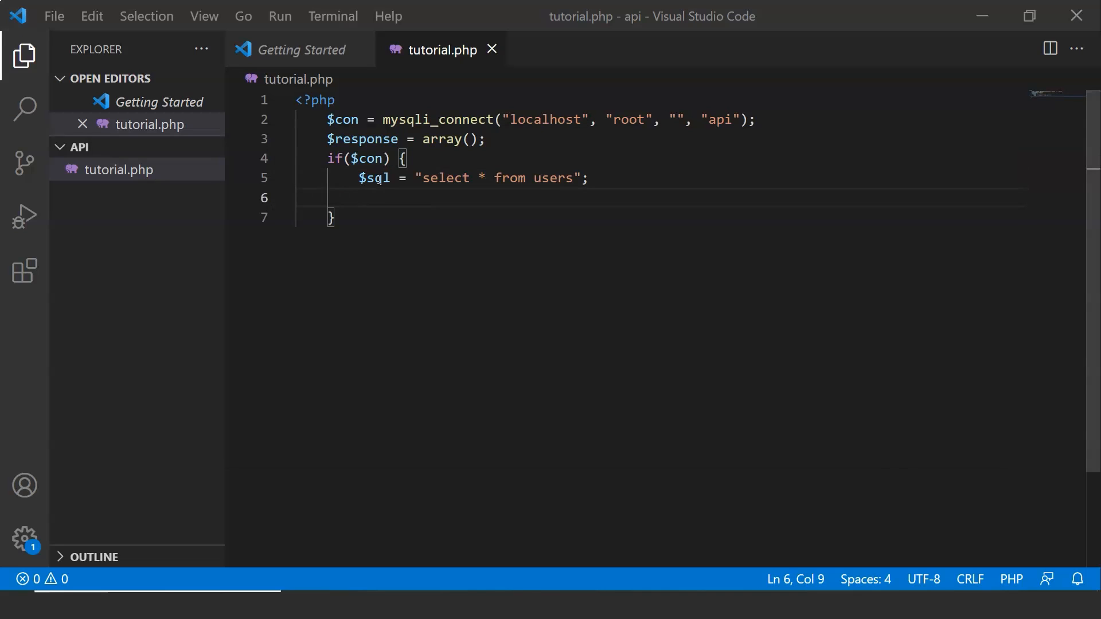
key("alt+tab")
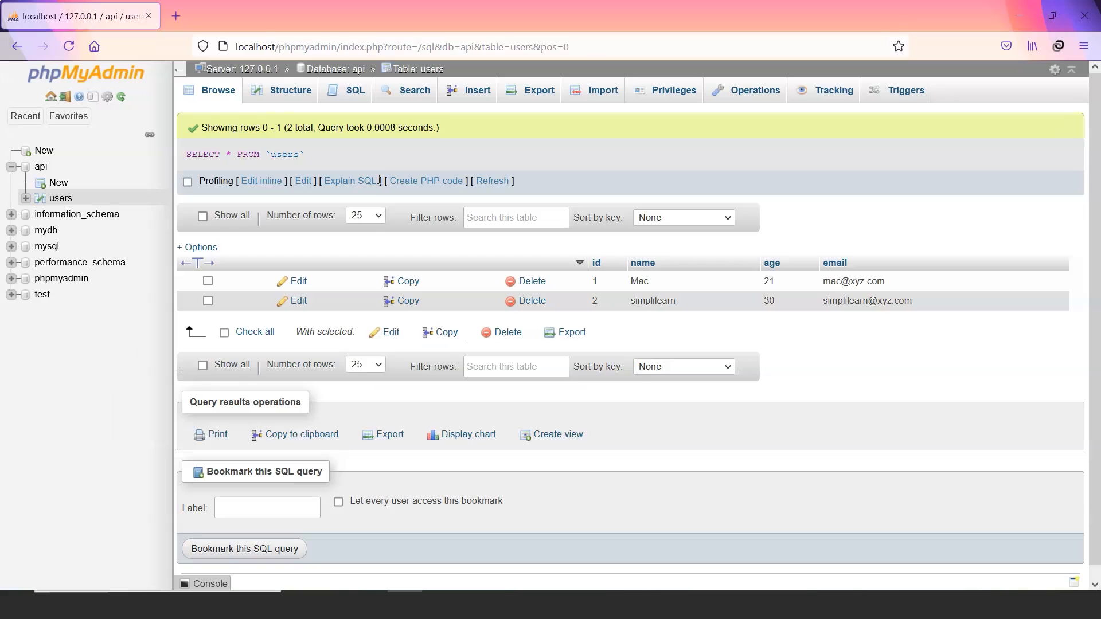
mouse_move(246, 216)
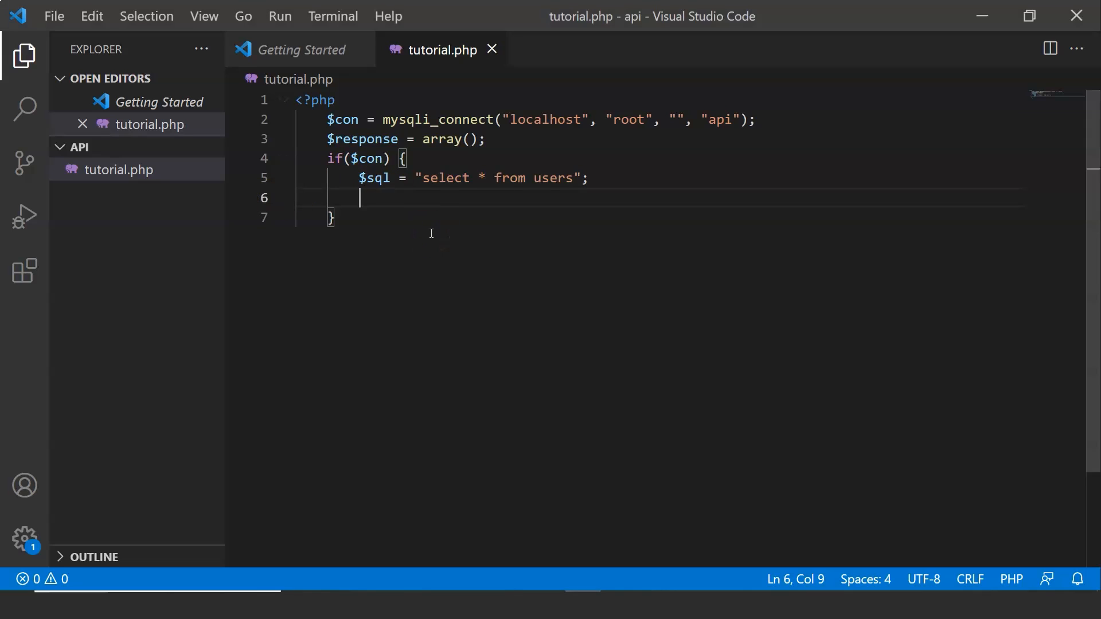
Run the query with $result = mysql_query($con,$sql);.
type("$result")
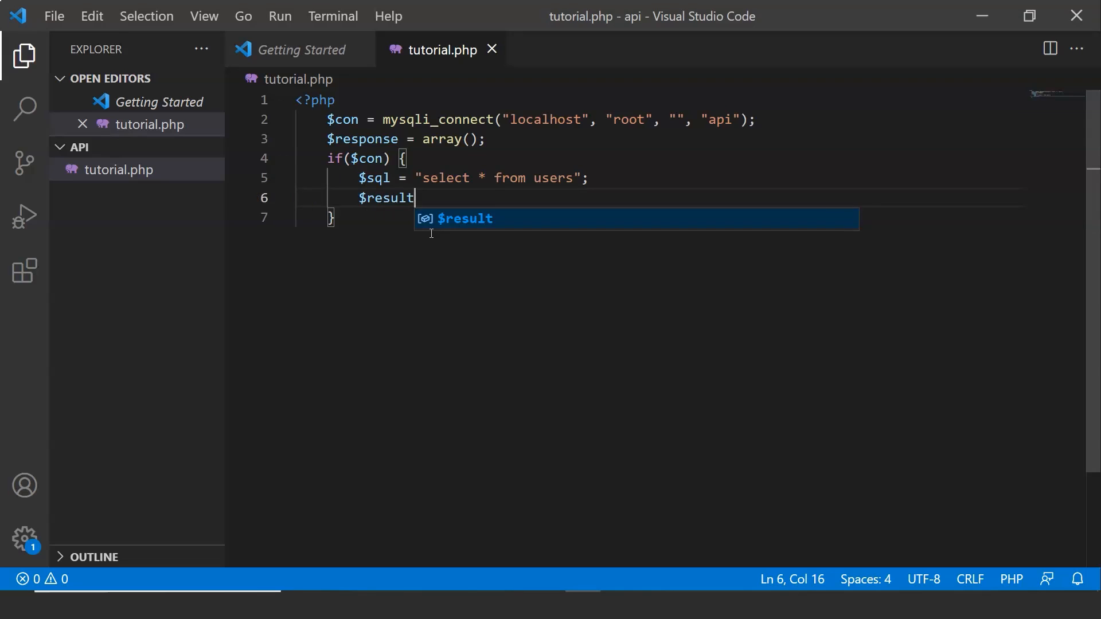
type("=")
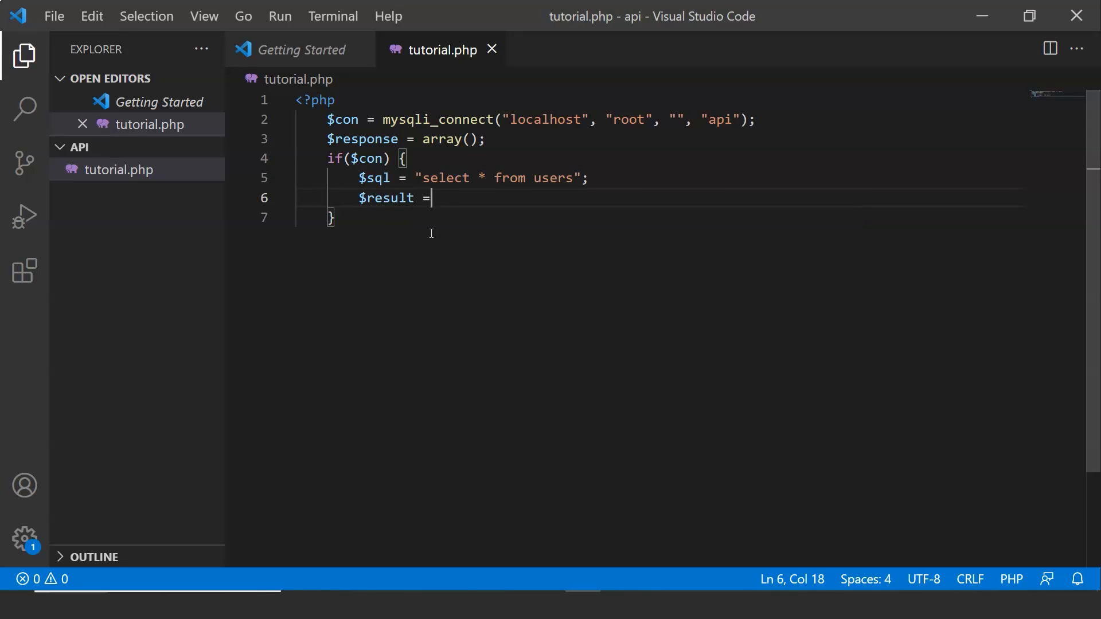
type("mysql")
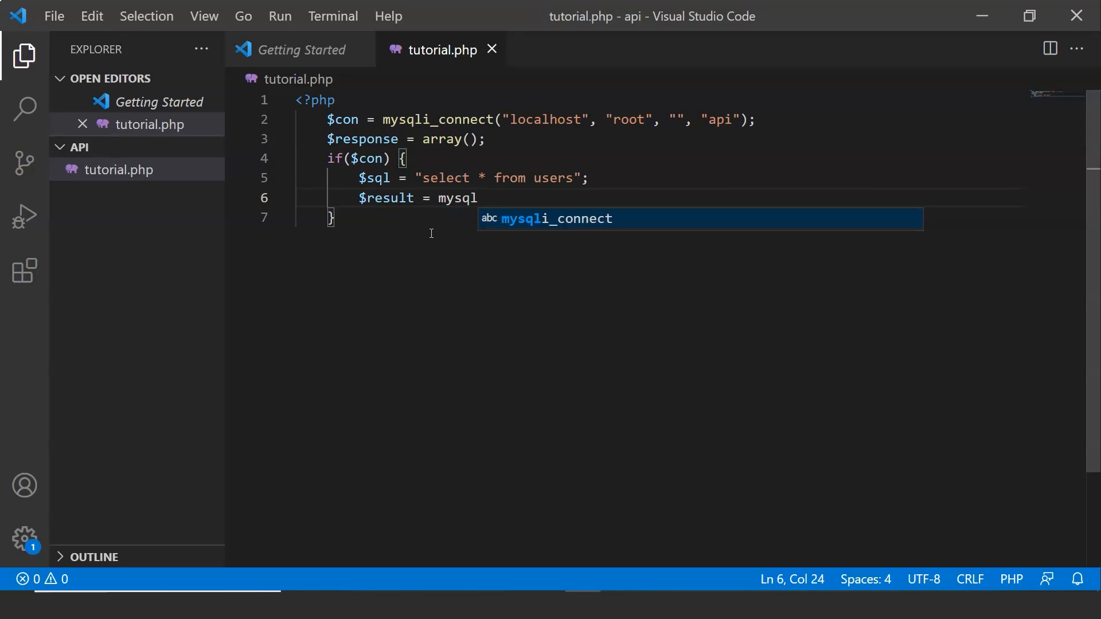
type("_")
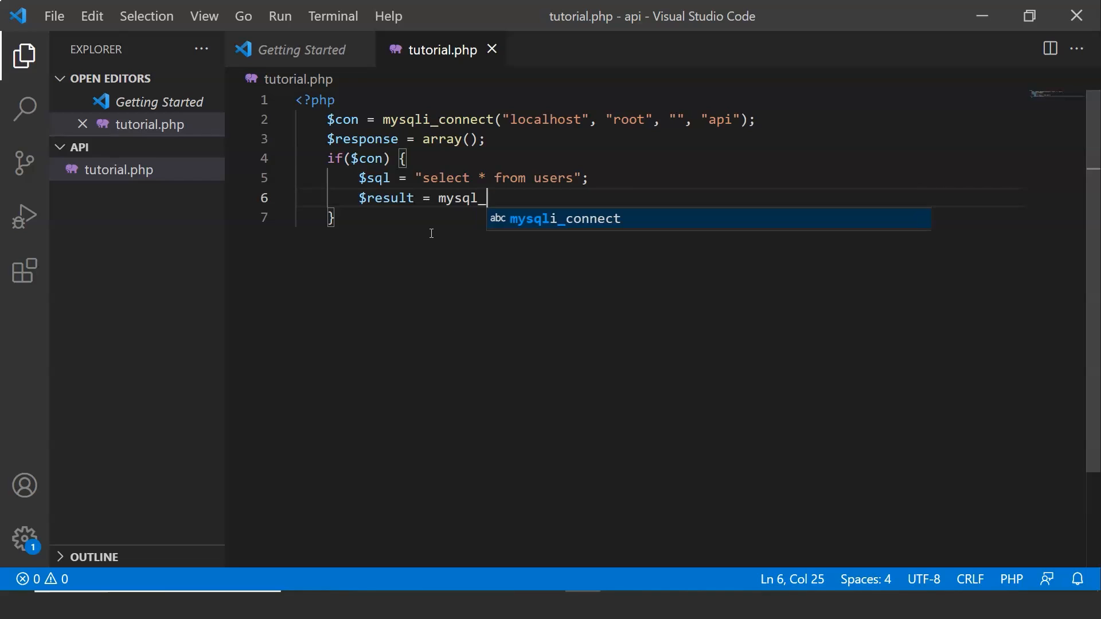
type("query")
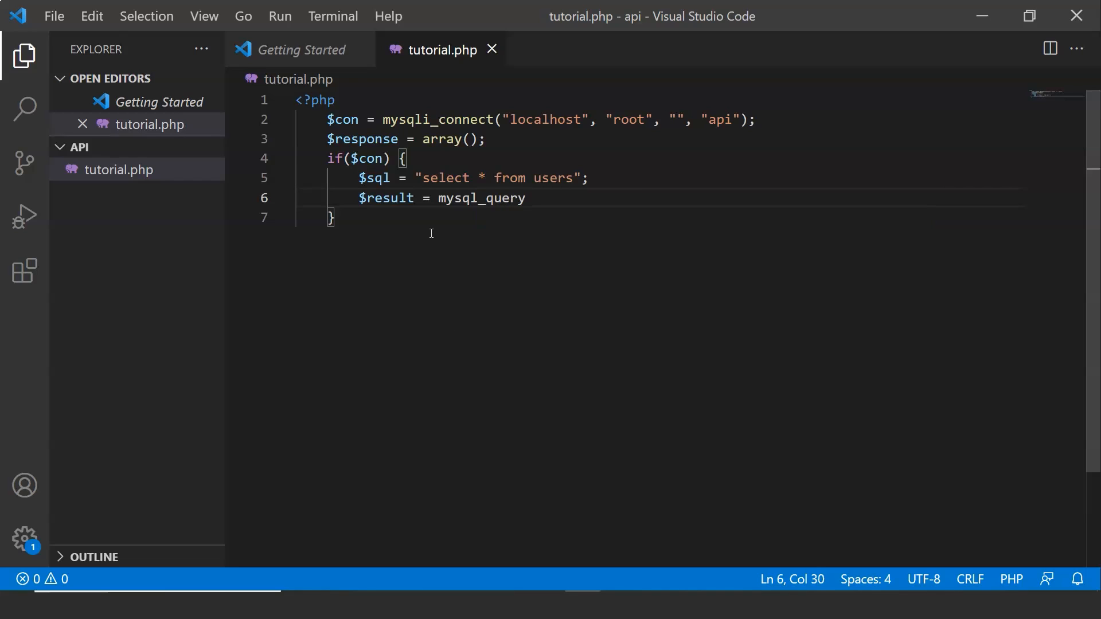
type("()")
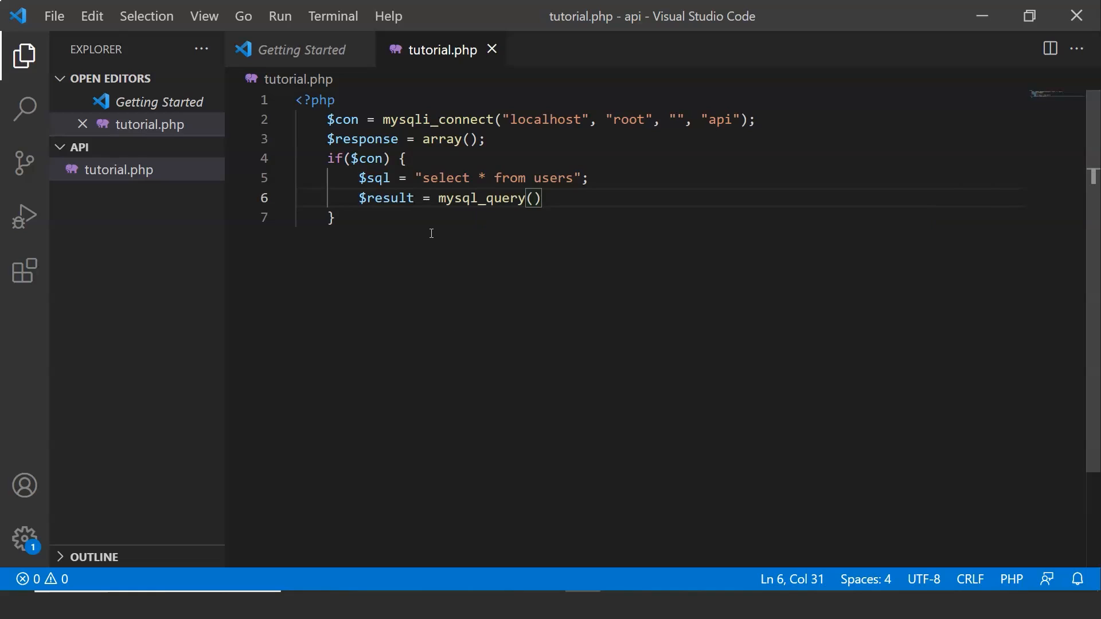
type("$con")
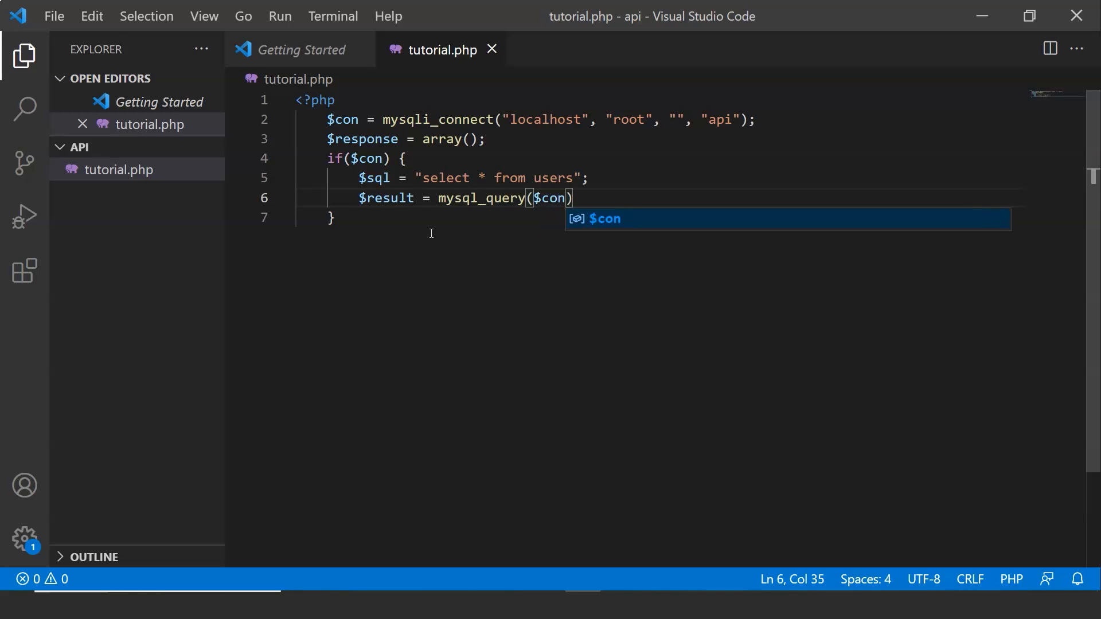
type(",$sql")
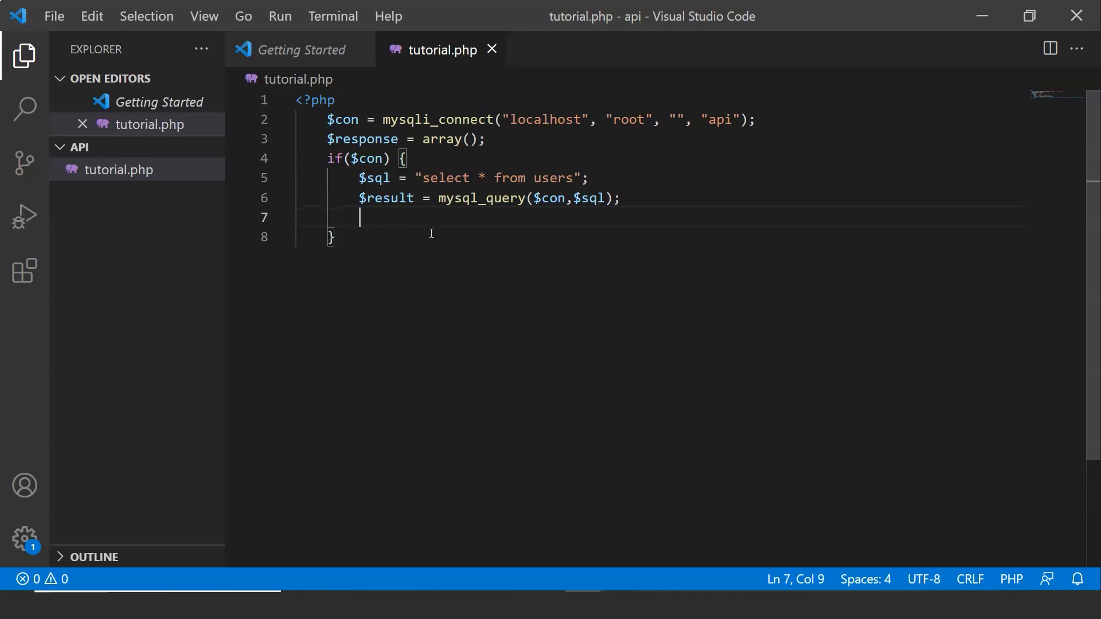
Add an empty if($result) block with an open line for its body.
type("i")
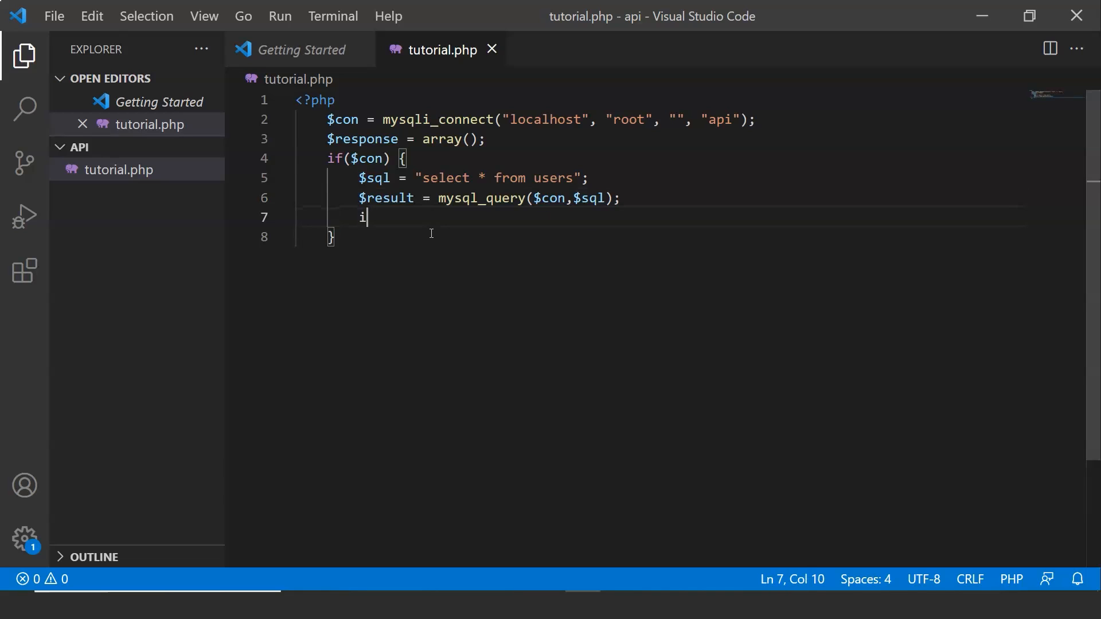
type("f($")
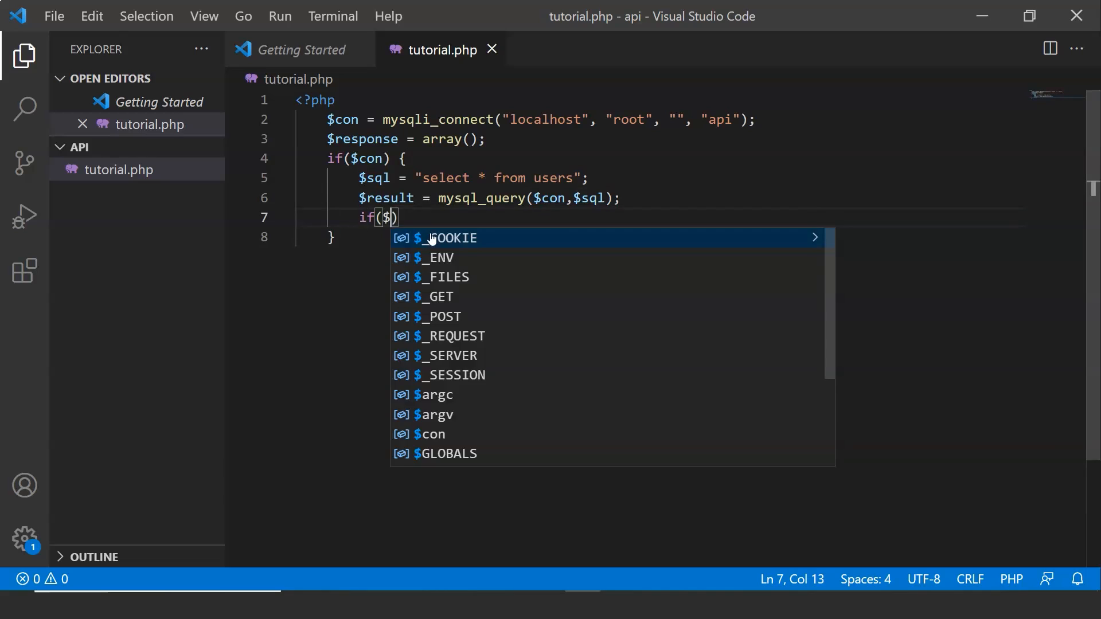
type("result")
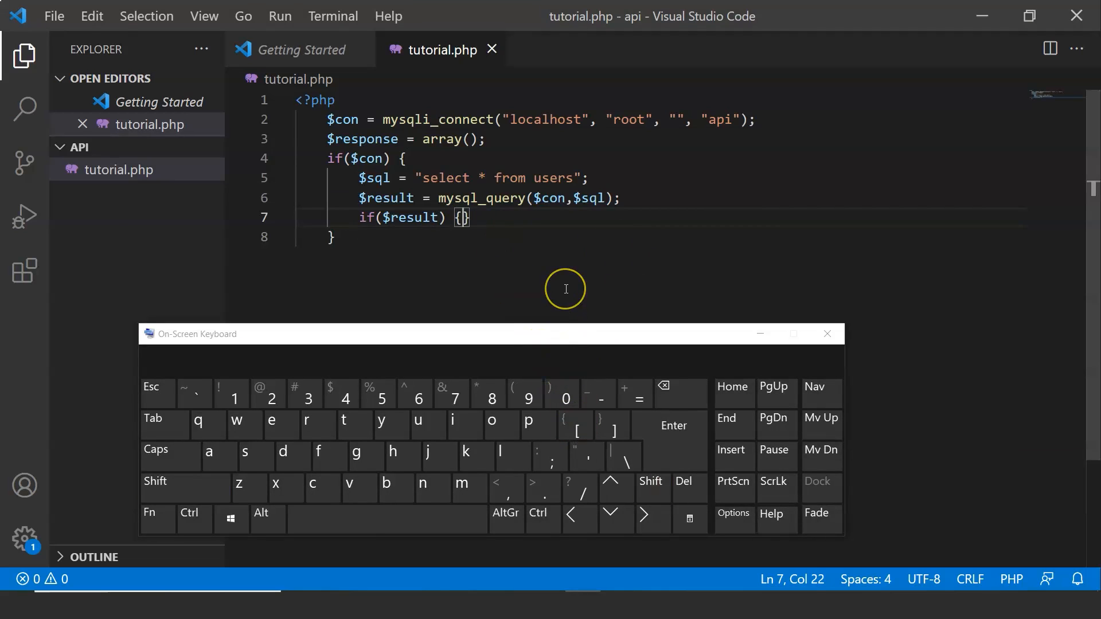
key("Enter")
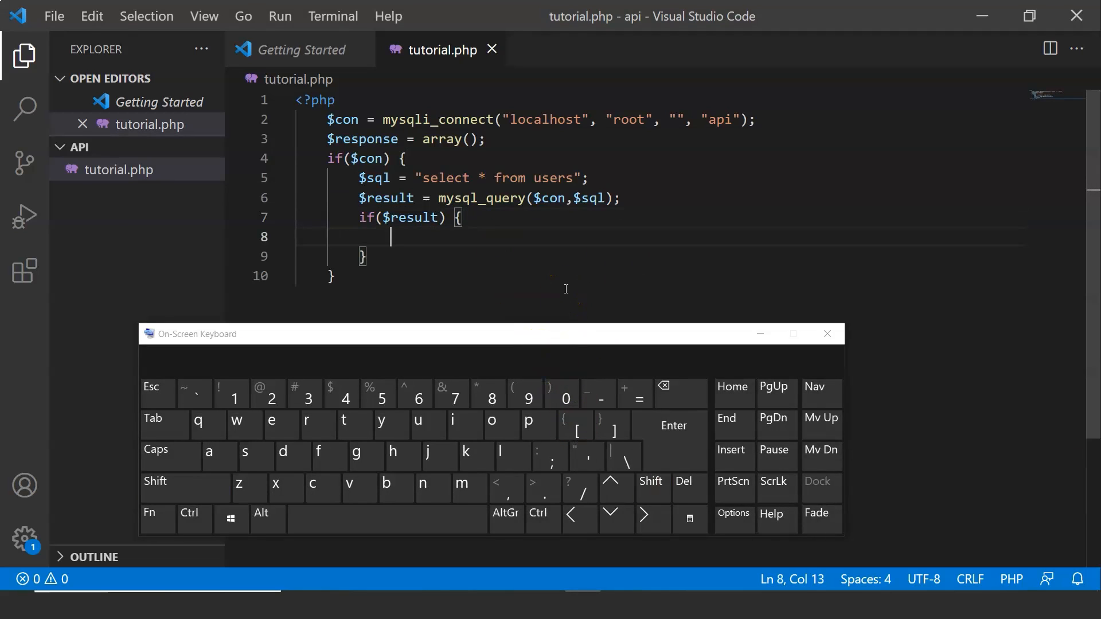
mouse_move(763, 337)
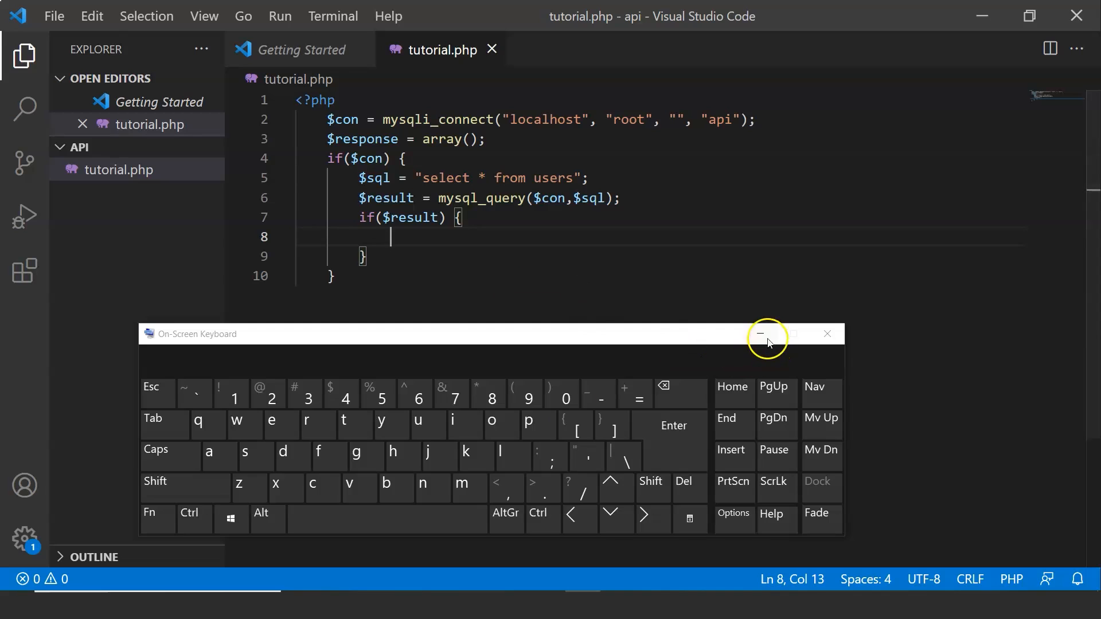
left_click(760, 334)
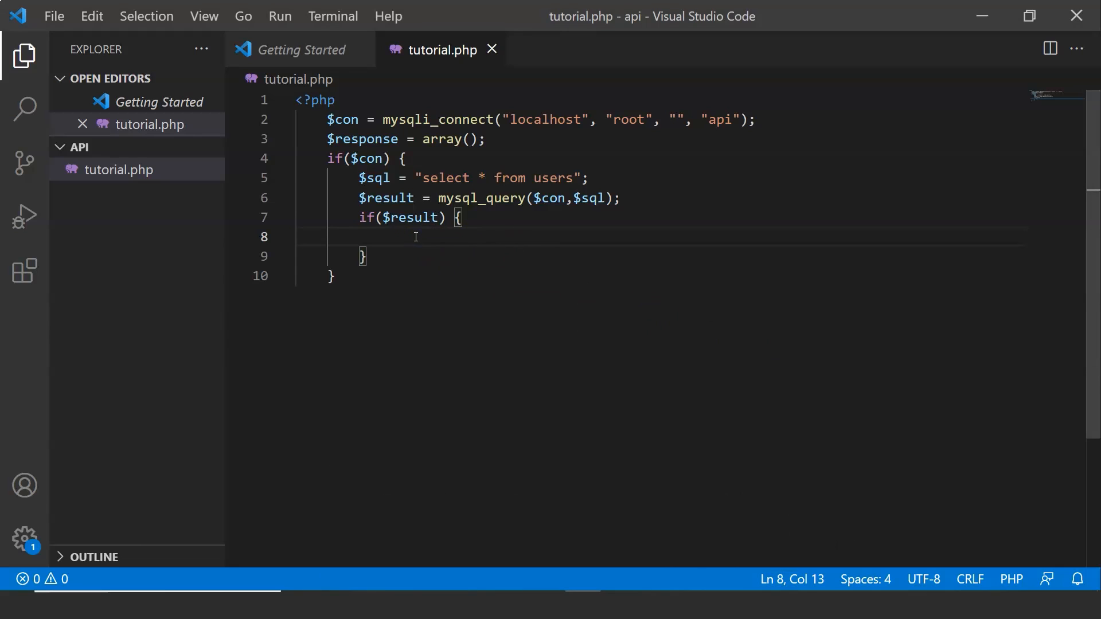
Initialise the counter $x = 0; inside the if($result) block.
type("$")
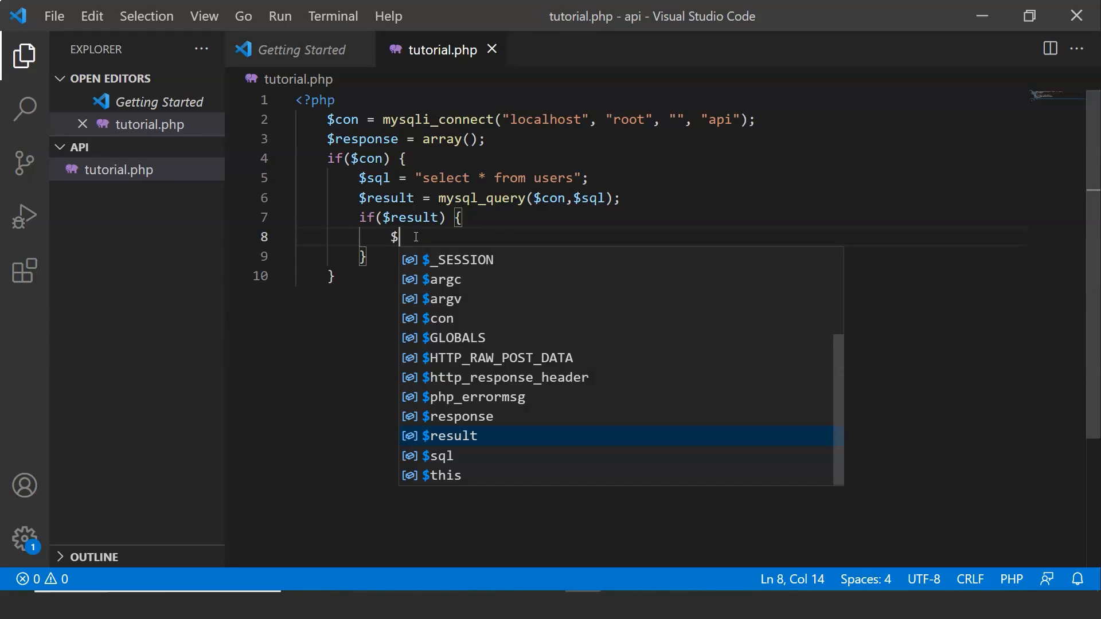
type("x = 0")
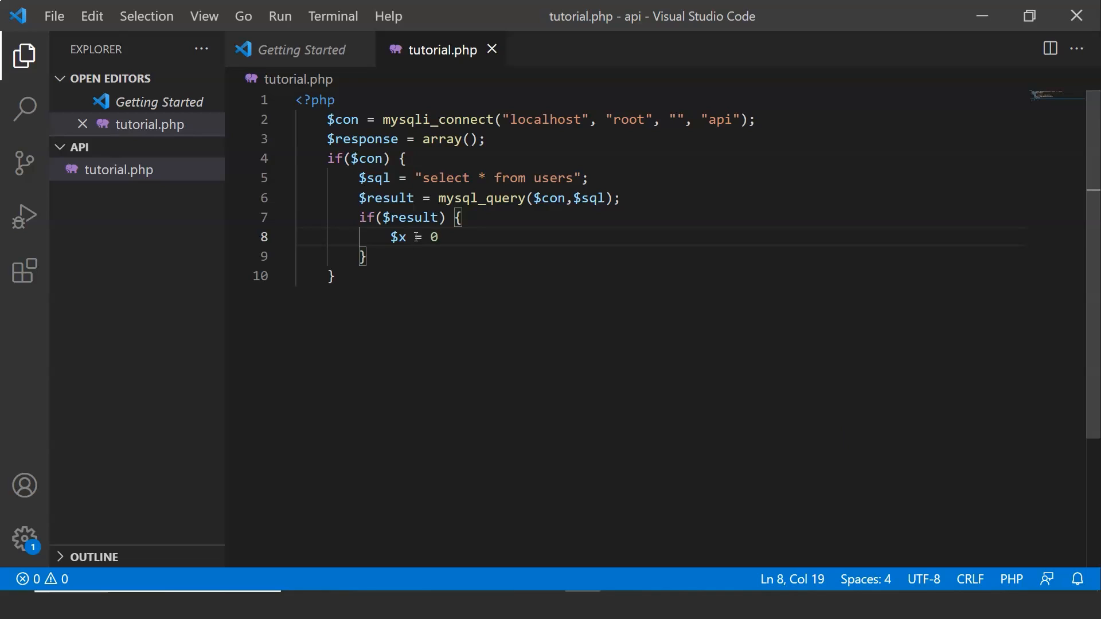
type(";")
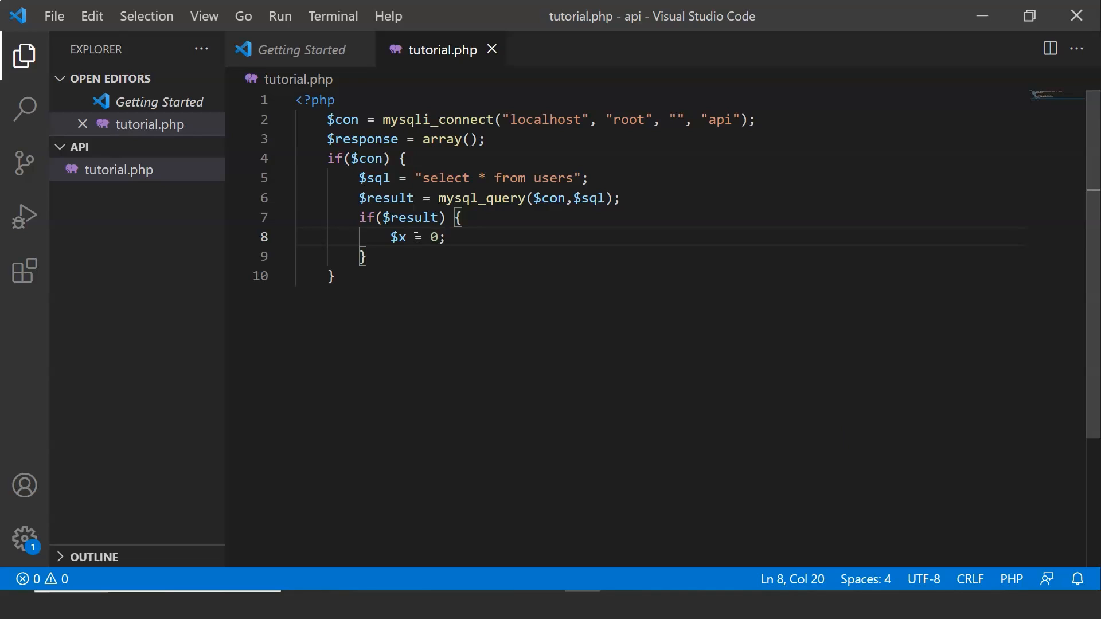
key("Enter")
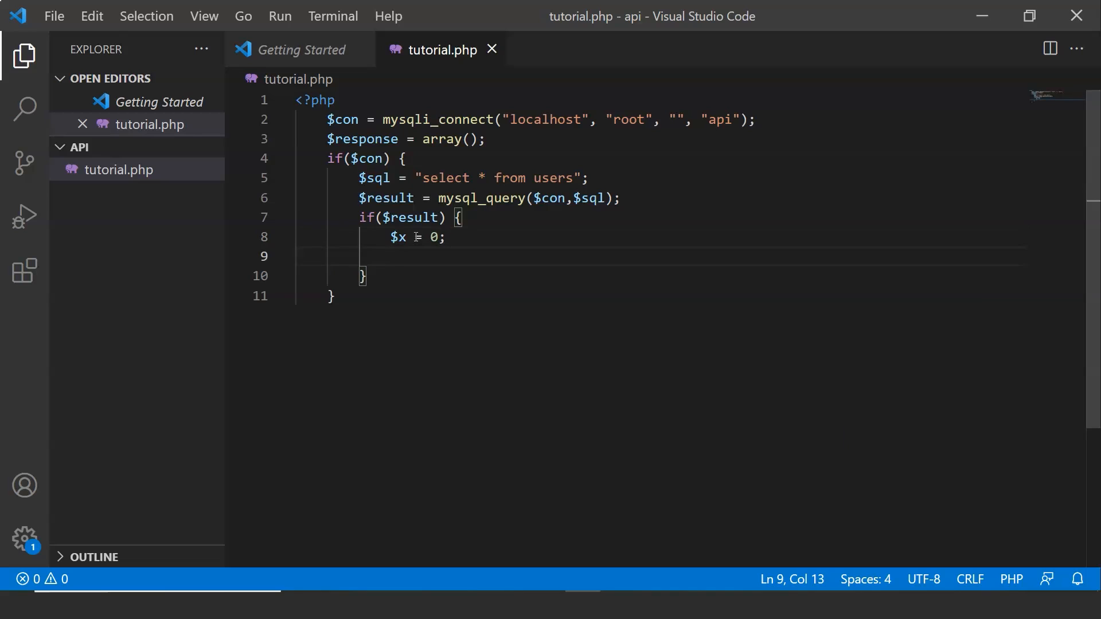
Open a while ($row = mysqli_fetch_assoc($result)) { loop with an empty body line.
type("while")
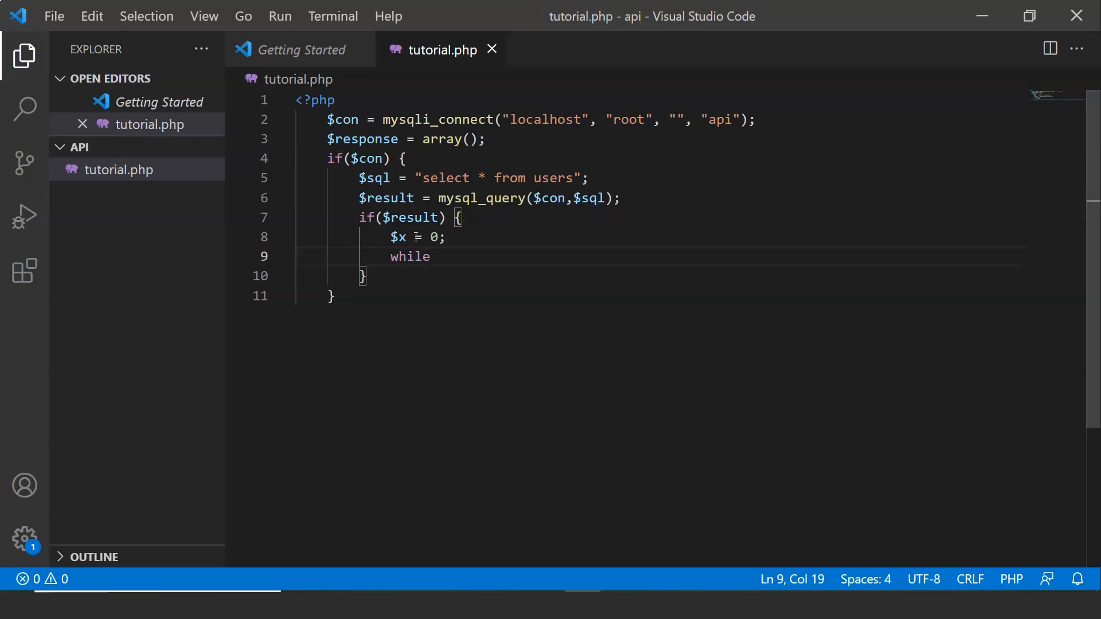
type("(")
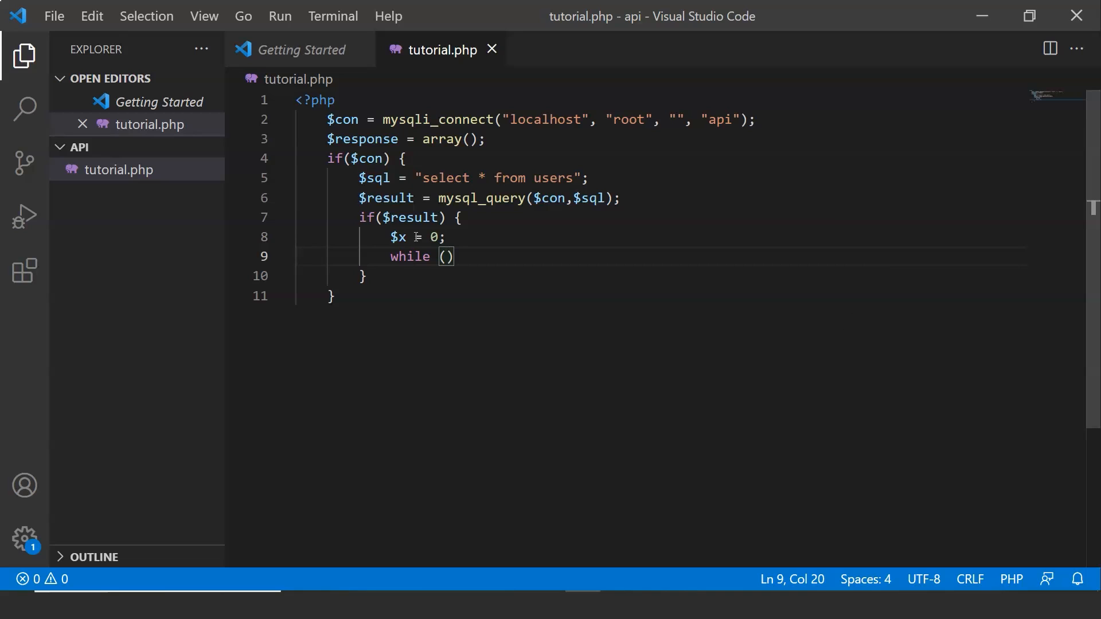
type("$row")
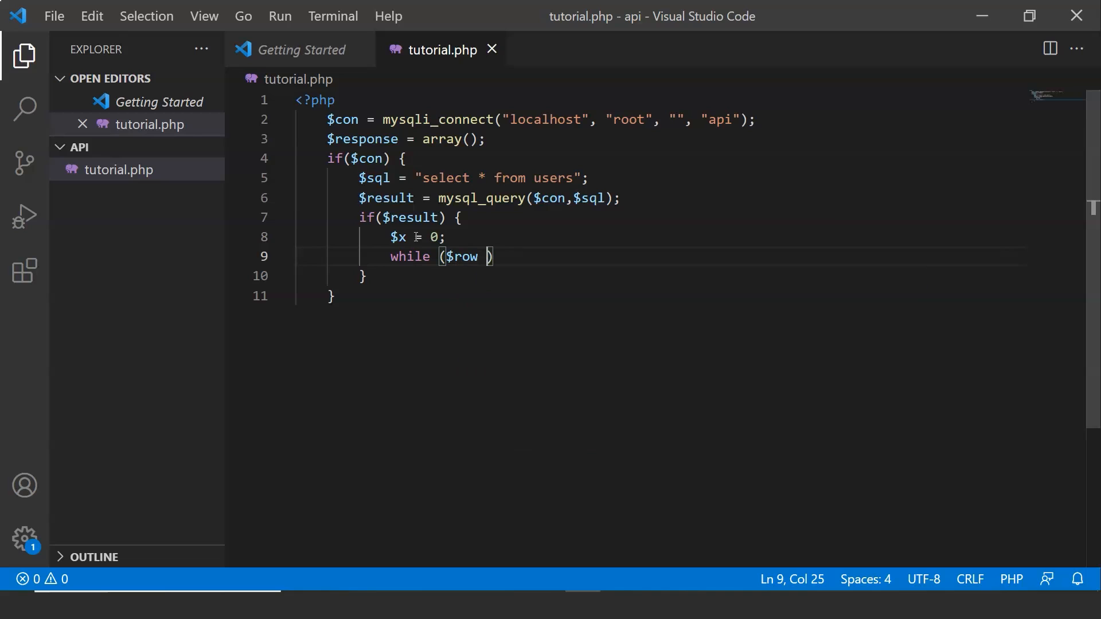
type("= mysql")
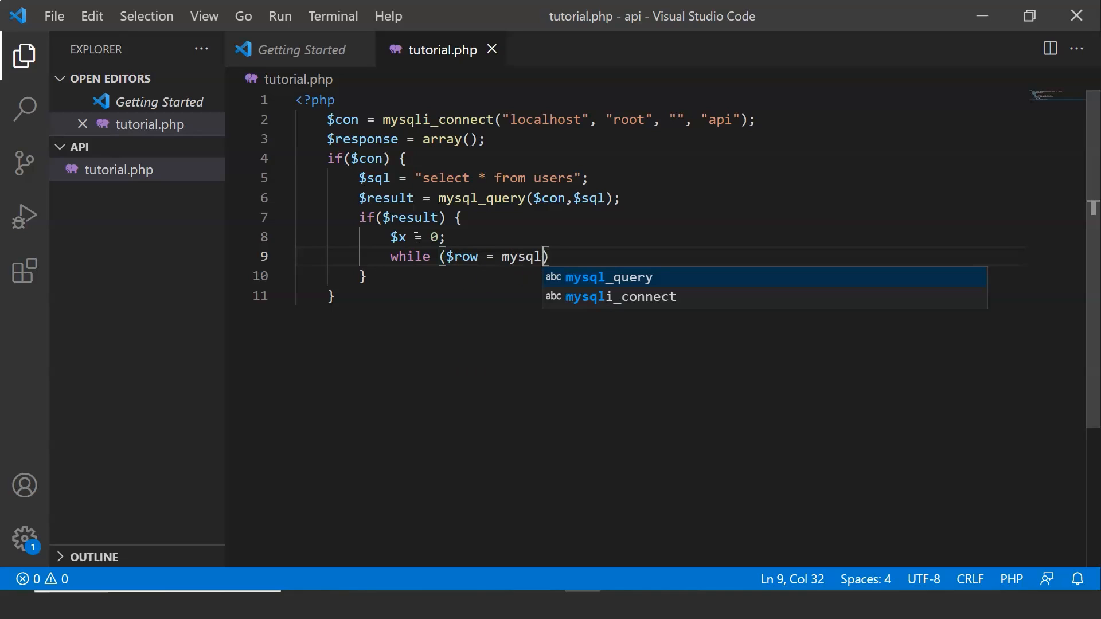
type("i")
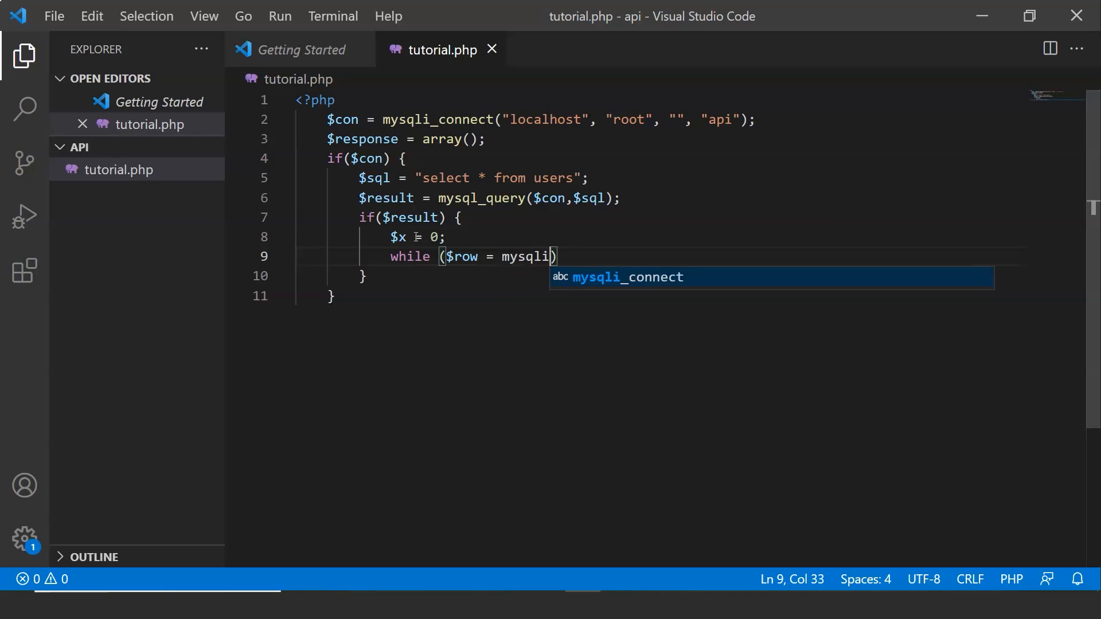
type("_fetch")
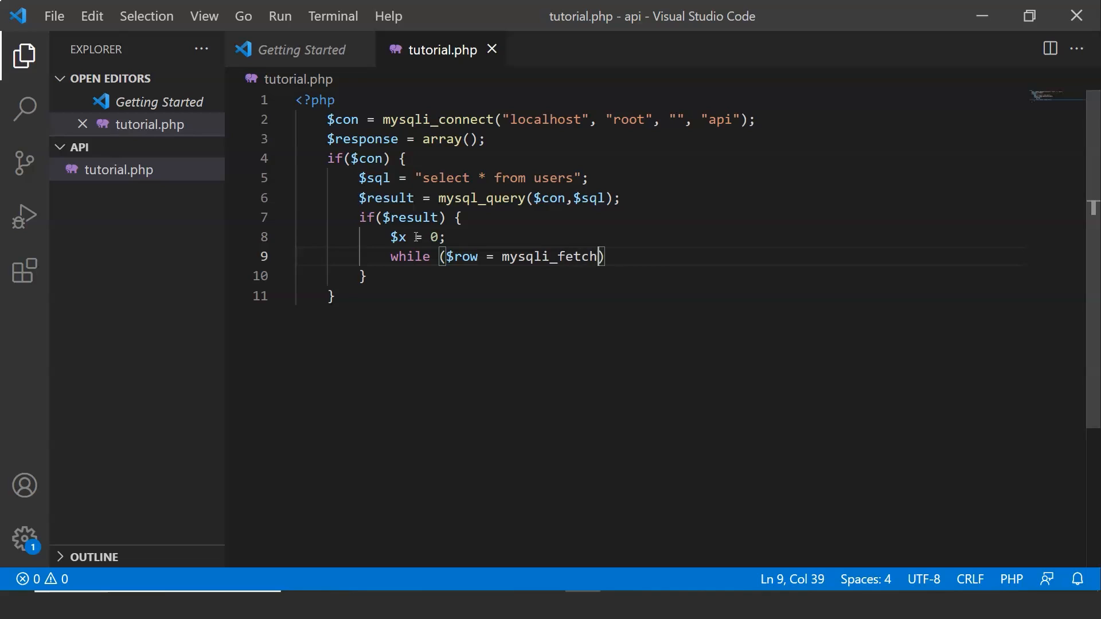
type("_ass")
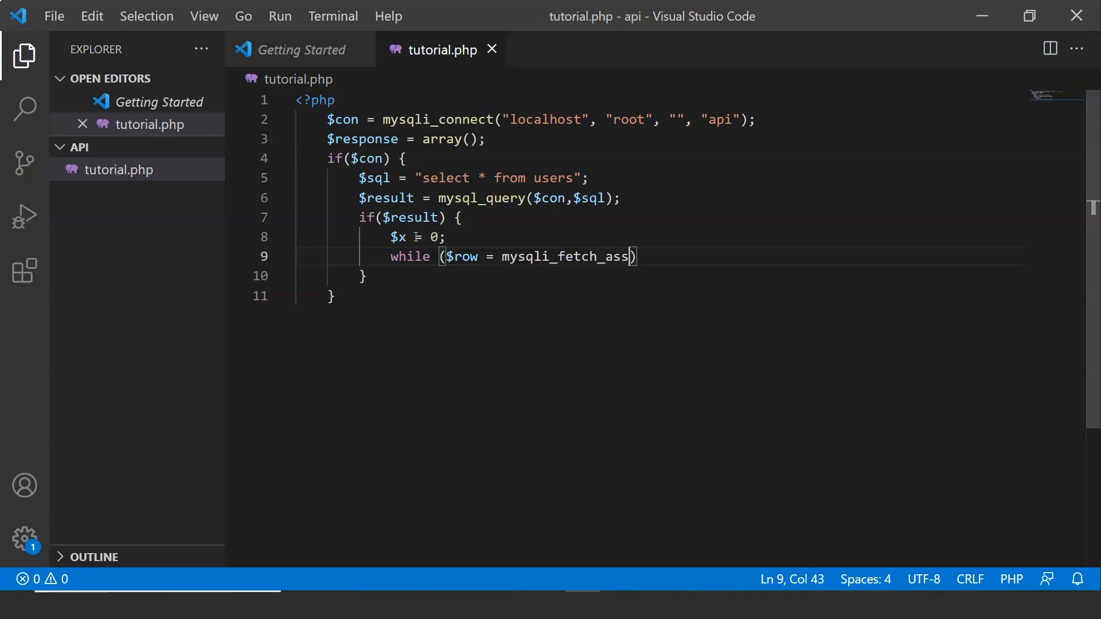
type("oc")
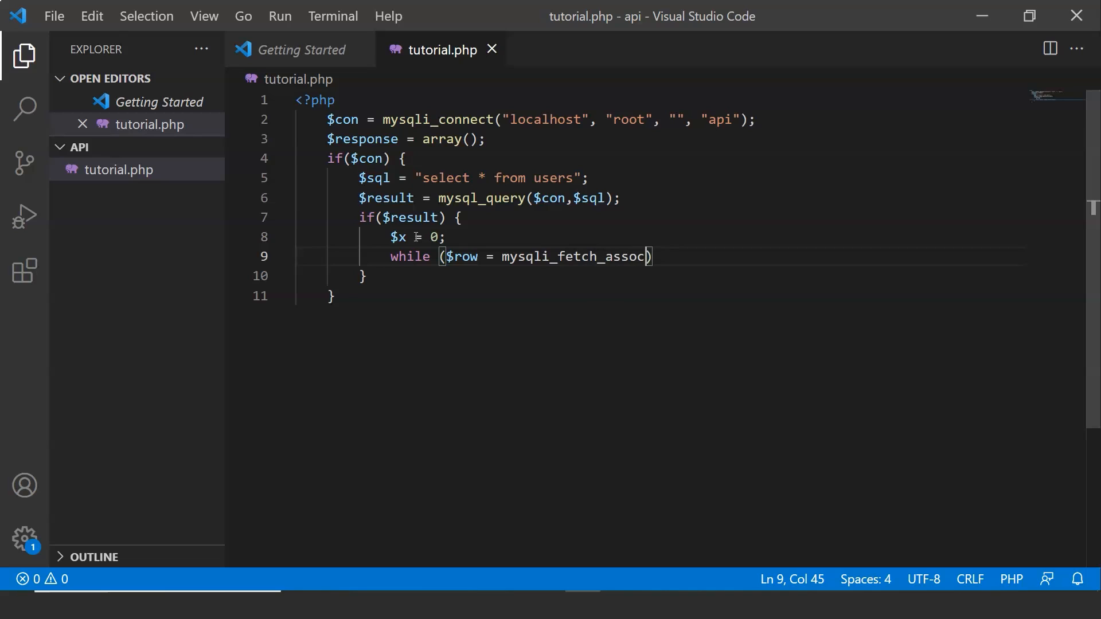
type("($result")
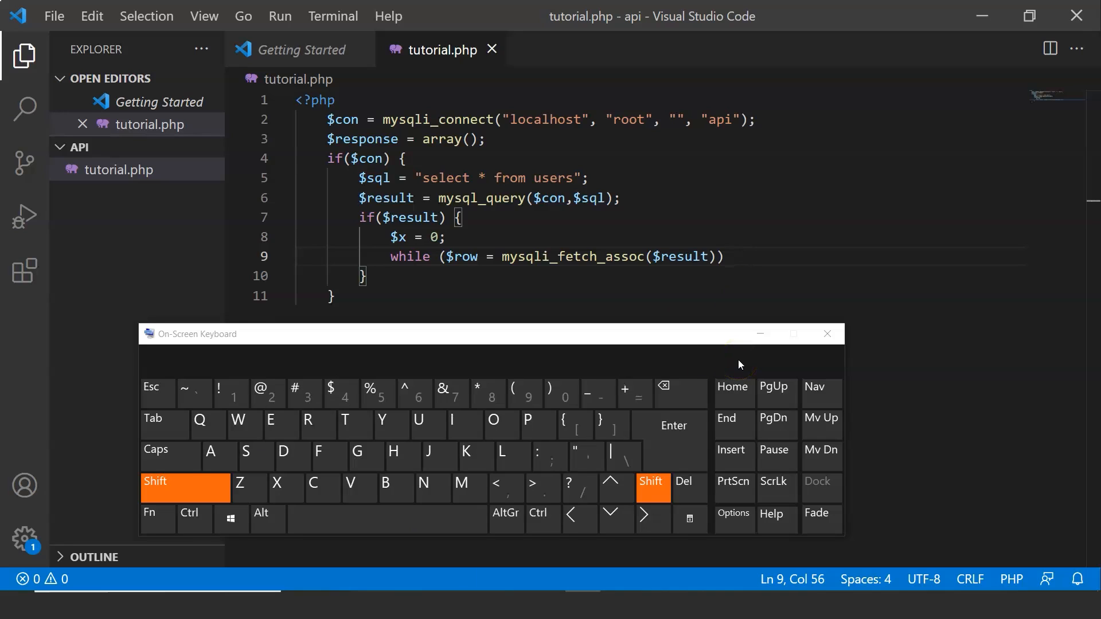
type("{")
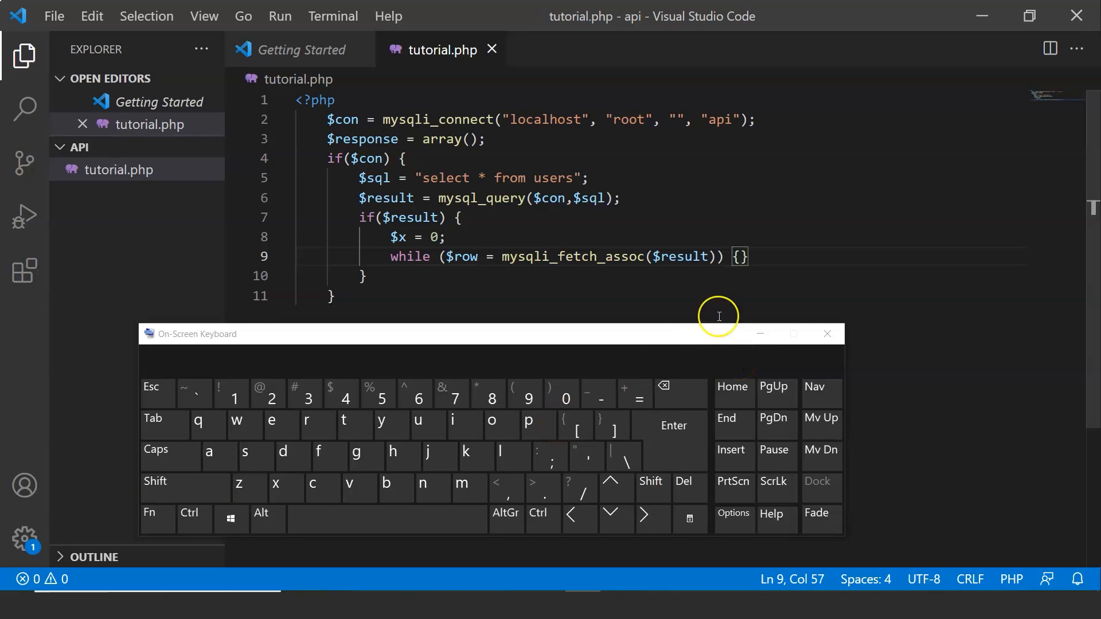
key("Enter")
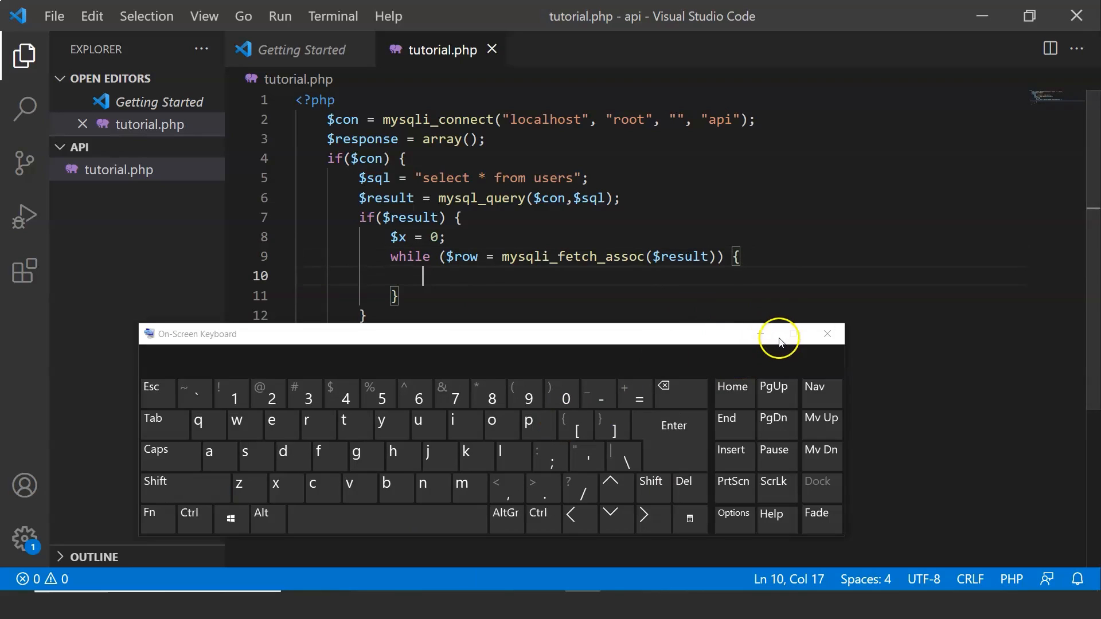
left_click(828, 334)
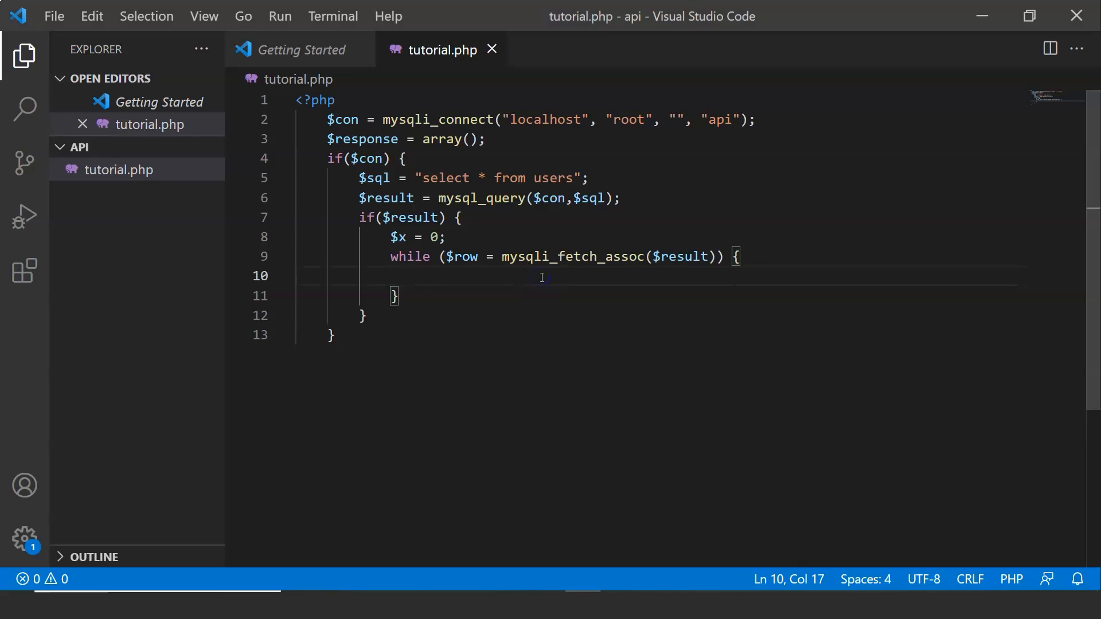
Write $response[$x]['id'] = $row['id']; in the loop body.
type("$response")
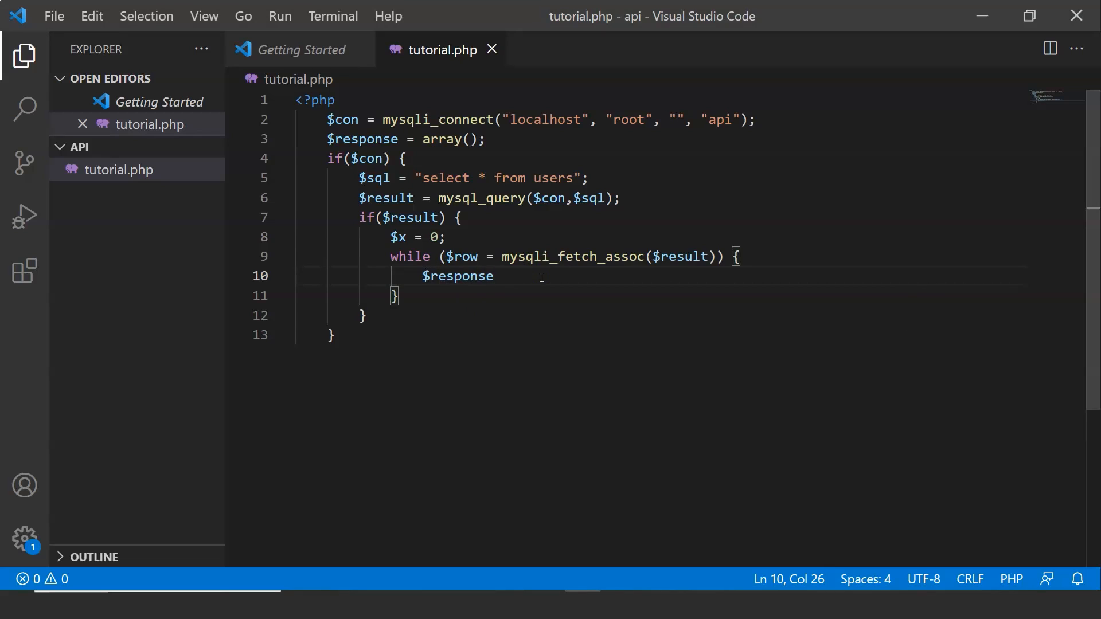
key("alt+tab")
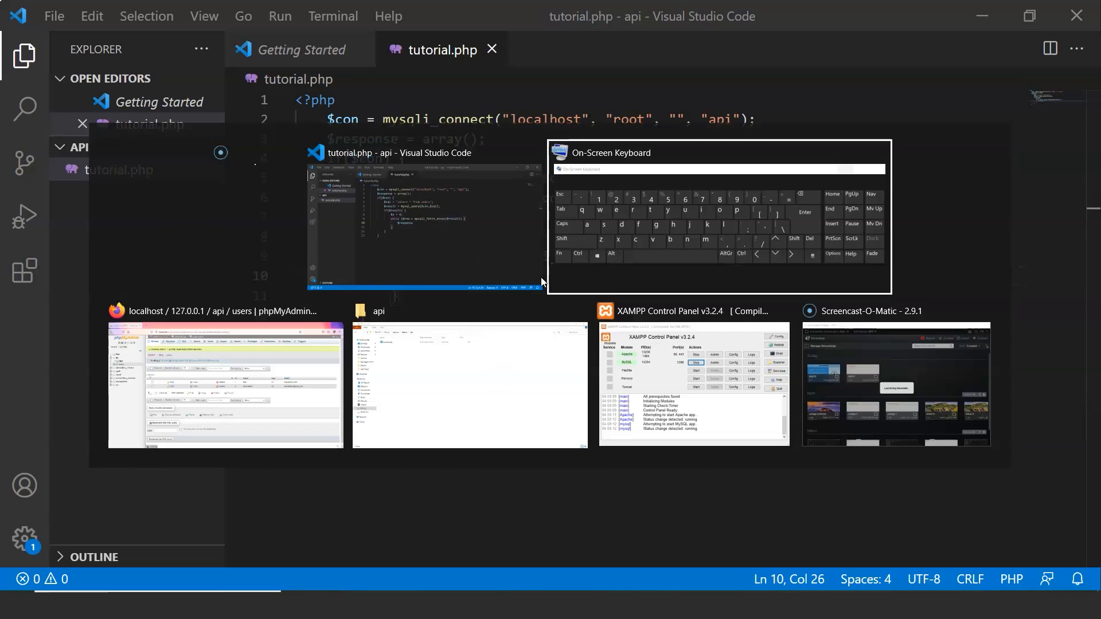
left_click(575, 424)
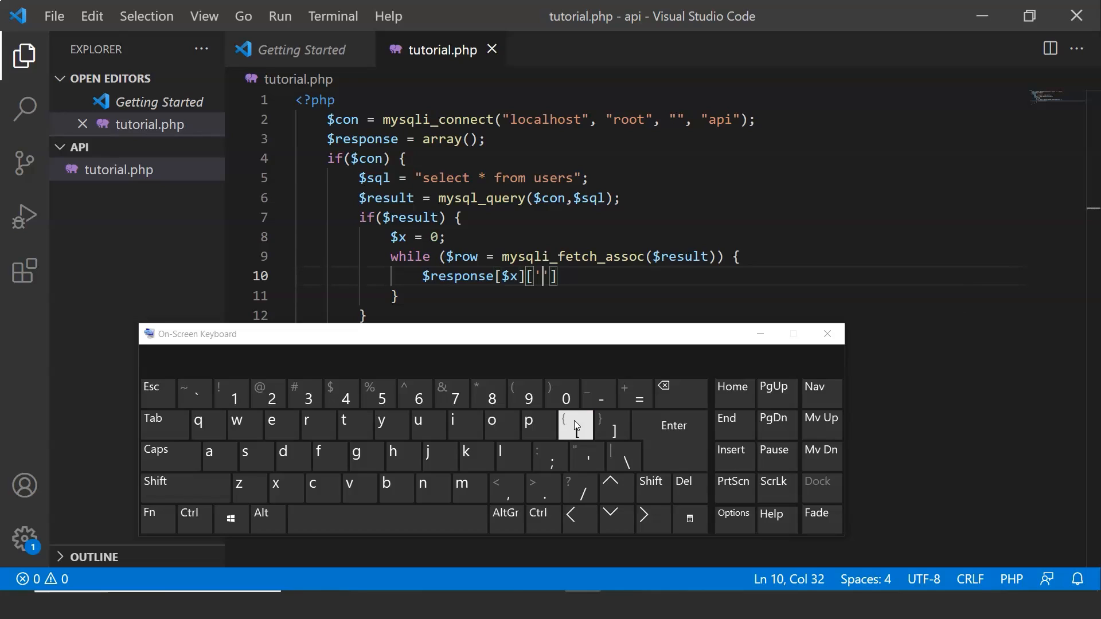
type("id")
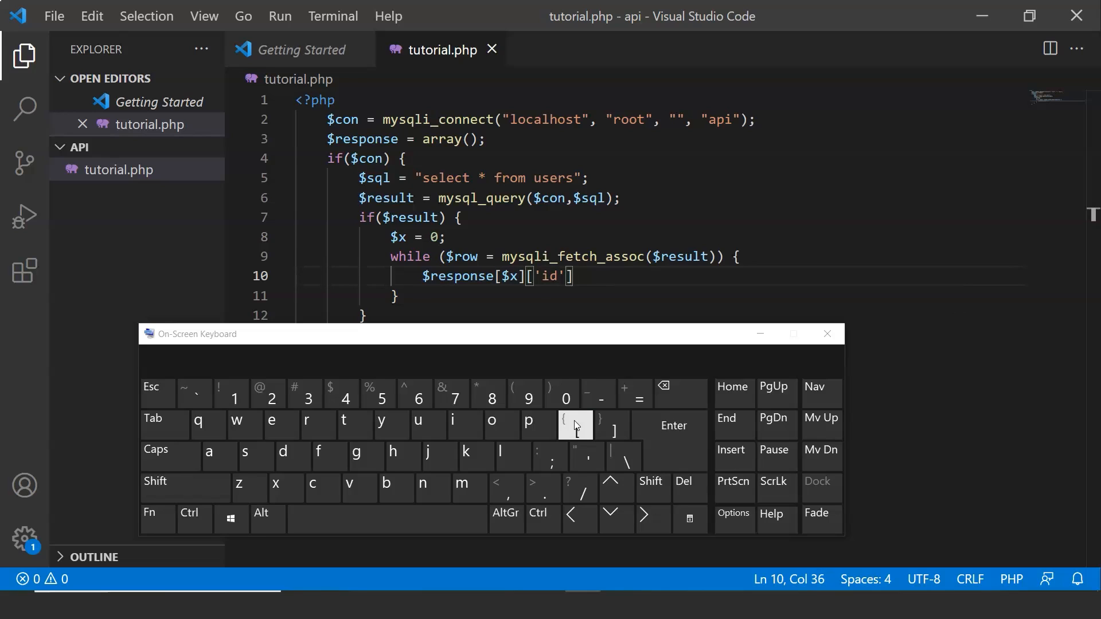
type("=")
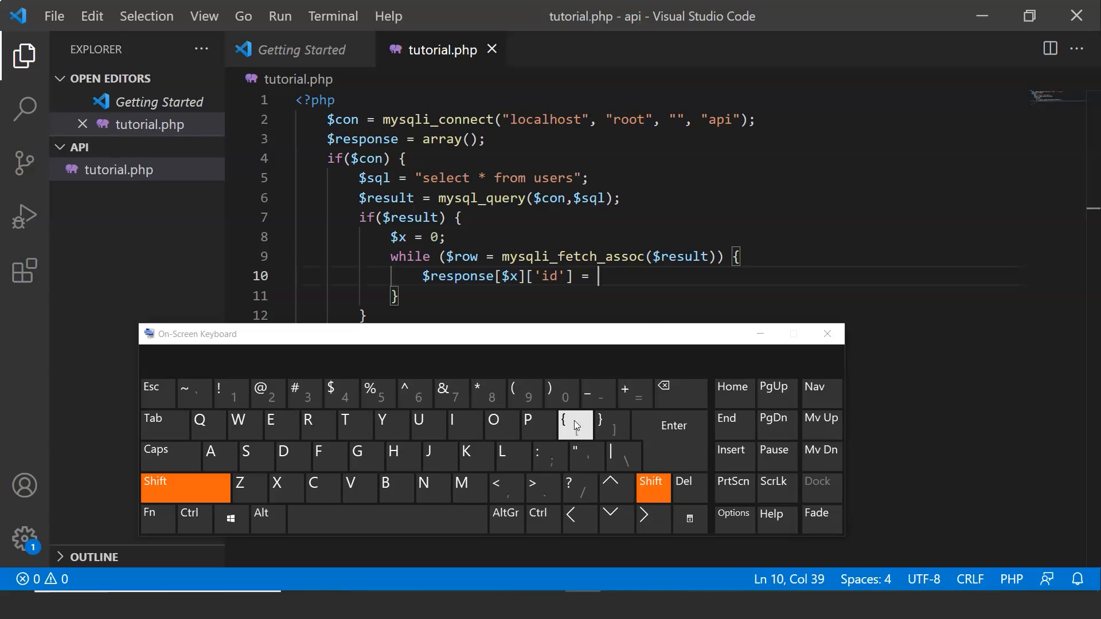
type("$")
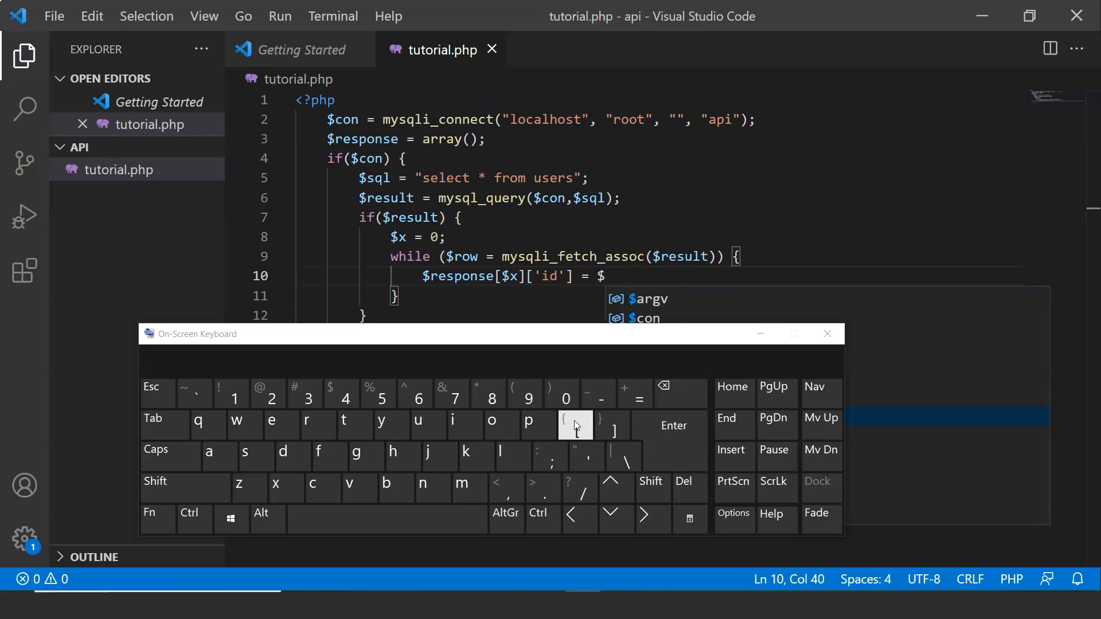
type("row")
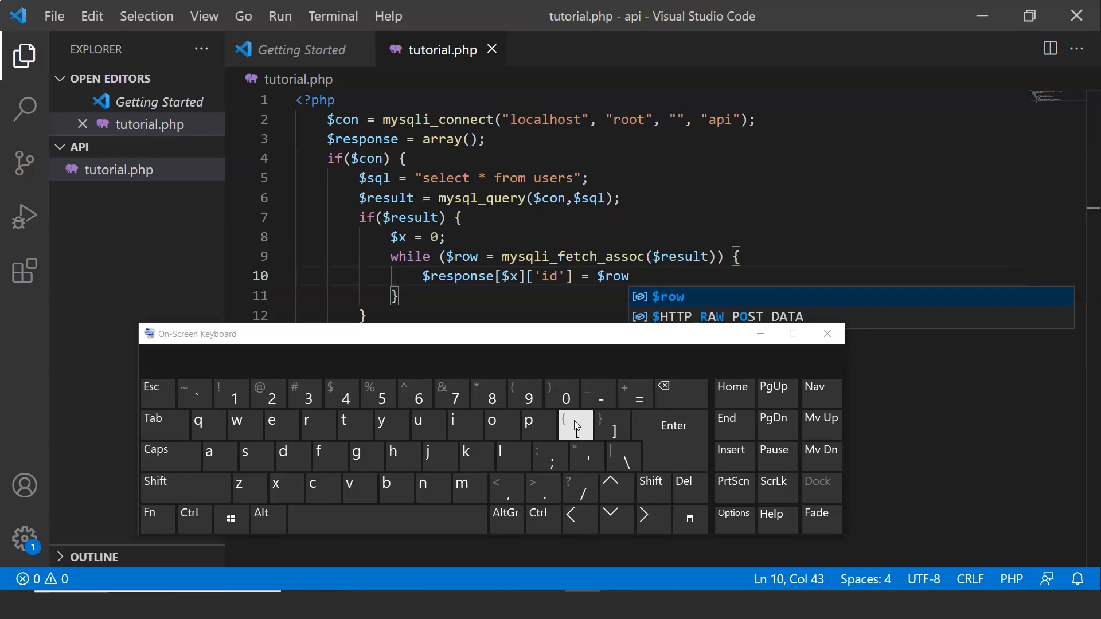
type("[]")
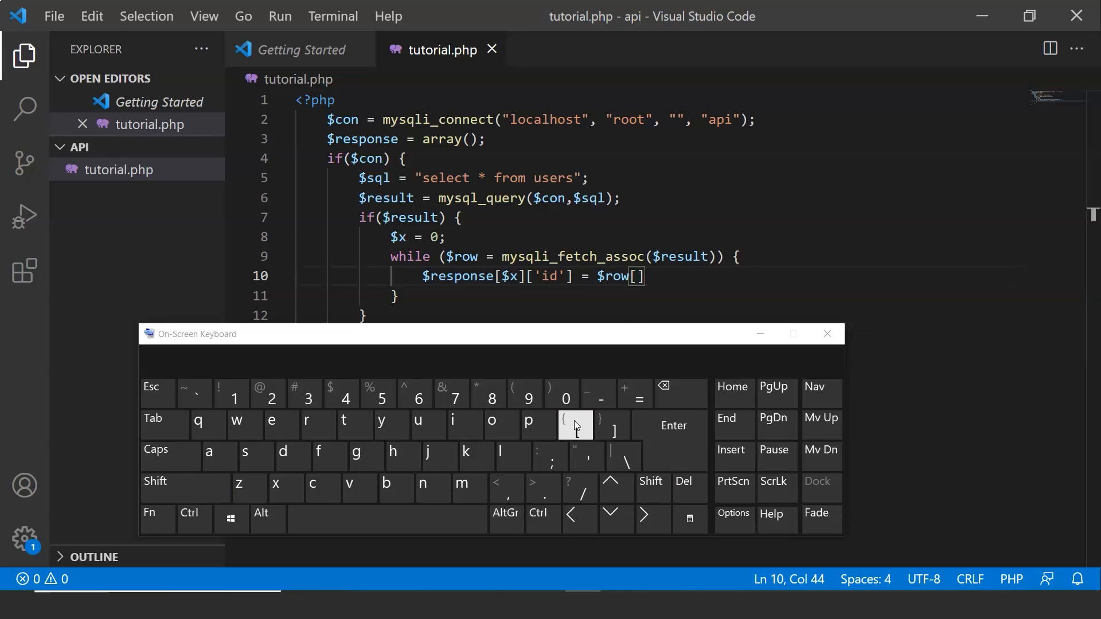
type("'id'")
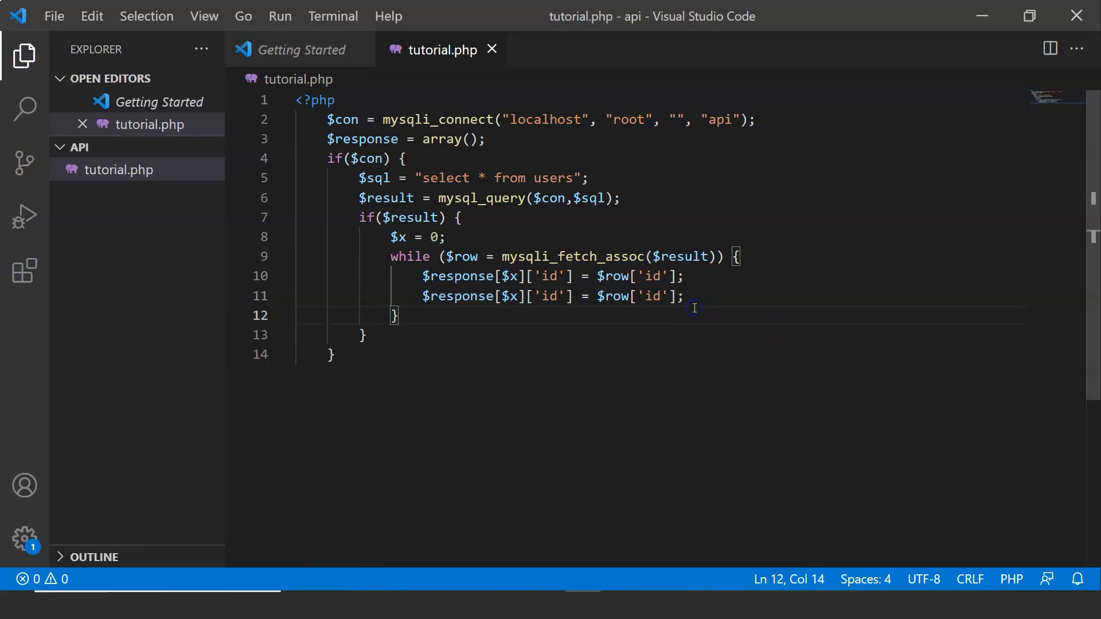
key("Enter")
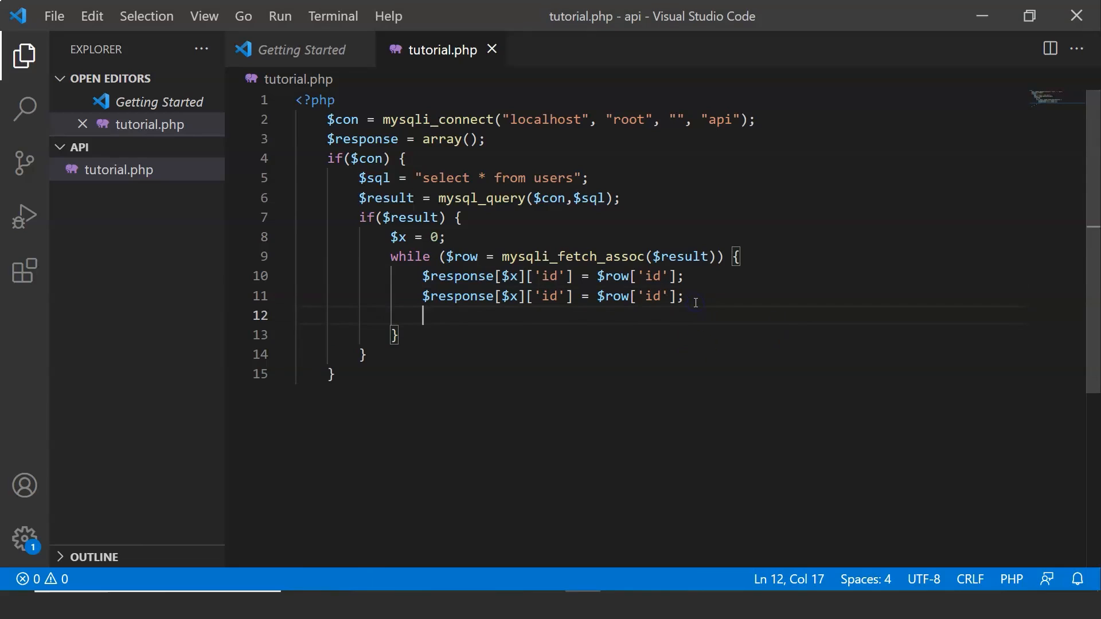
Duplicate the assignment for the name, age and email keys.
type("$response[$x]['id'] = $row['id'];")
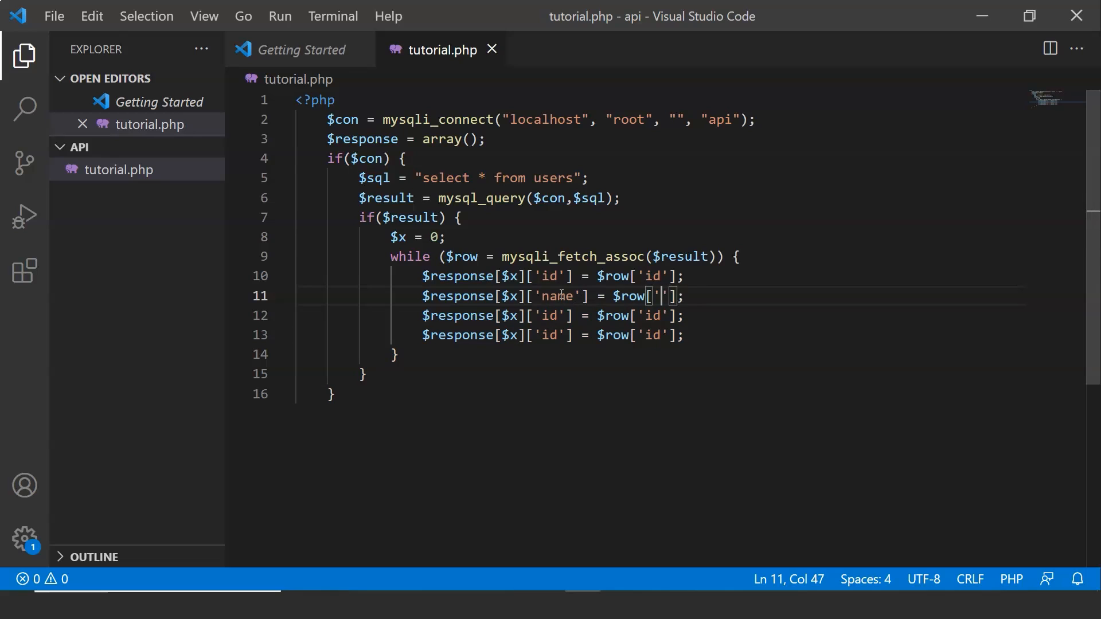
type("name")
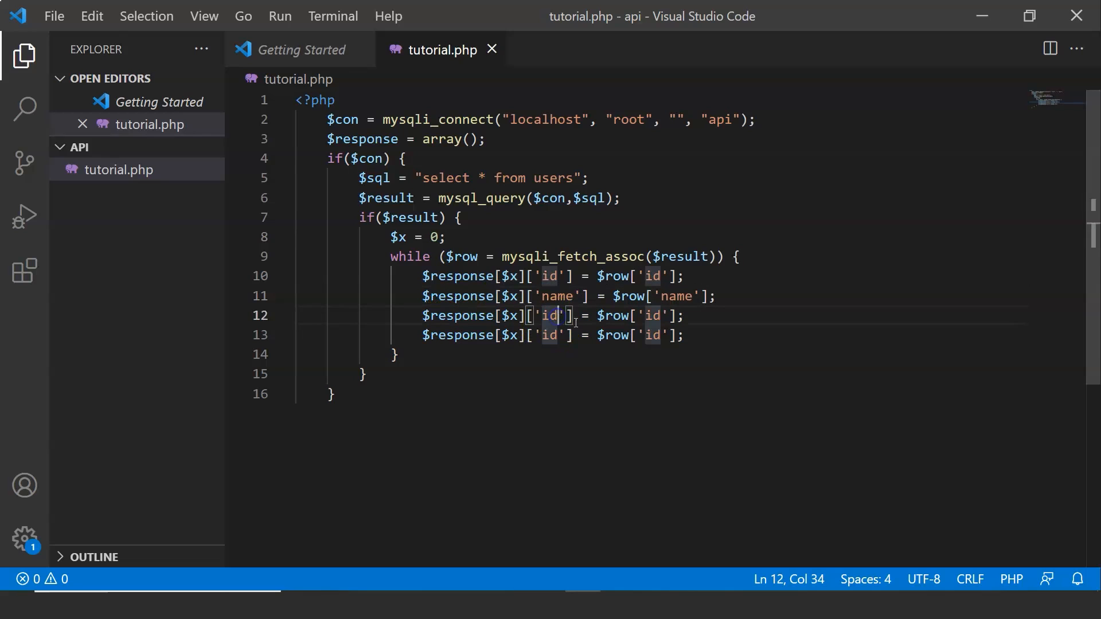
type("age")
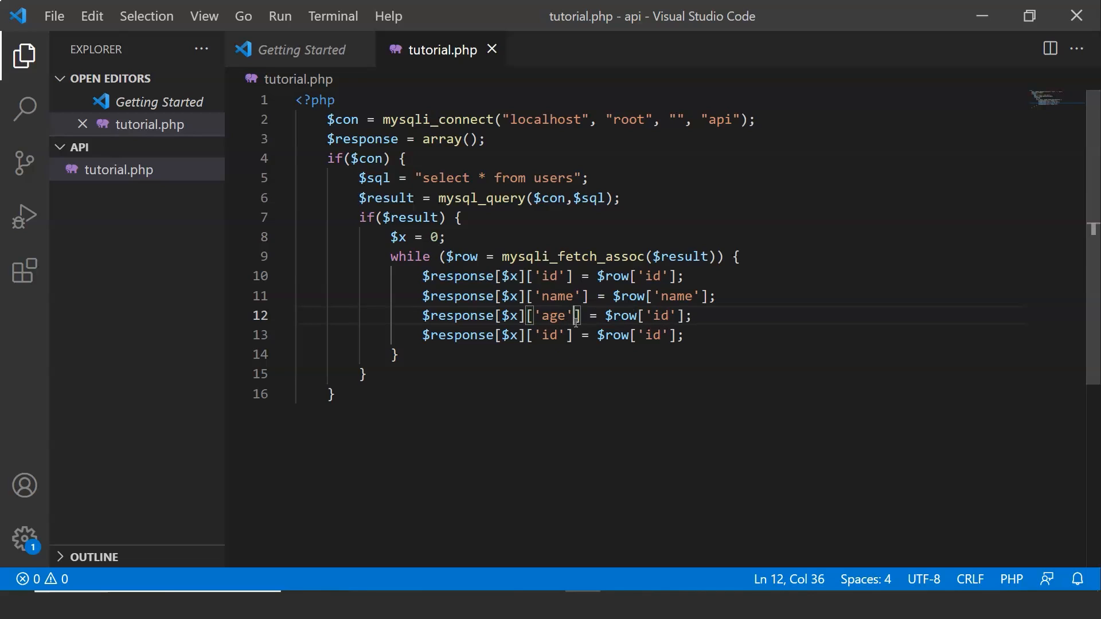
type("ag")
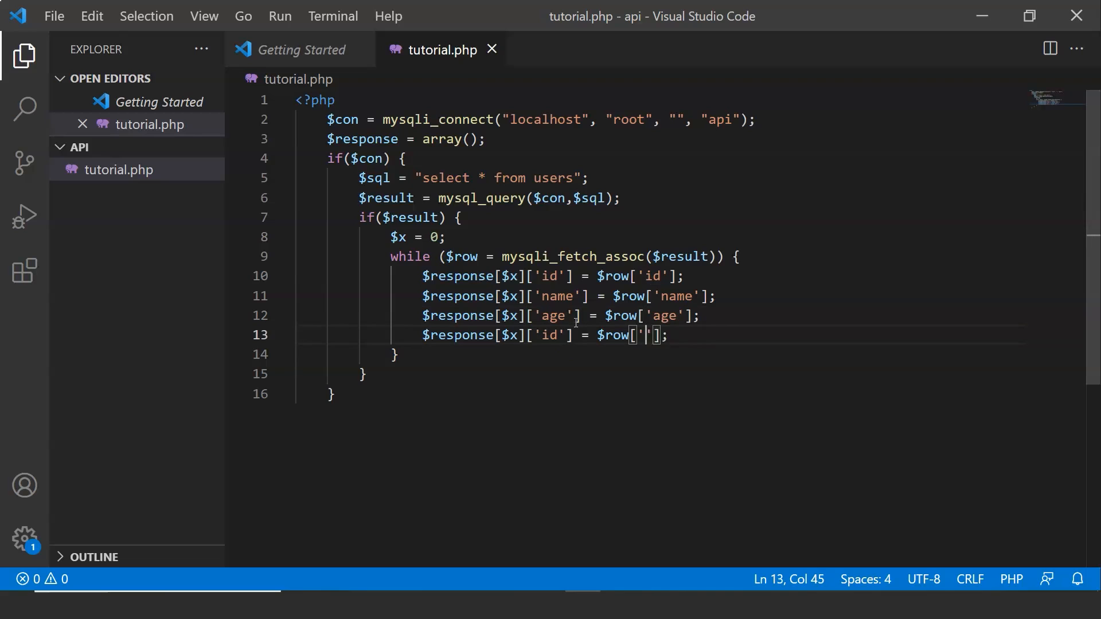
type("email")
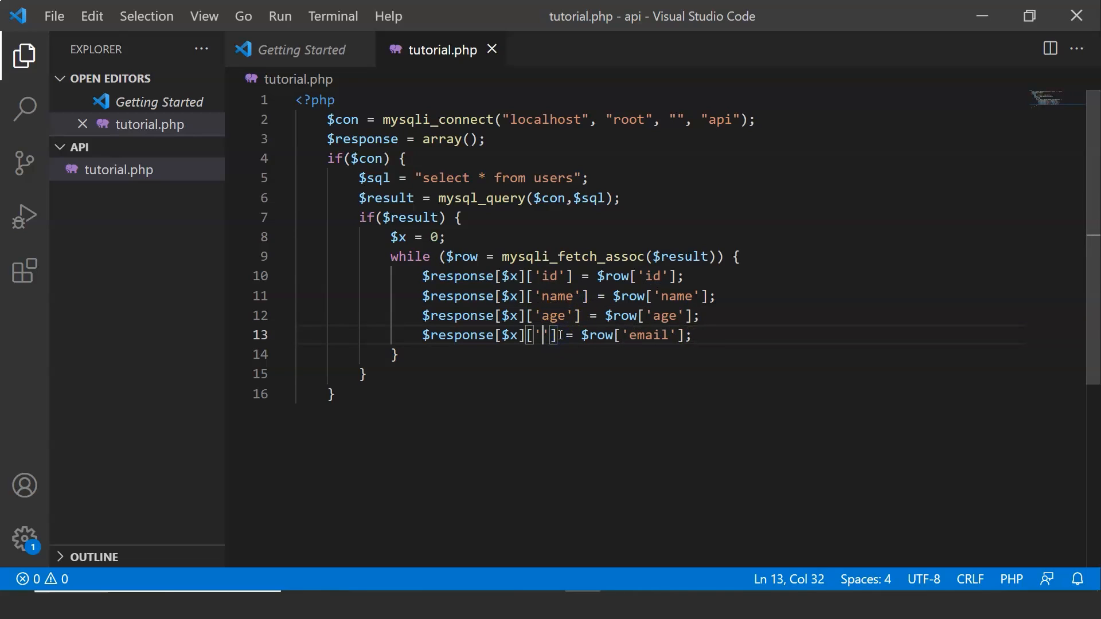
type("email")
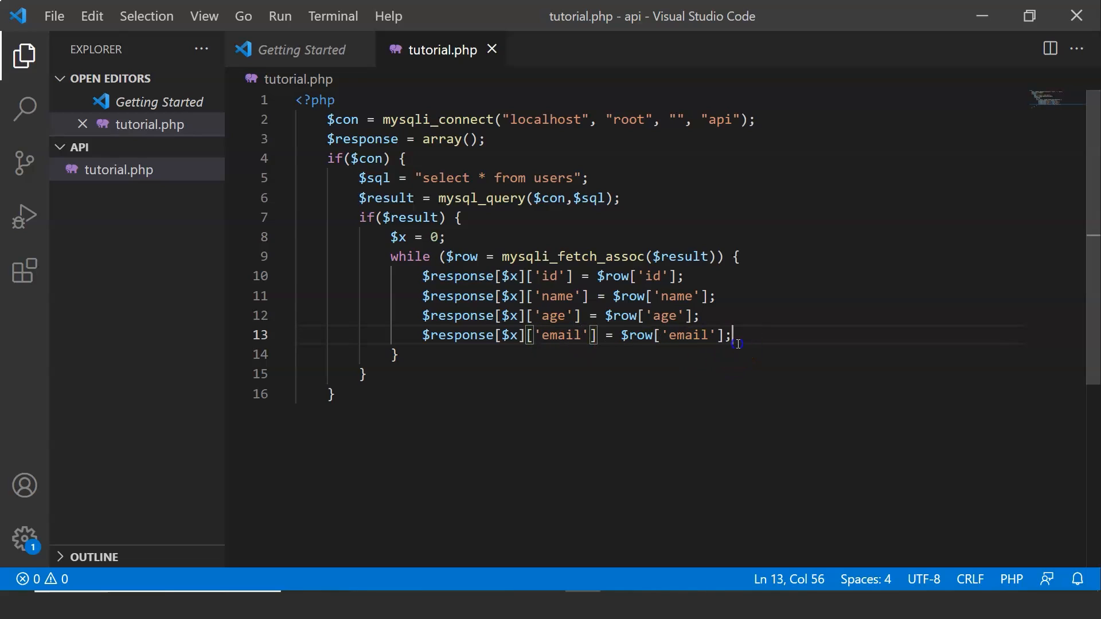
Increment the counter with $x++; at the end of the loop body.
key("Enter")
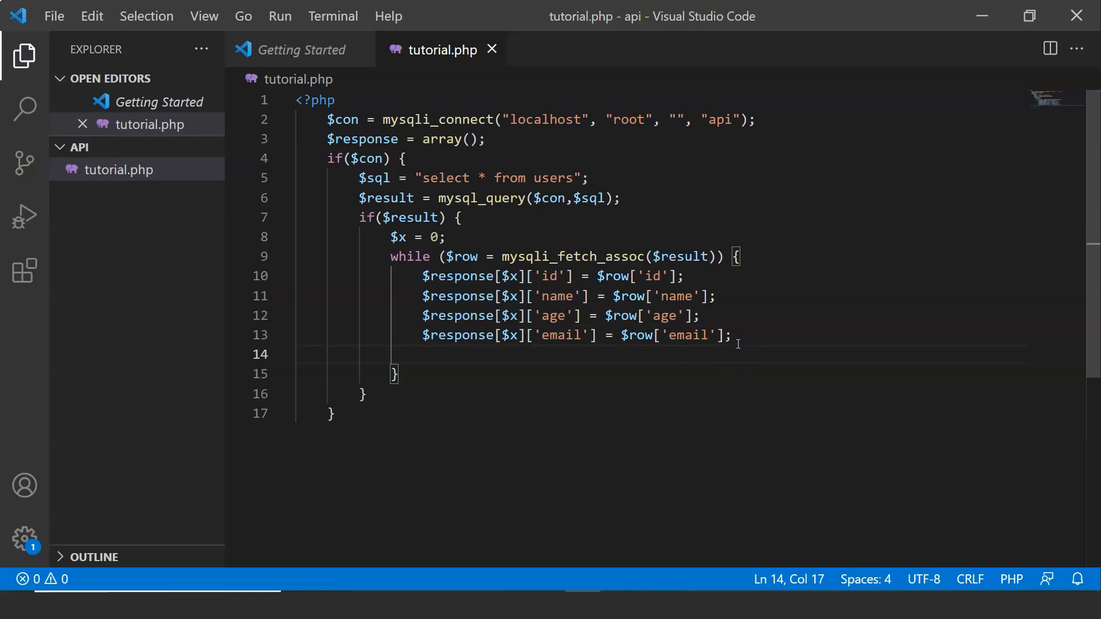
type("$x")
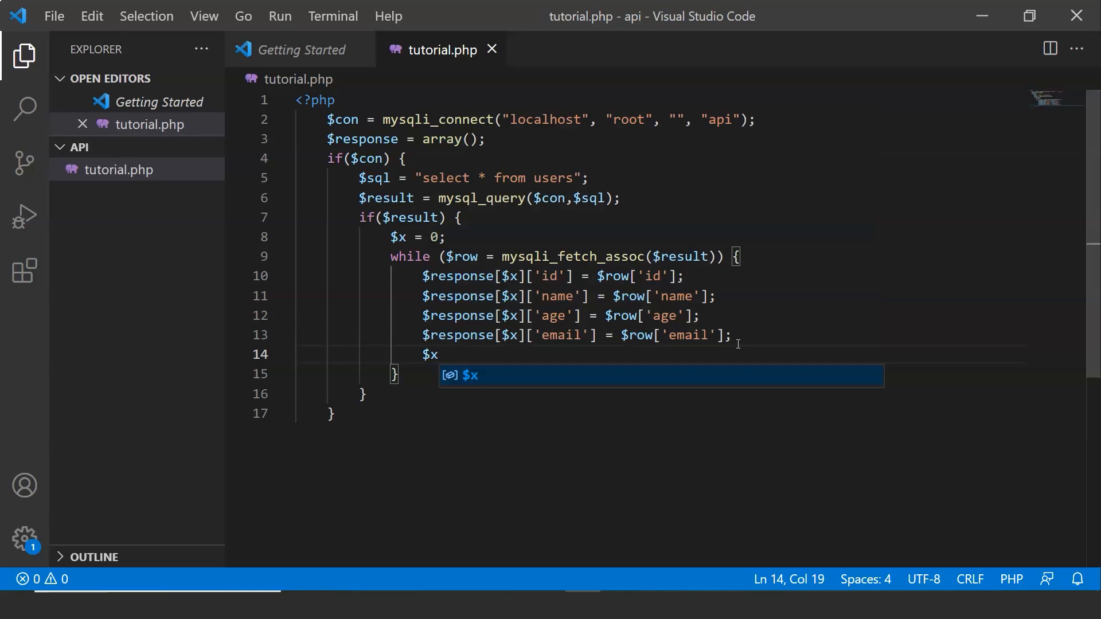
type("++")
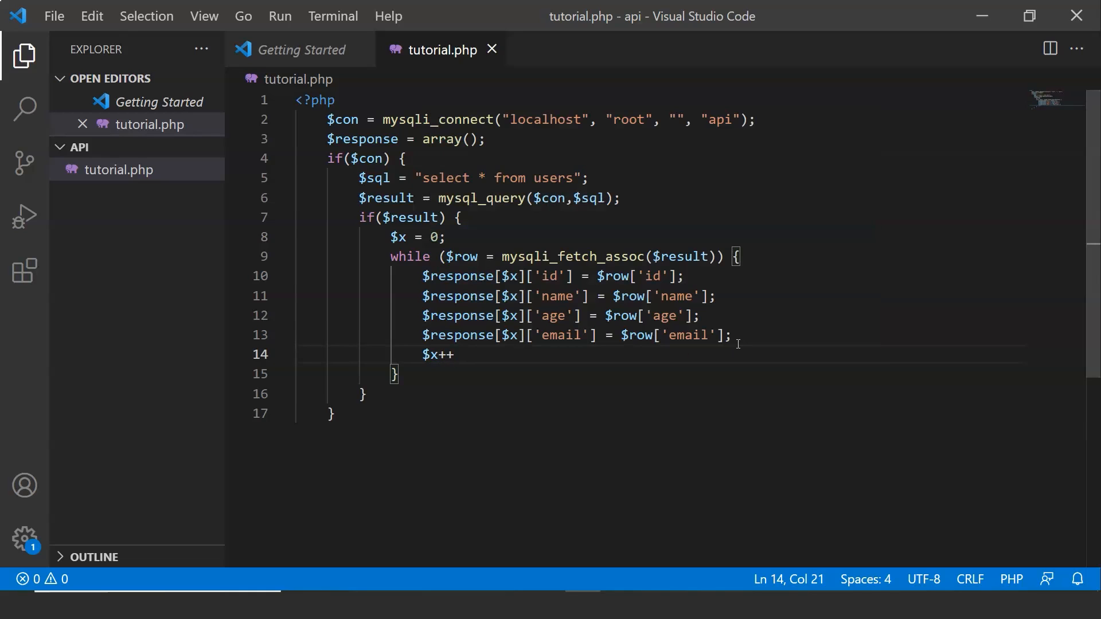
type(";")
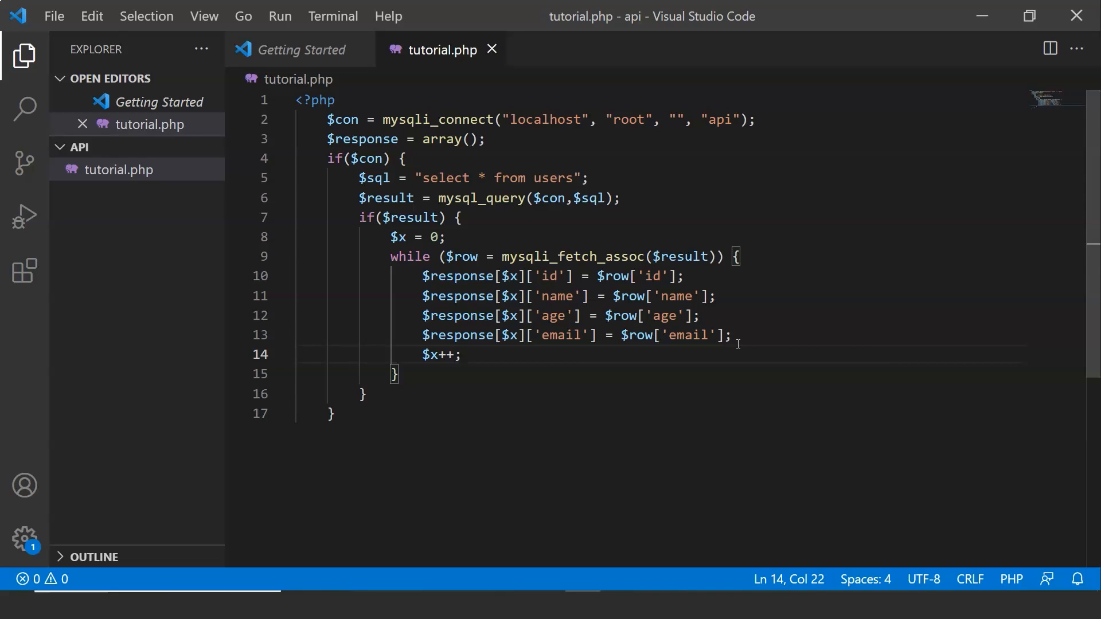
key("Enter")
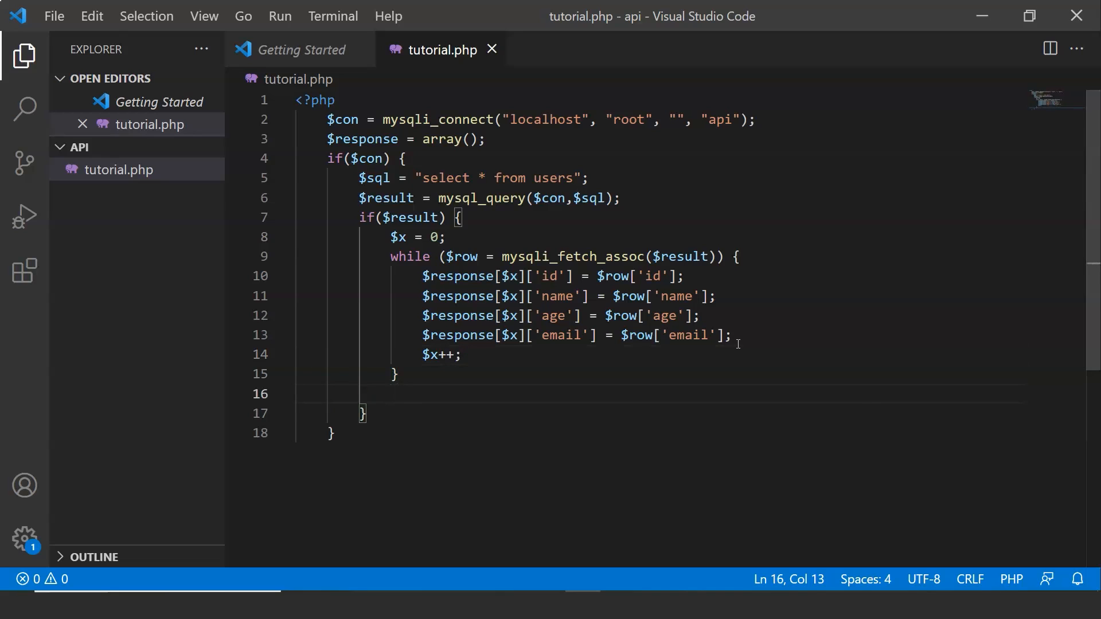
After the loop, echo json_encode($response, JSON_PRETTY_PRINT);.
type("echo")
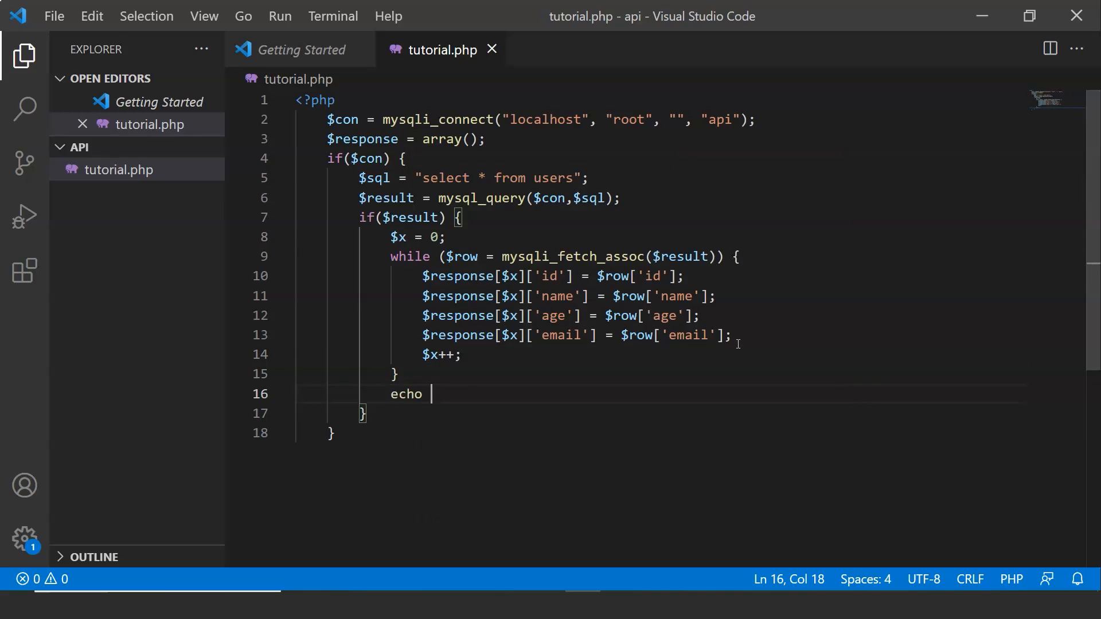
type("json")
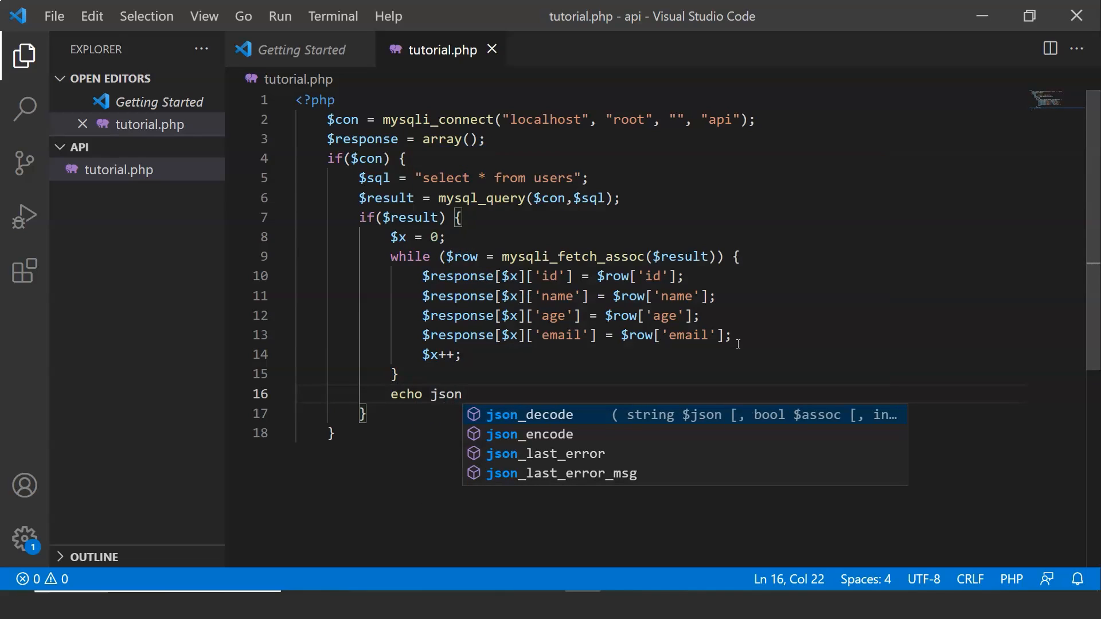
type("_encode")
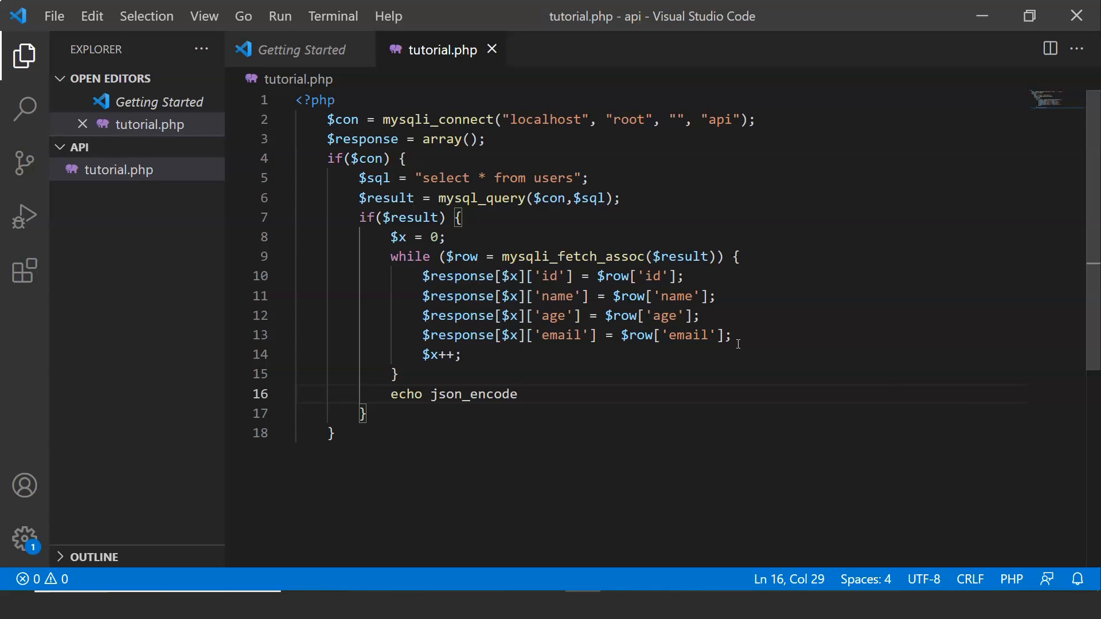
type("(")
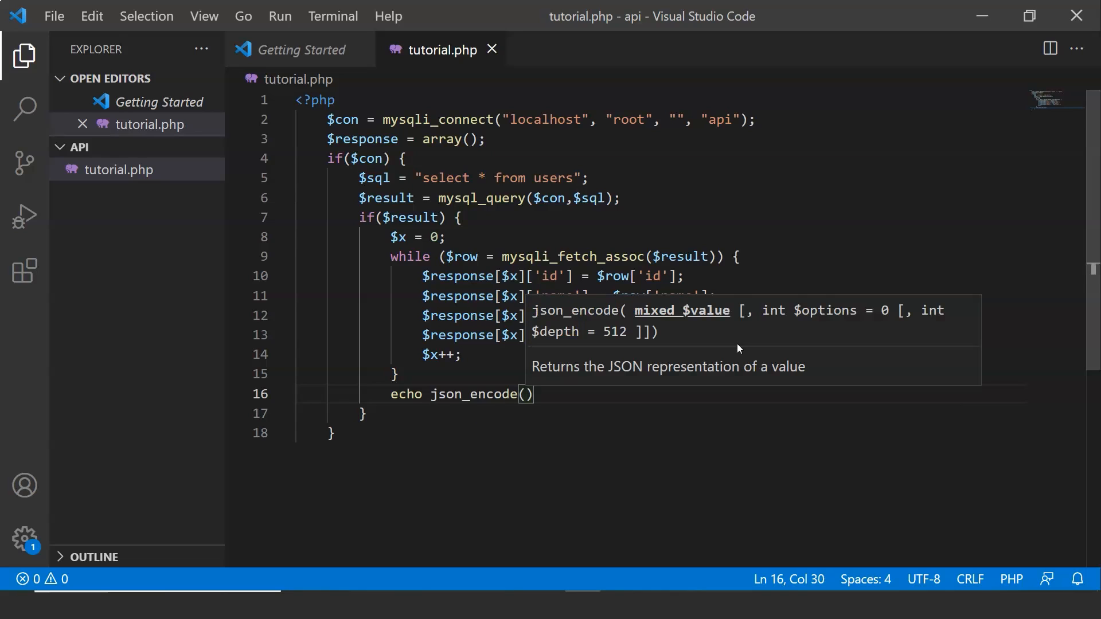
type("$response")
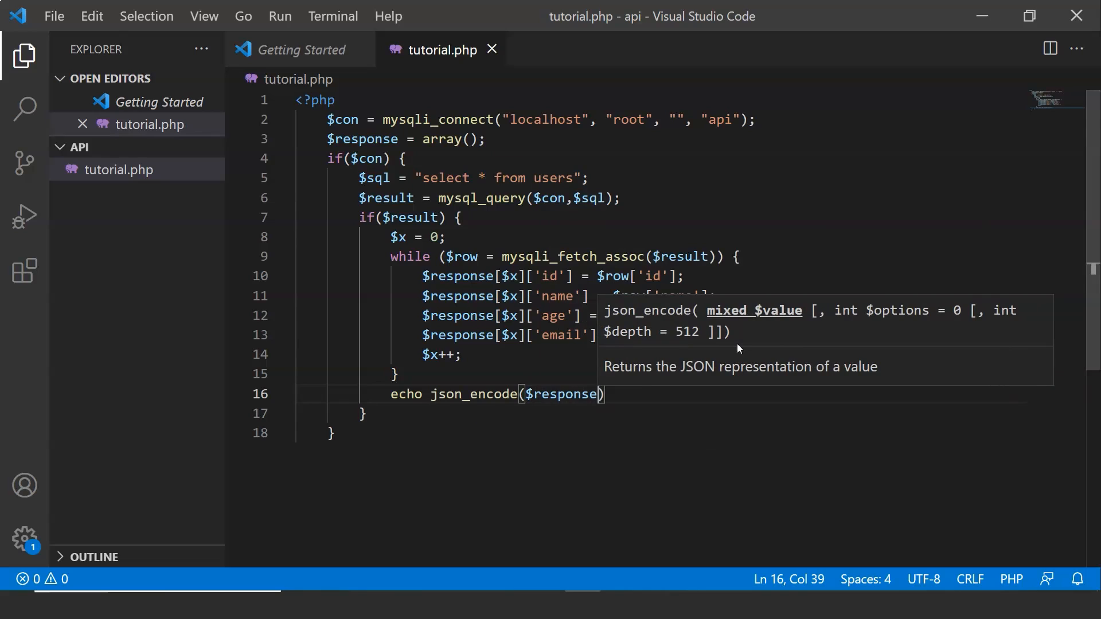
type(",")
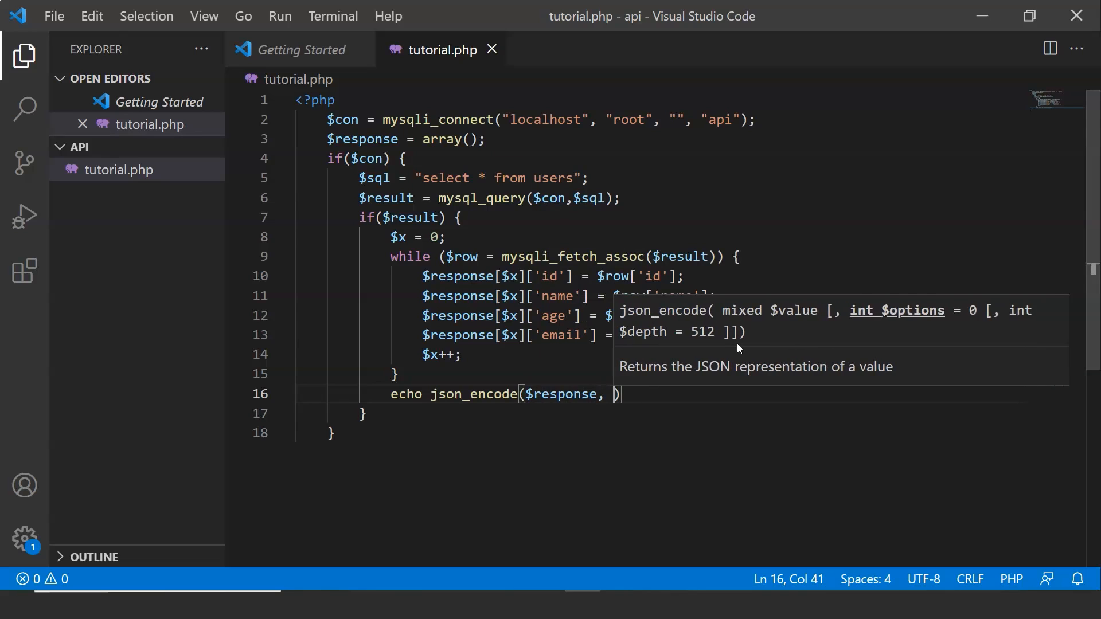
type("JSON_")
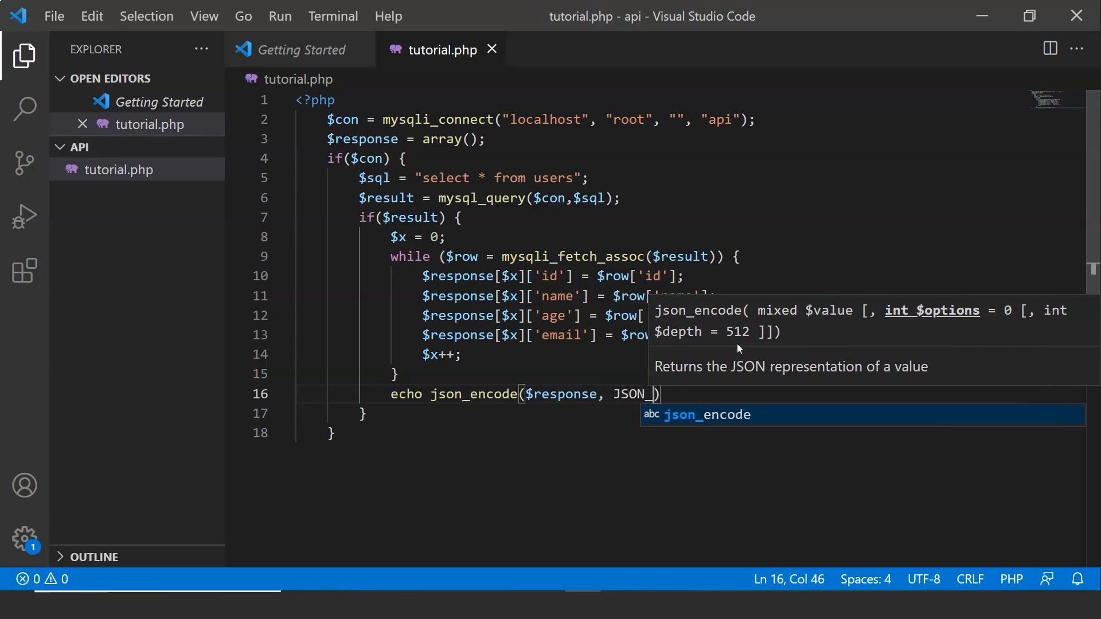
type("PRETTY")
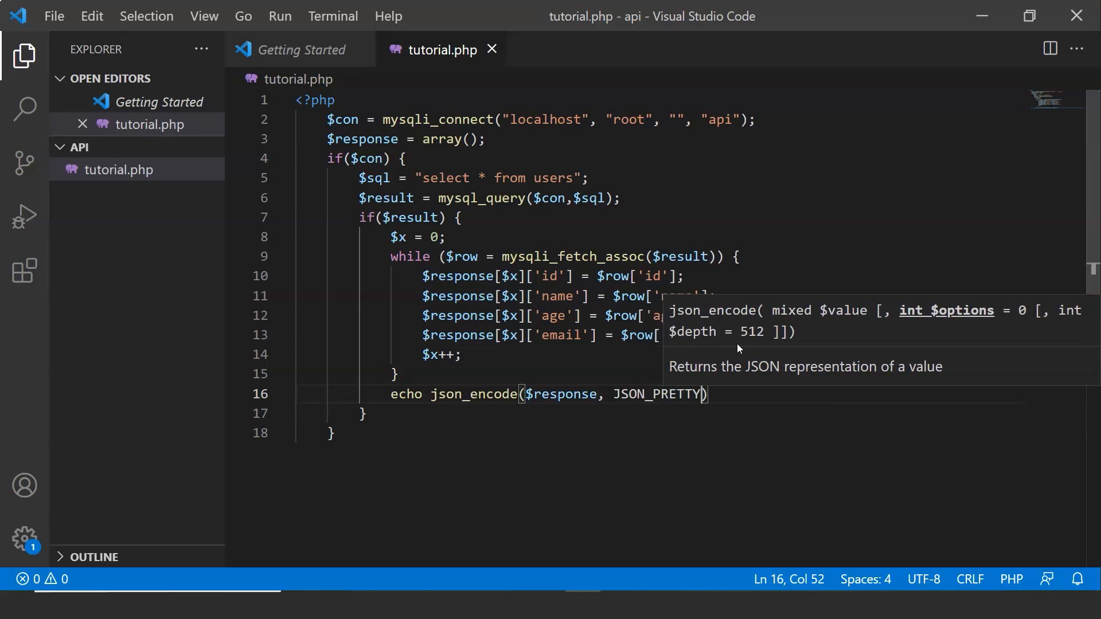
type("_PRINT")
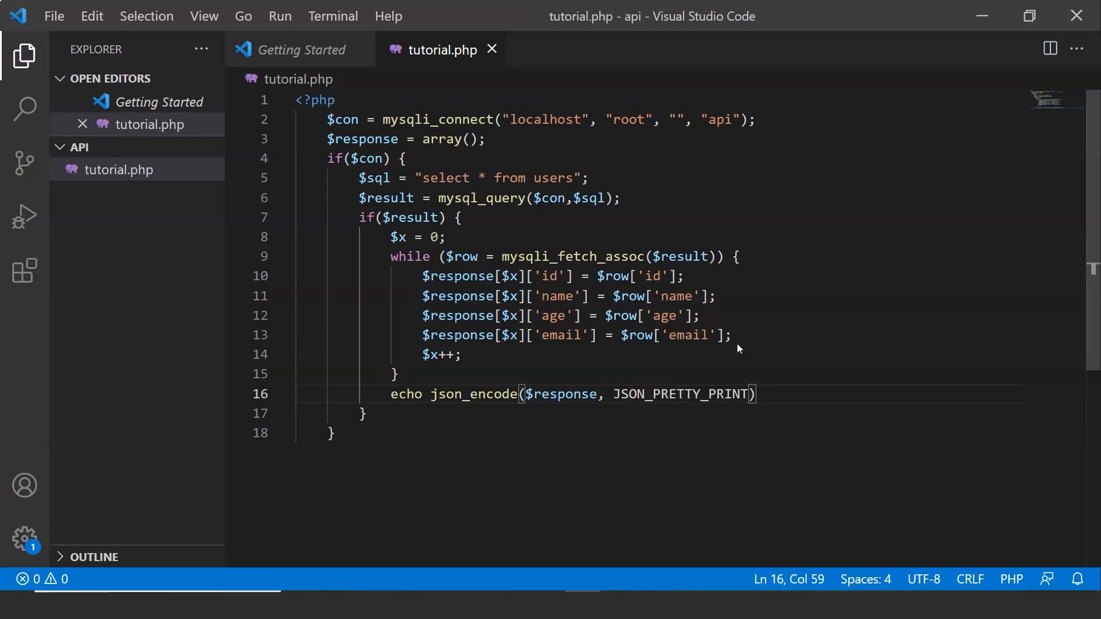
type(";")
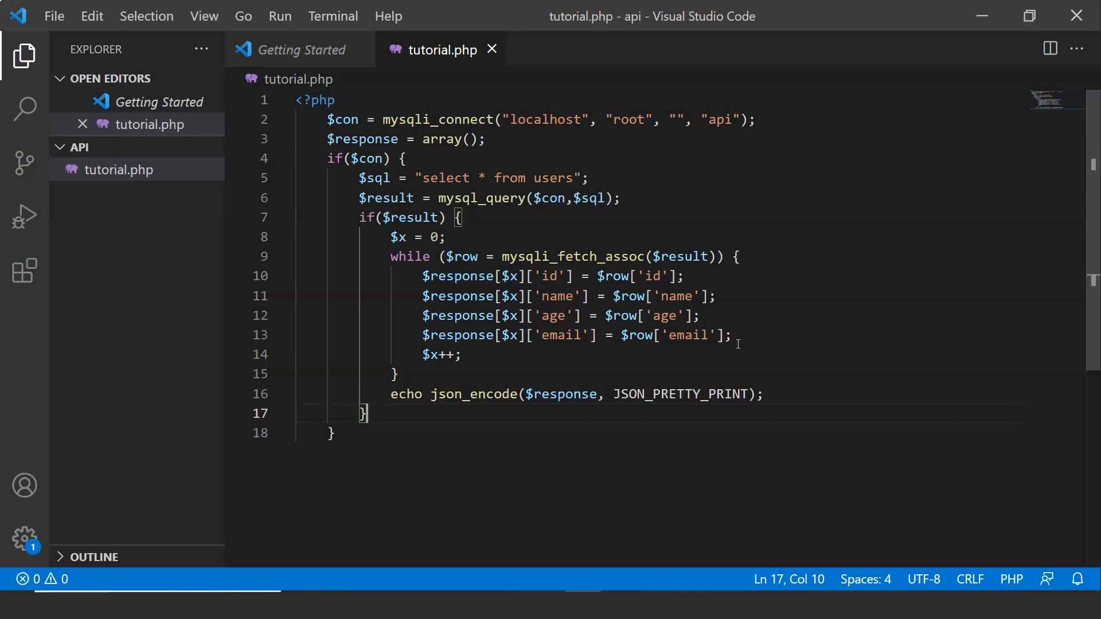
key("Enter")
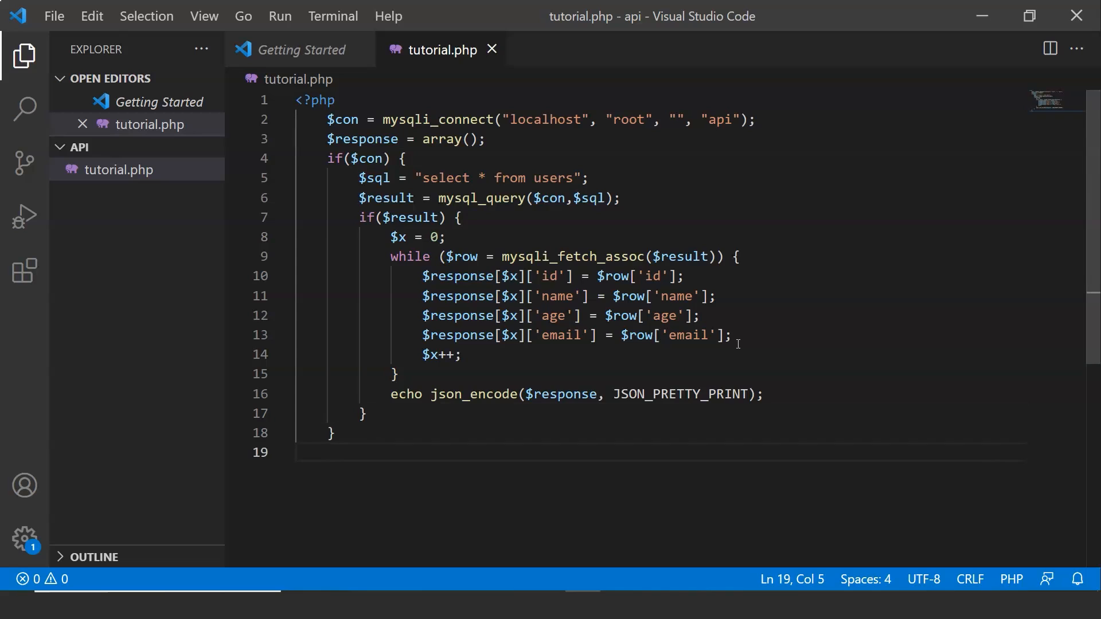
Add else { echo "Database connection failed"; } and close the file with ?>.
type("else")
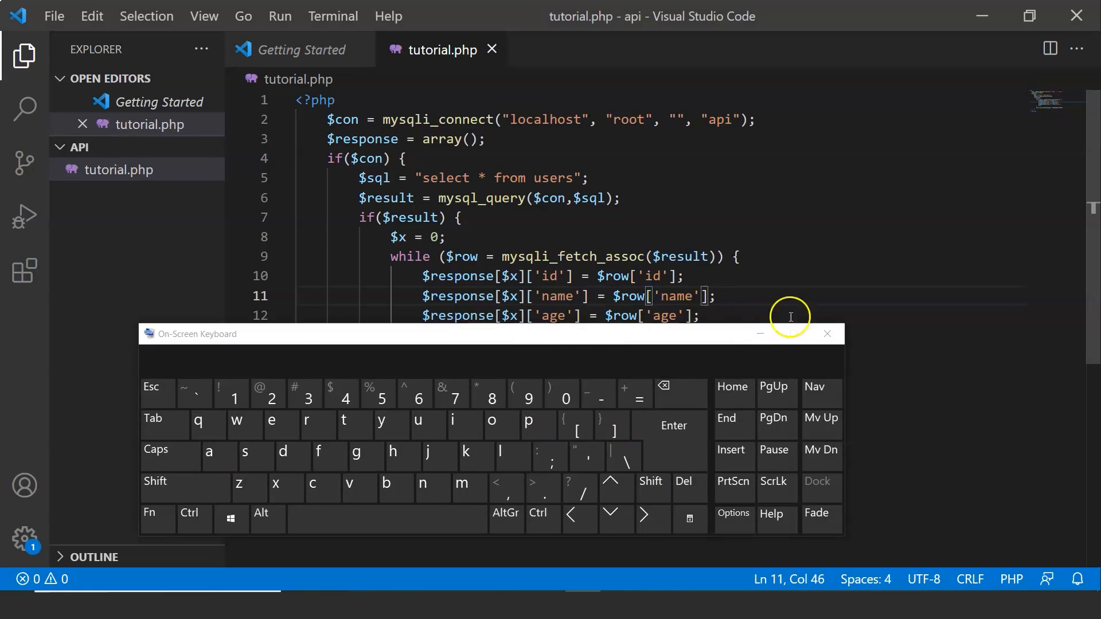
left_click(828, 332)
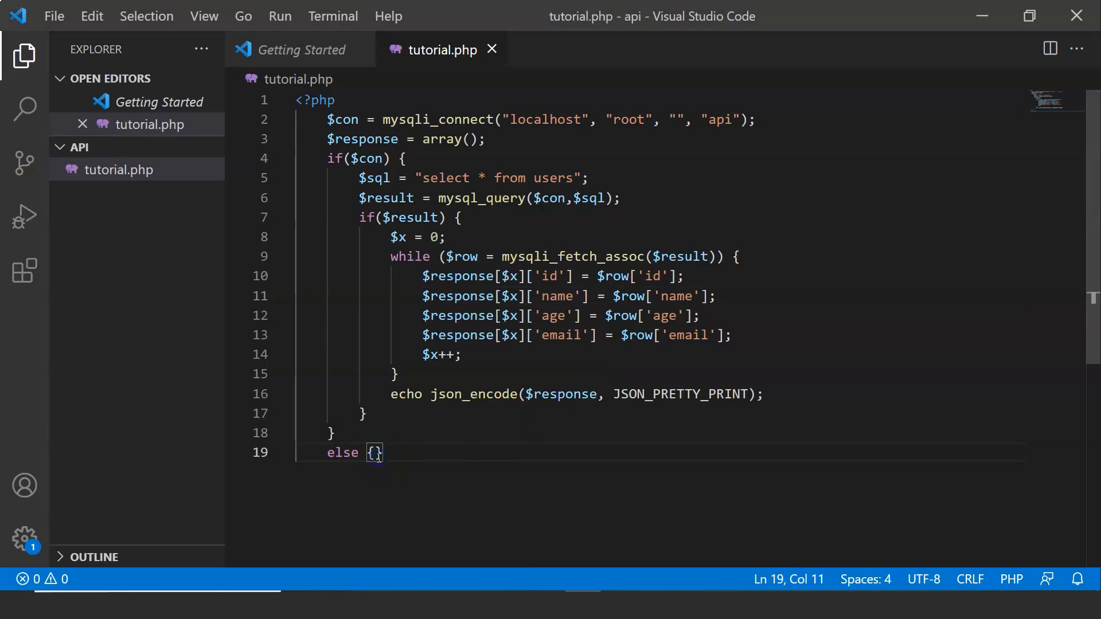
type("echo")
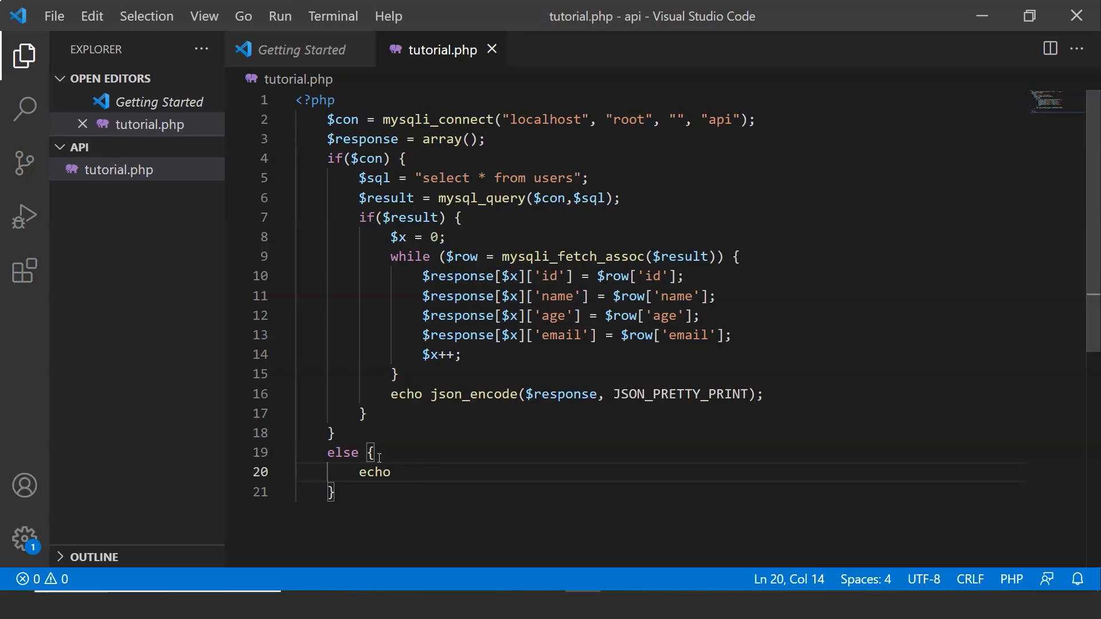
type("\"Database\"")
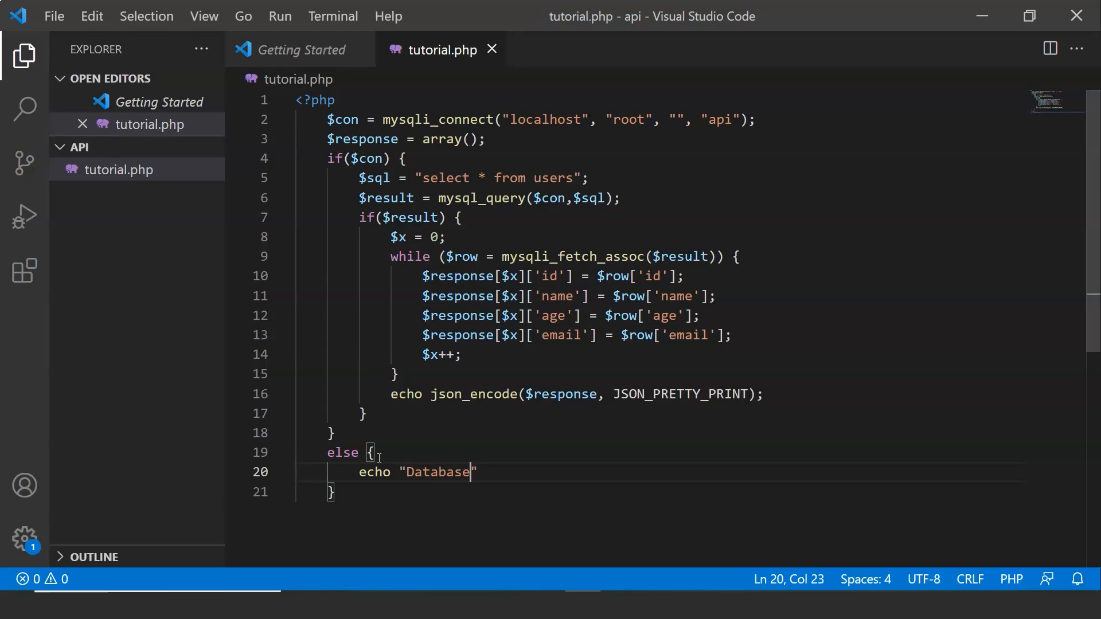
type("\" \"")
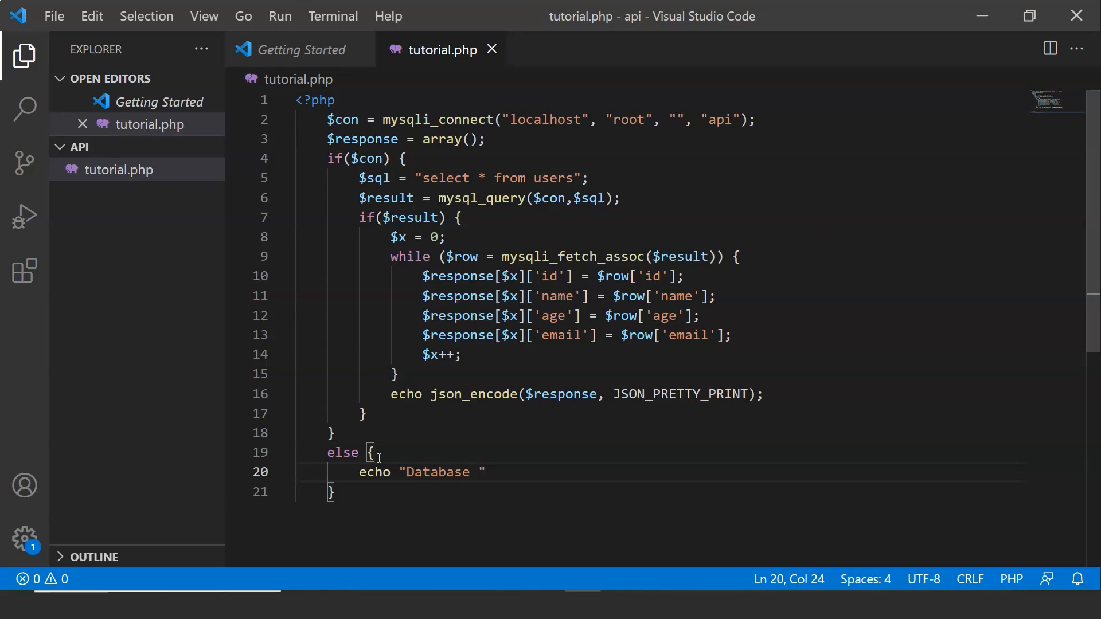
type("connection")
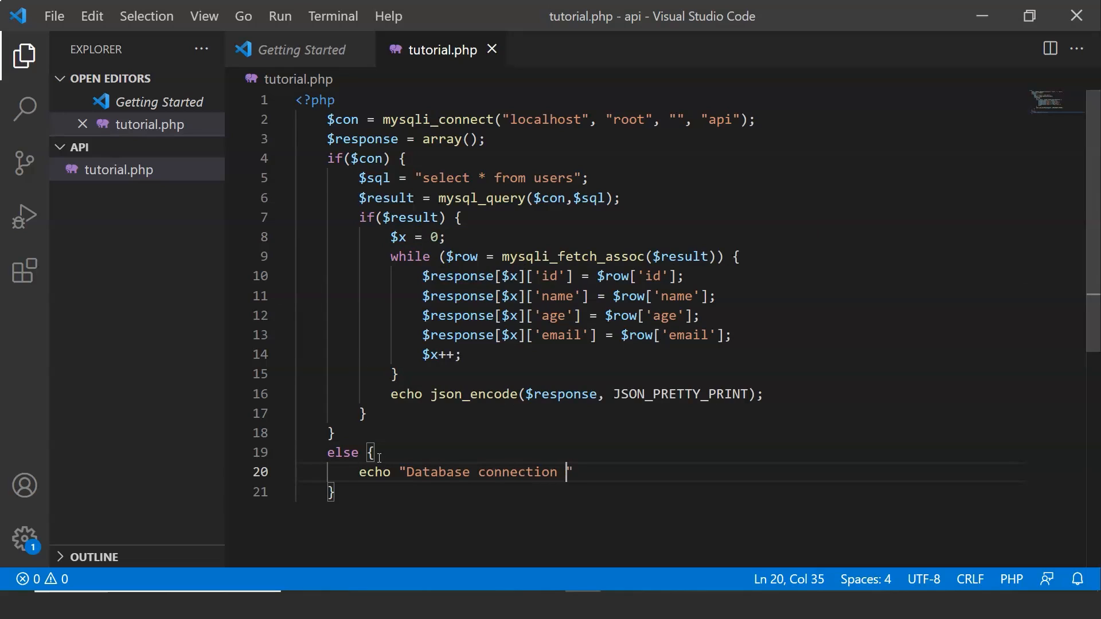
type("failed")
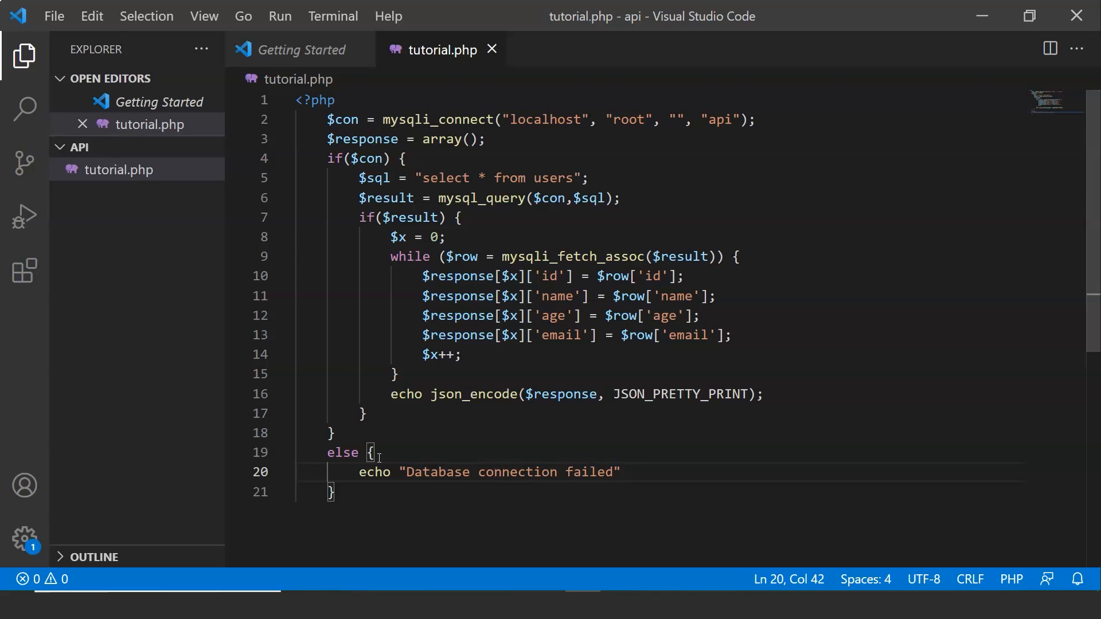
key("Enter")
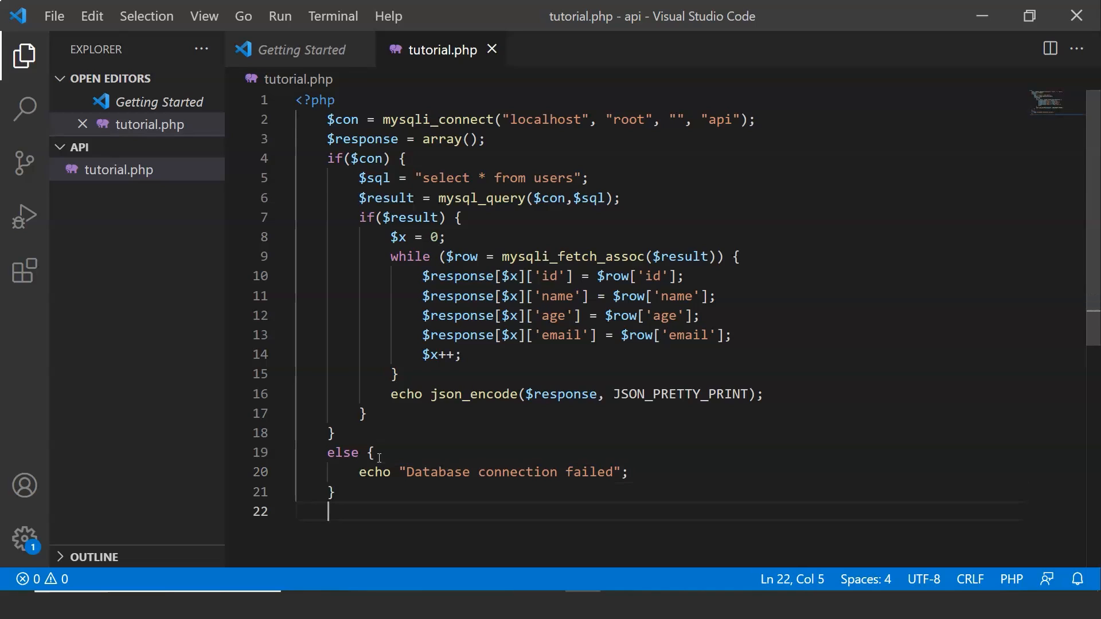
type("?>")
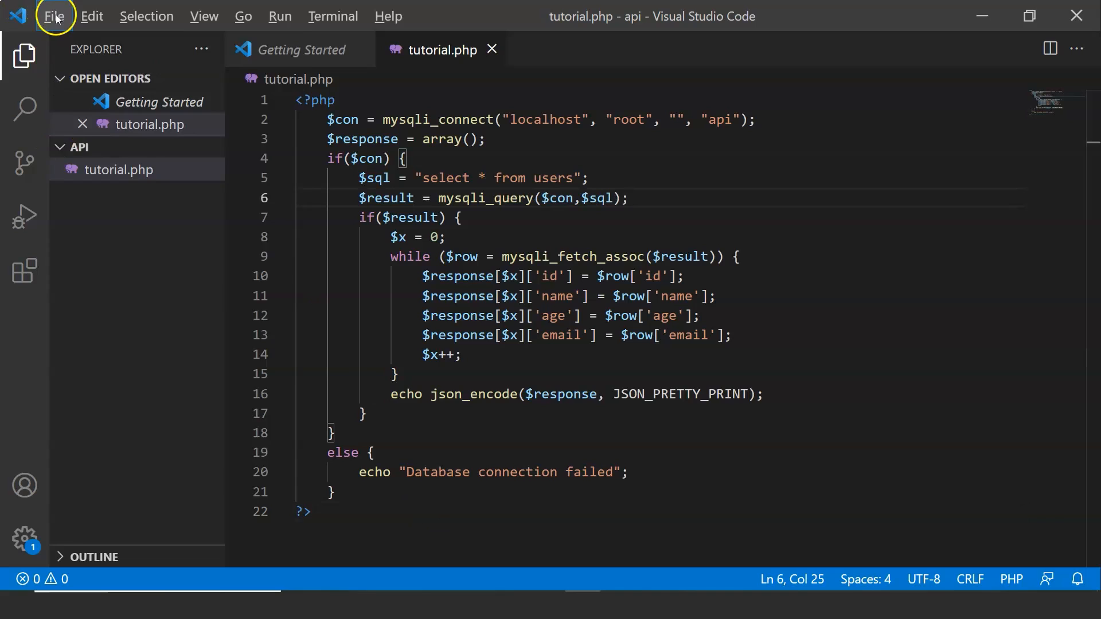
Save the script and load localhost/api/tutorial.php in a new Firefox tab to see both users as JSON.
left_click(51, 16)
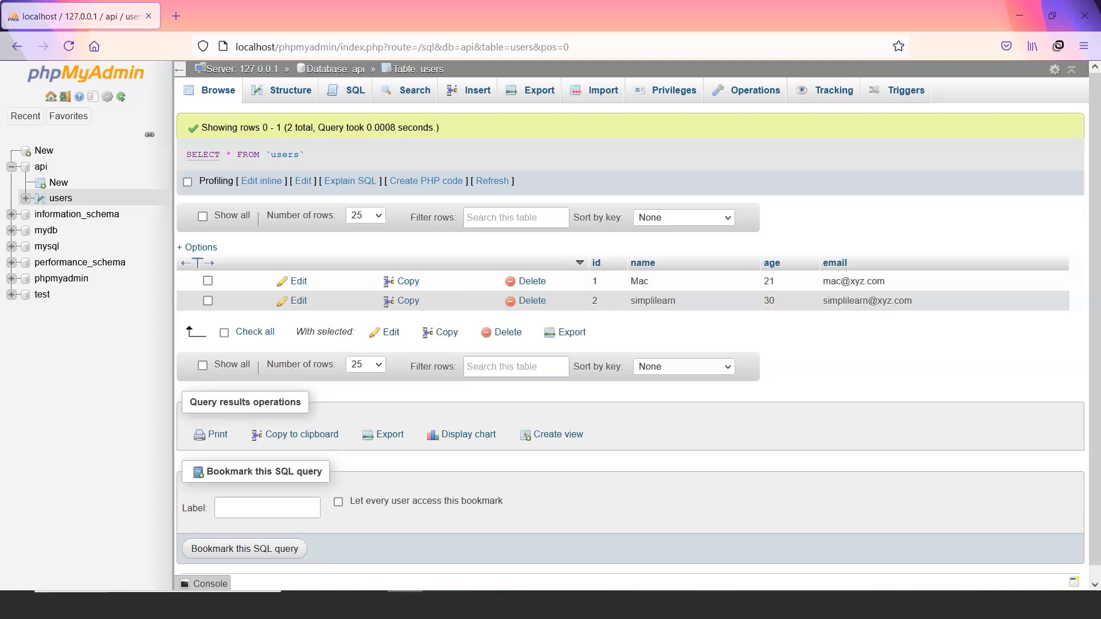
left_click(178, 16)
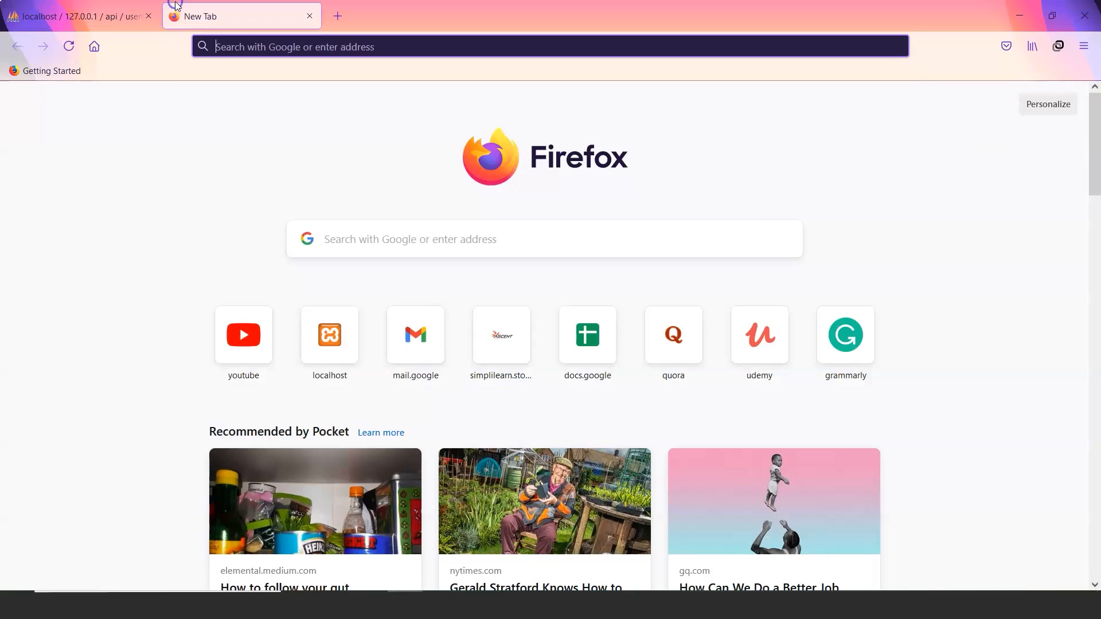
type("localhost/api/")
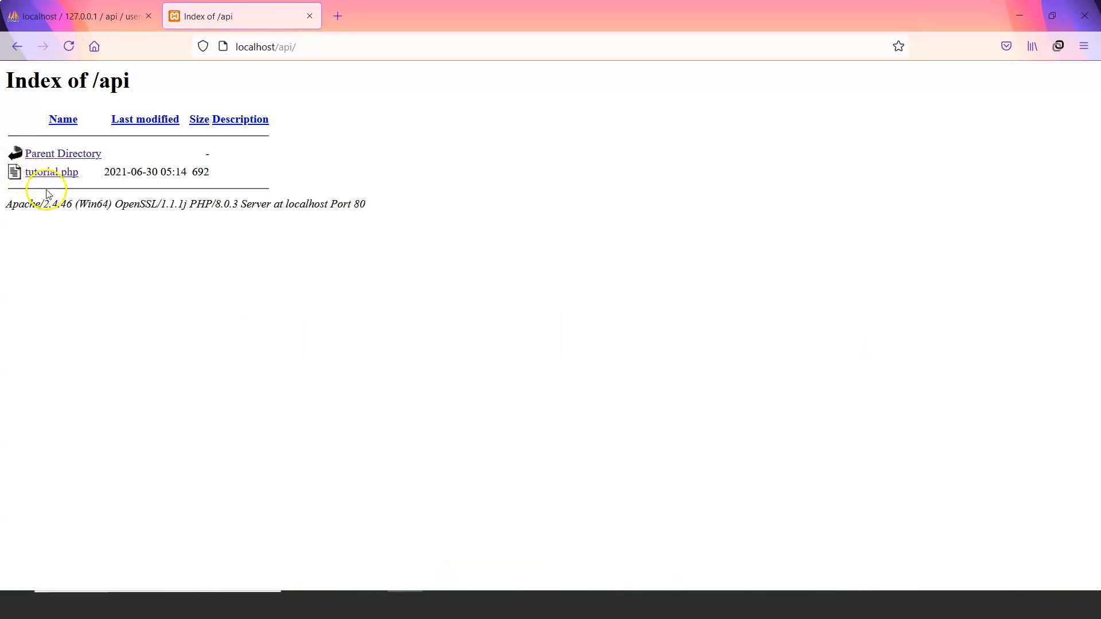
mouse_move(68, 174)
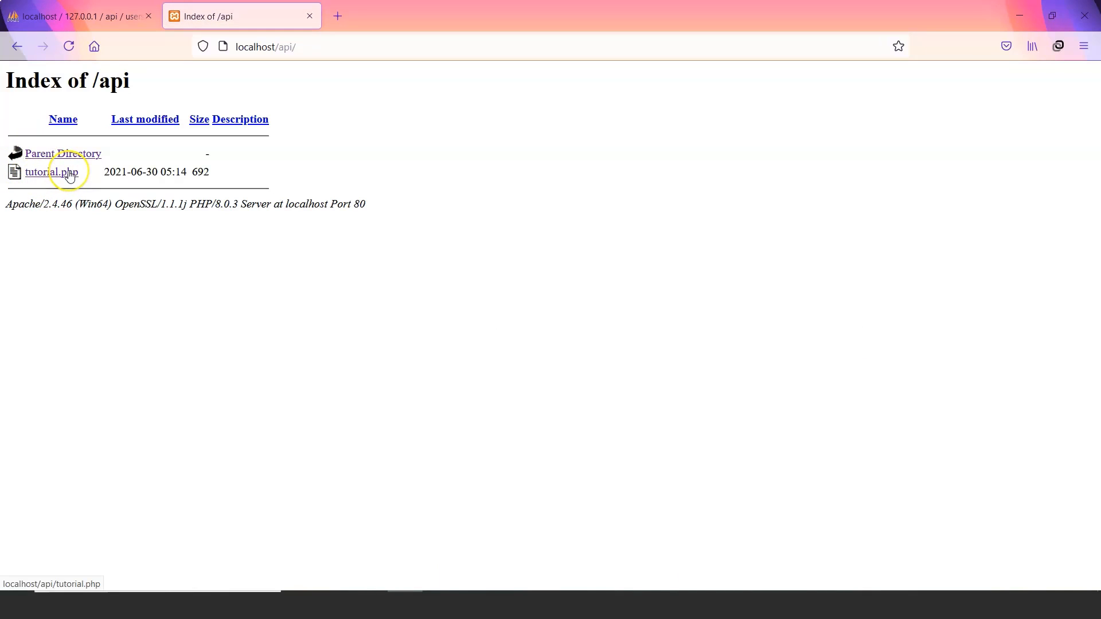
left_click(52, 171)
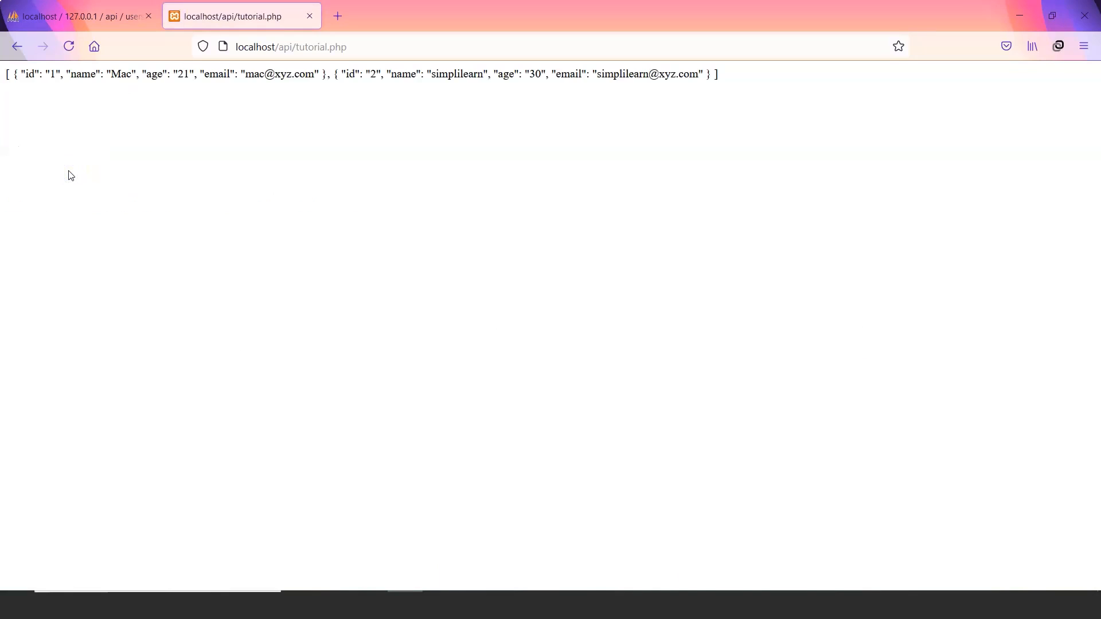